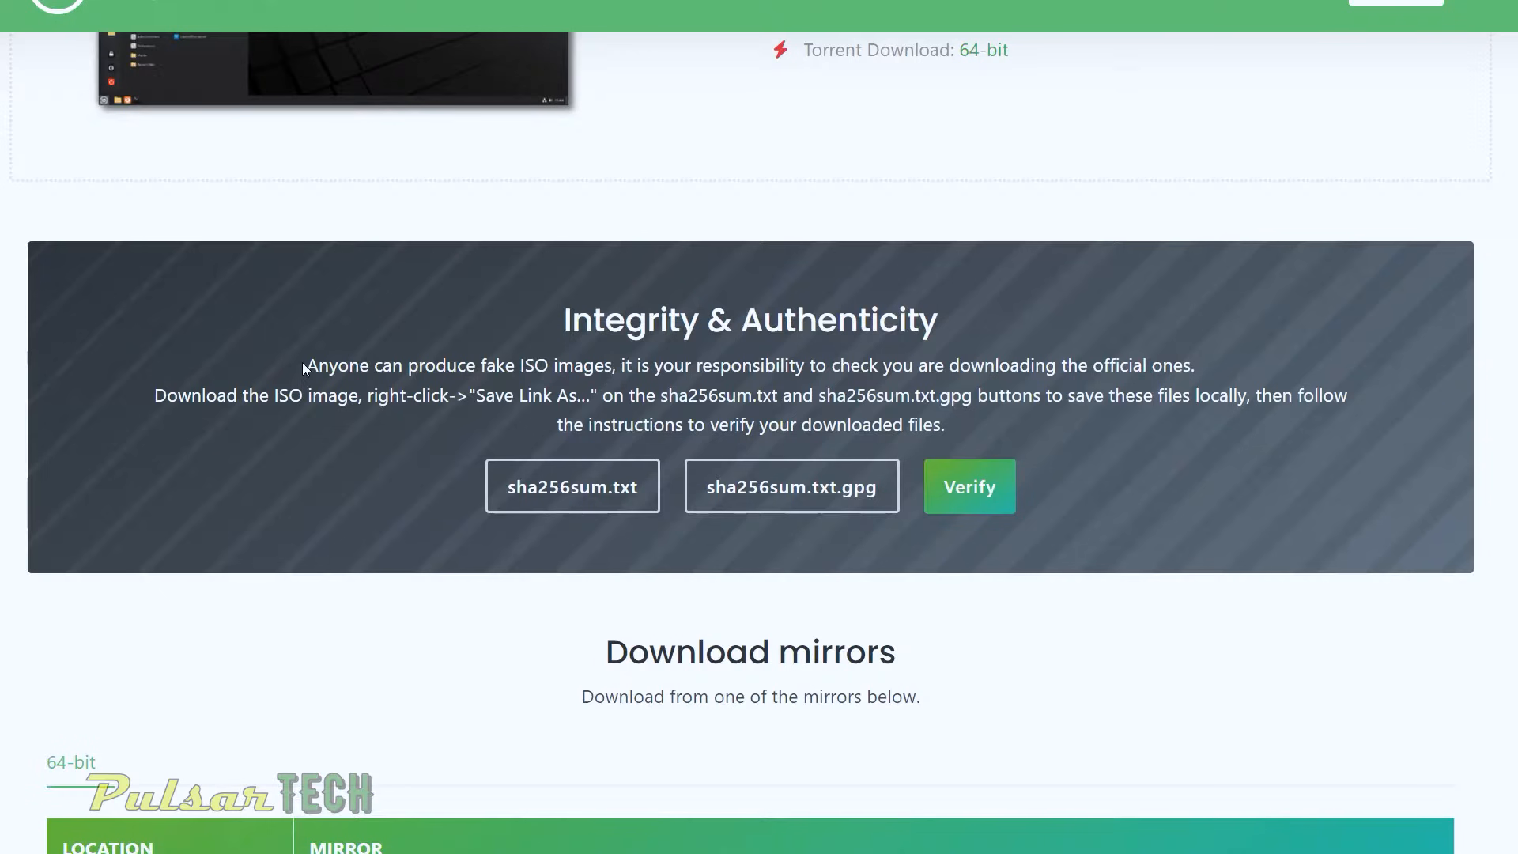
{"action": "mouse_move", "coordinate": [547, 386]}
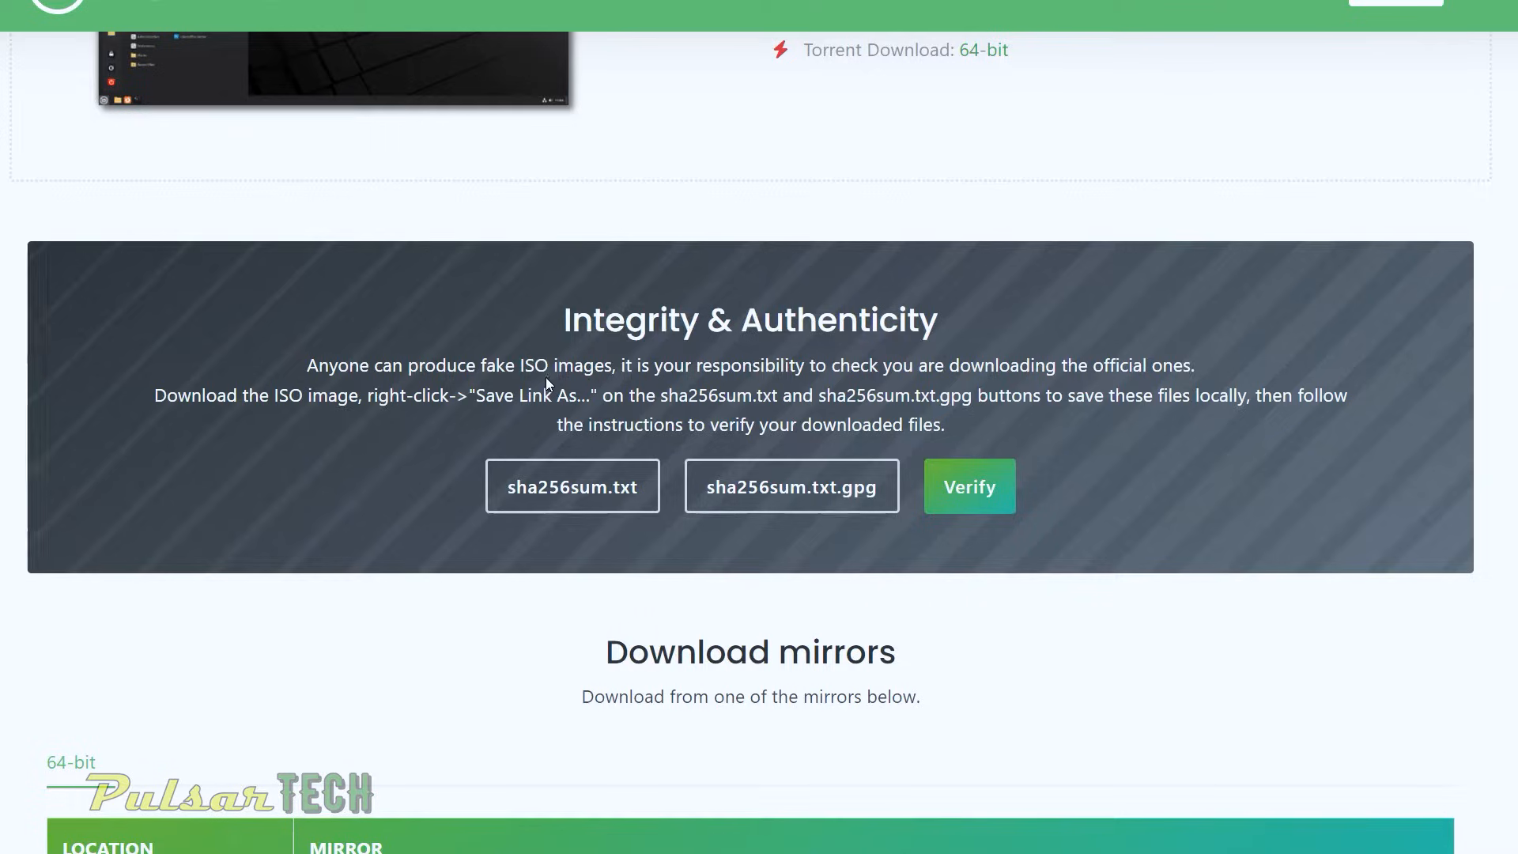
{"action": "mouse_move", "coordinate": [830, 381]}
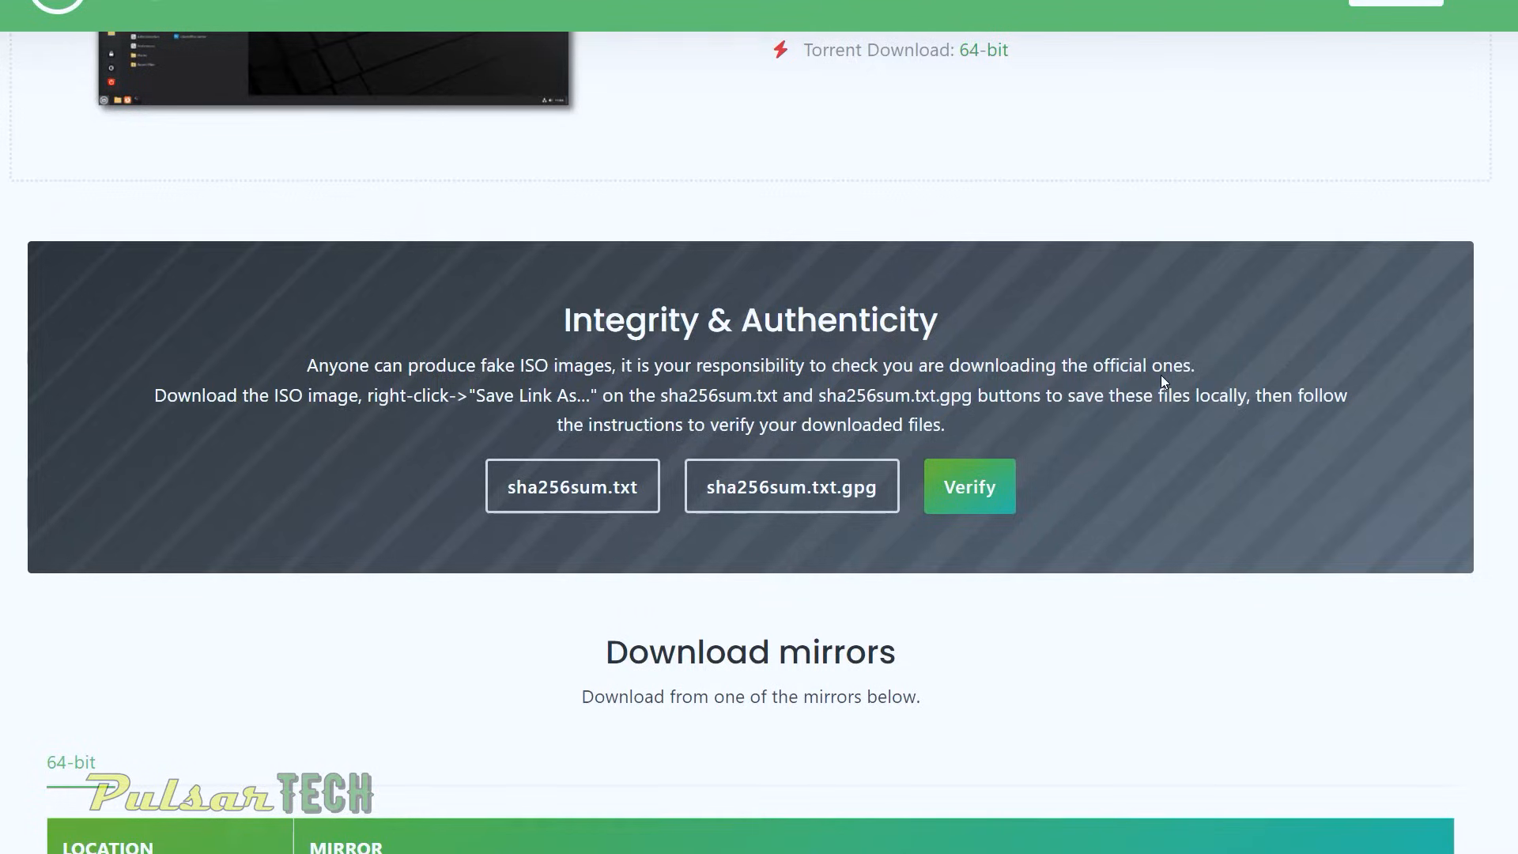
Step: Scroll down through the integrity and mirrors sections before returning to the home page
{"action": "scroll", "scroll_direction": "down", "scroll_amount": 3}
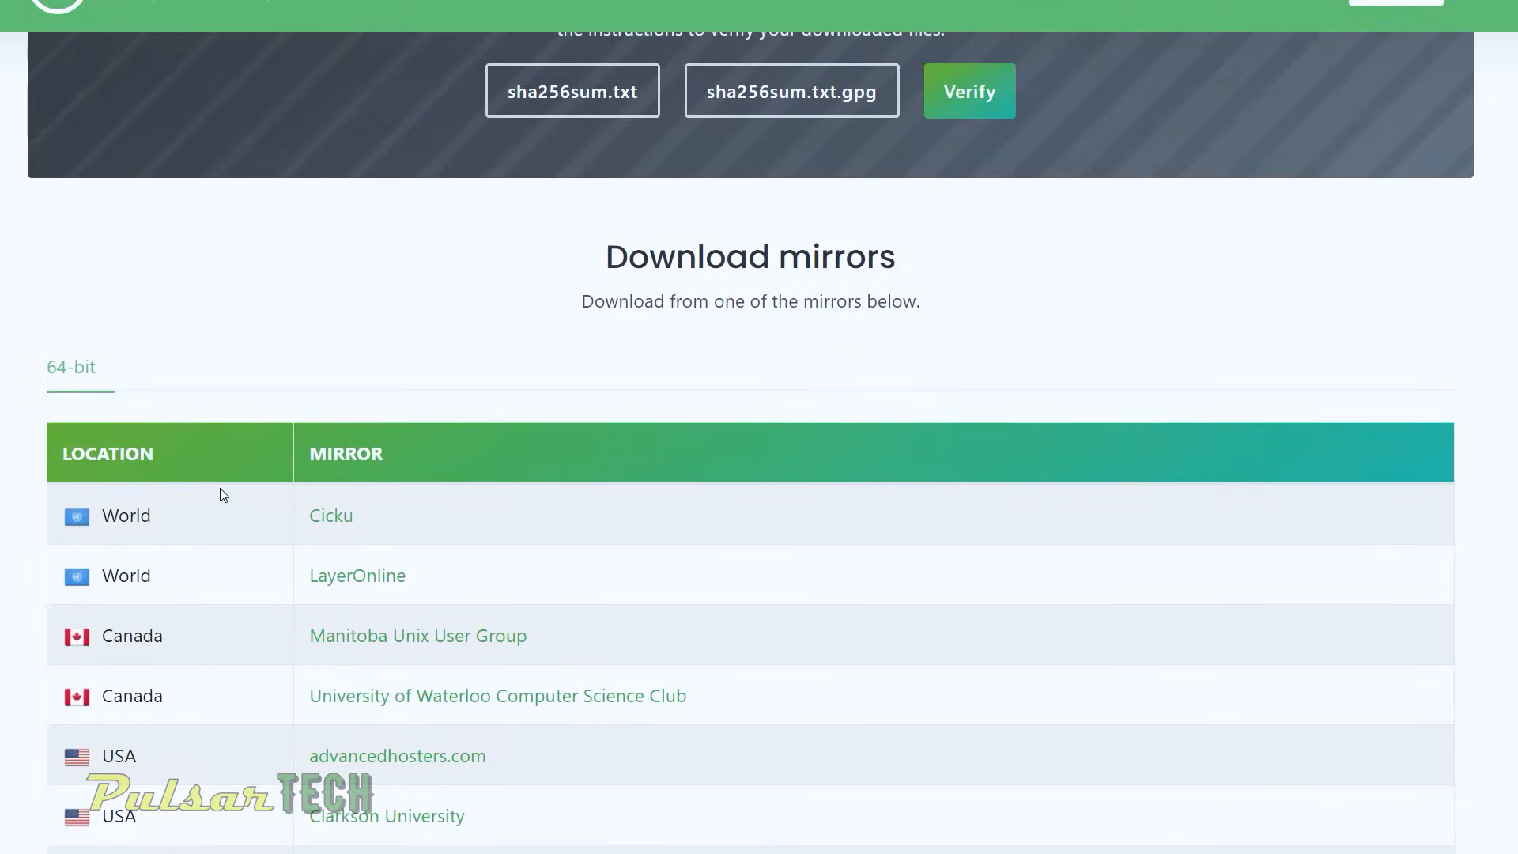
{"action": "scroll", "scroll_direction": "down", "scroll_amount": 3}
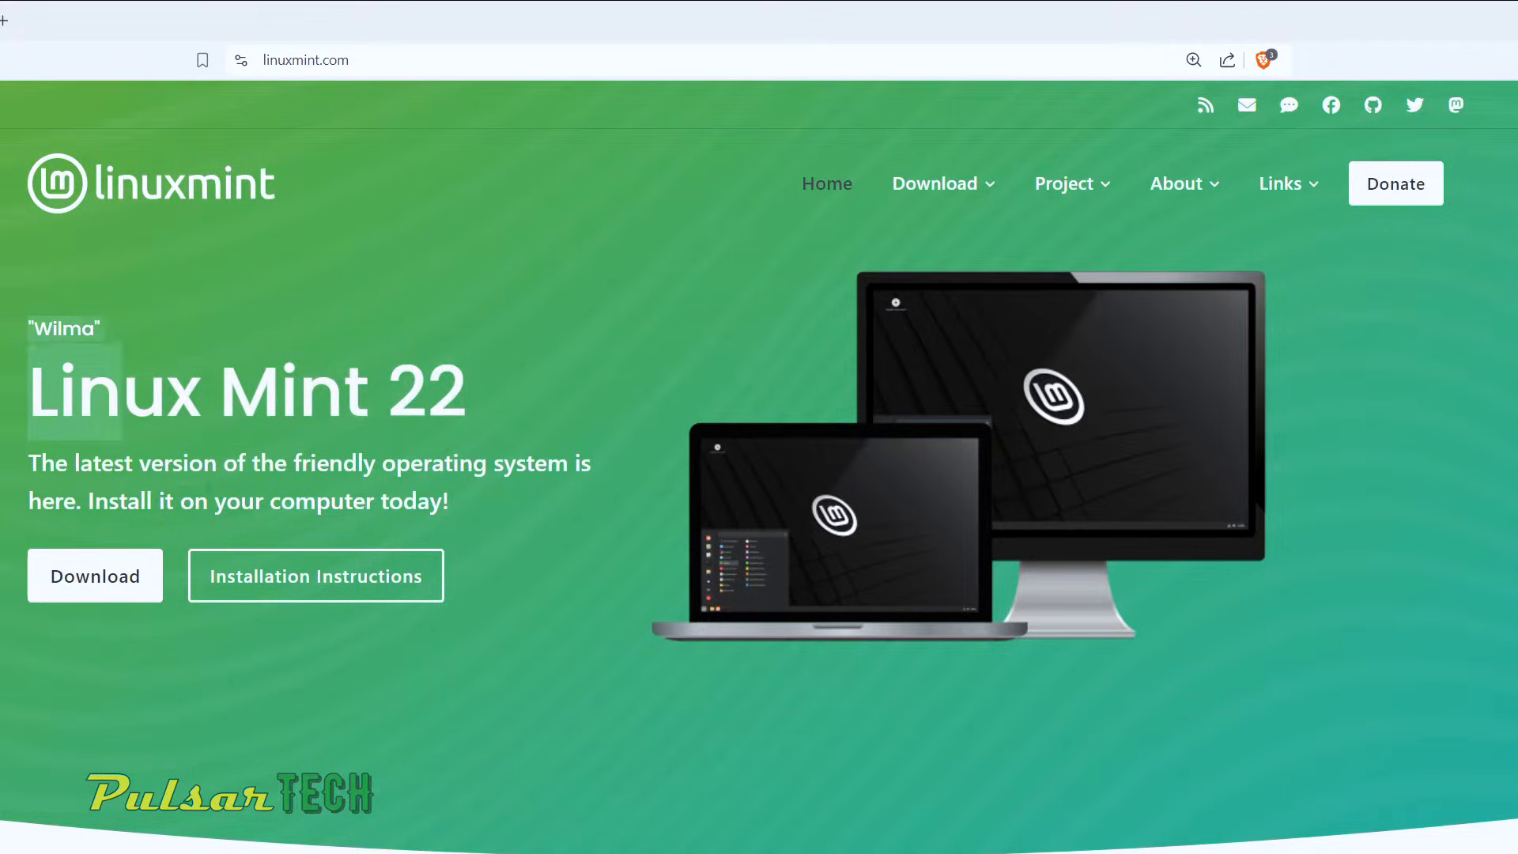
Step: Go to the Linux Mint 22 download page and scroll past the Cinnamon, Xfce and MATE editions
{"action": "left_click", "coordinate": [93, 575]}
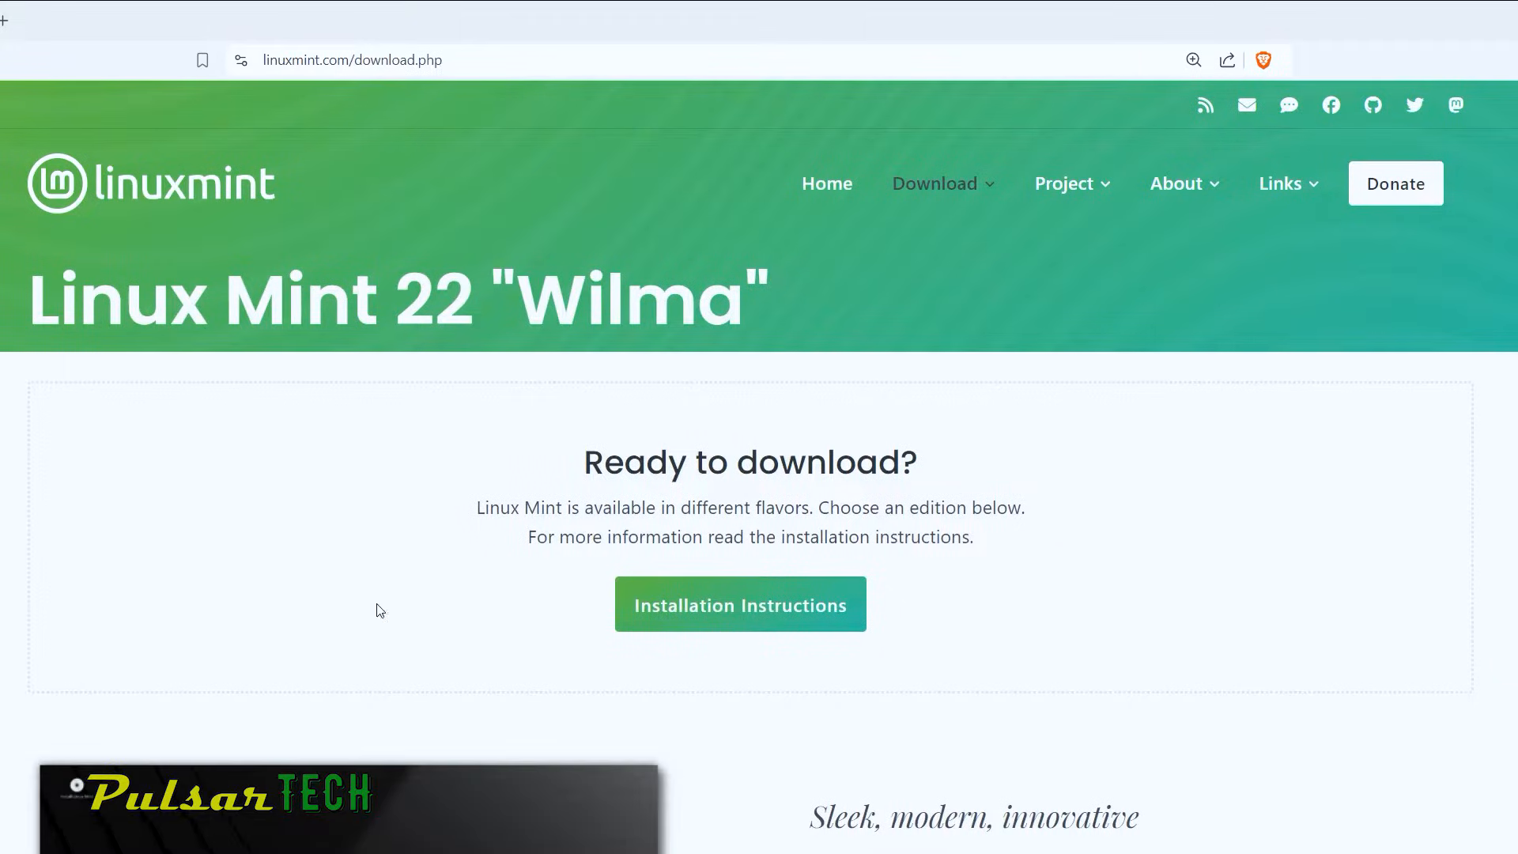
{"action": "scroll", "scroll_direction": "down", "scroll_amount": 3}
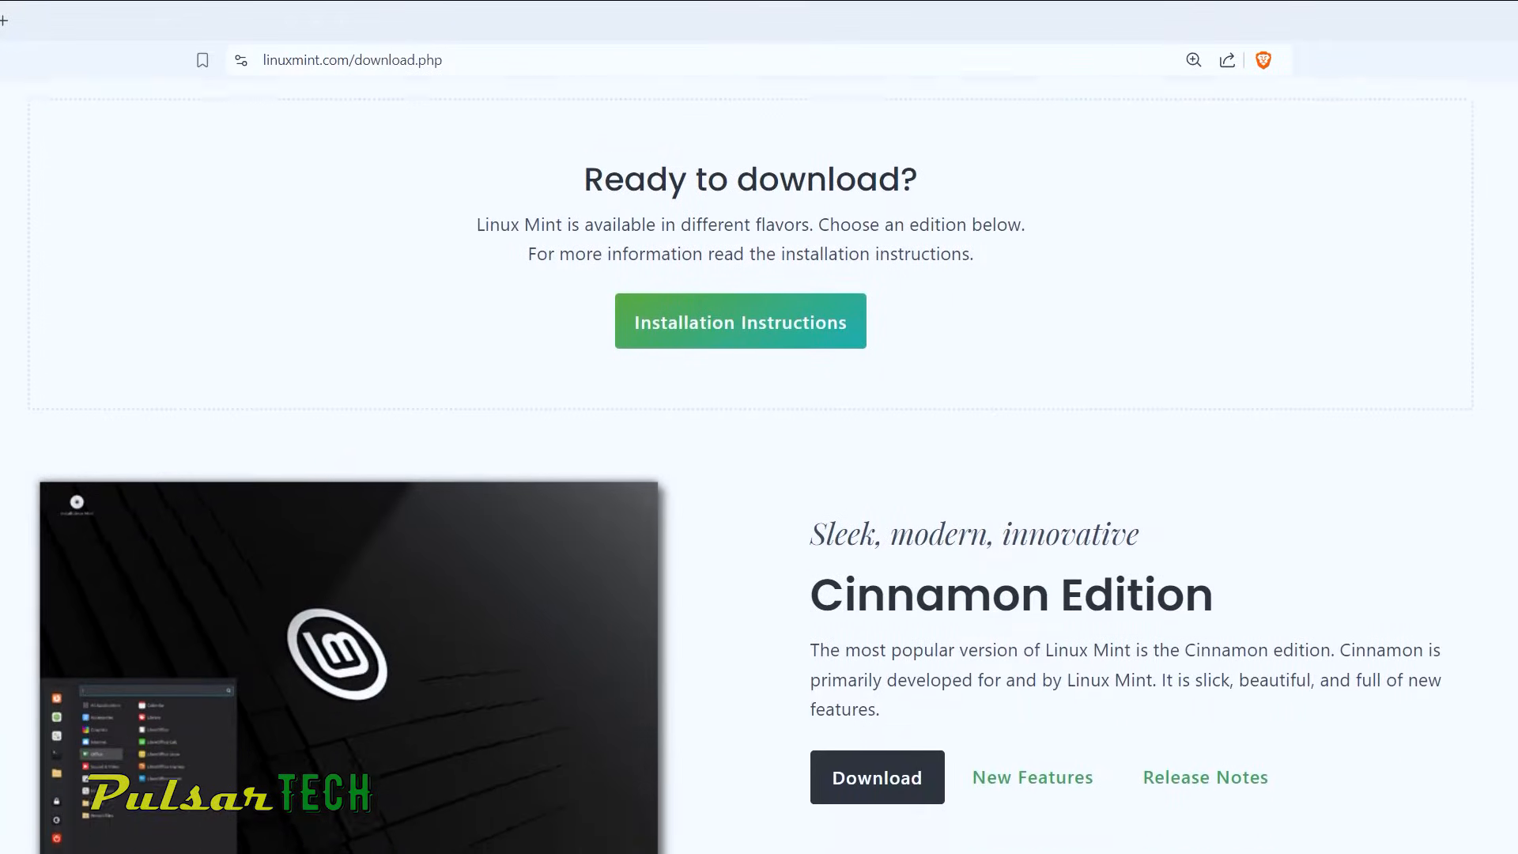
{"action": "scroll", "scroll_direction": "down", "scroll_amount": 3}
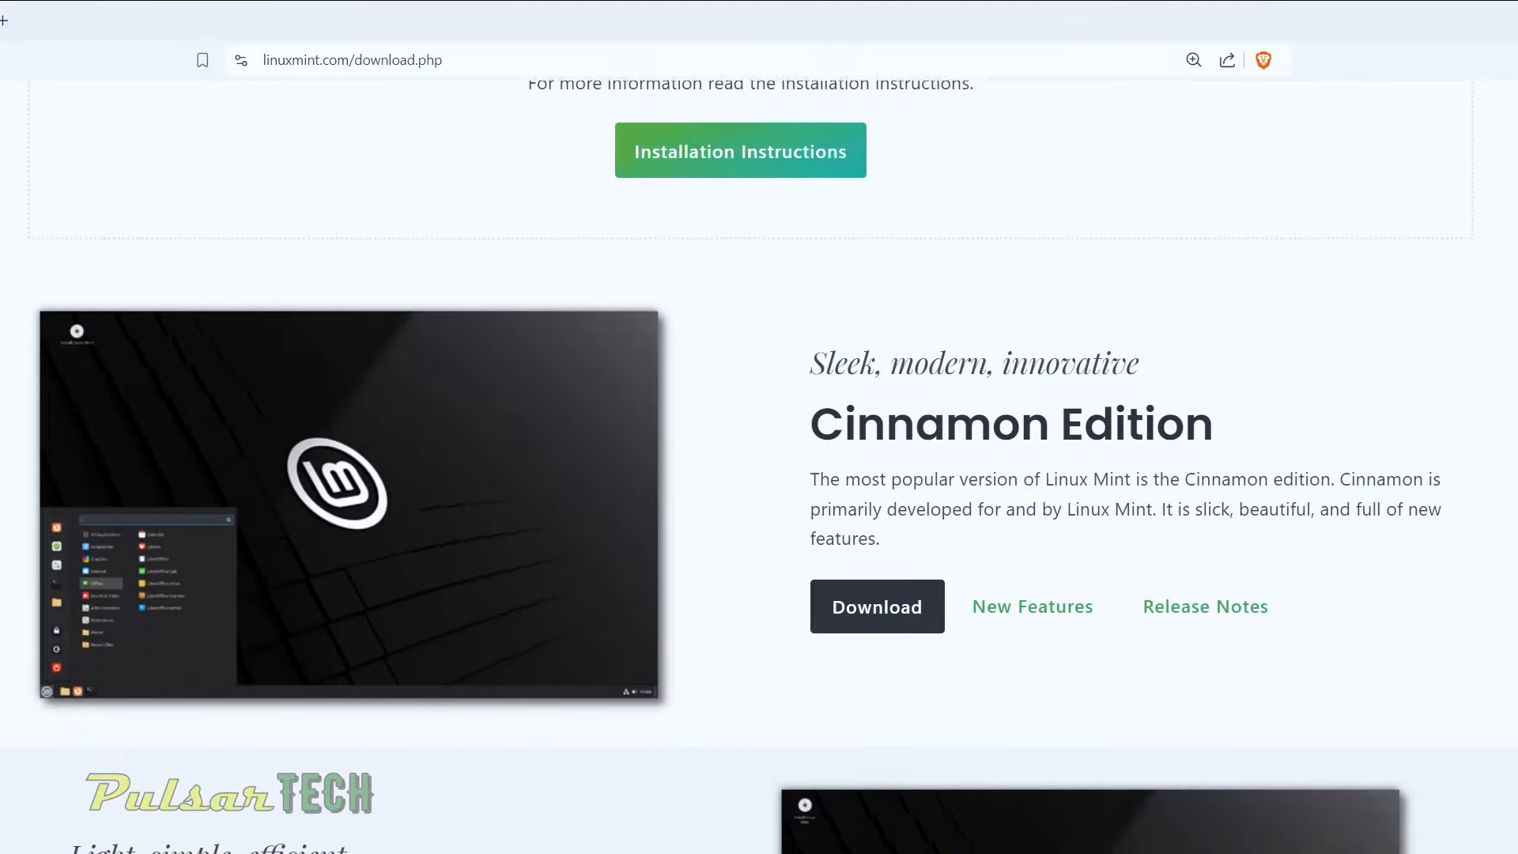
{"action": "scroll", "scroll_direction": "down", "scroll_amount": 3}
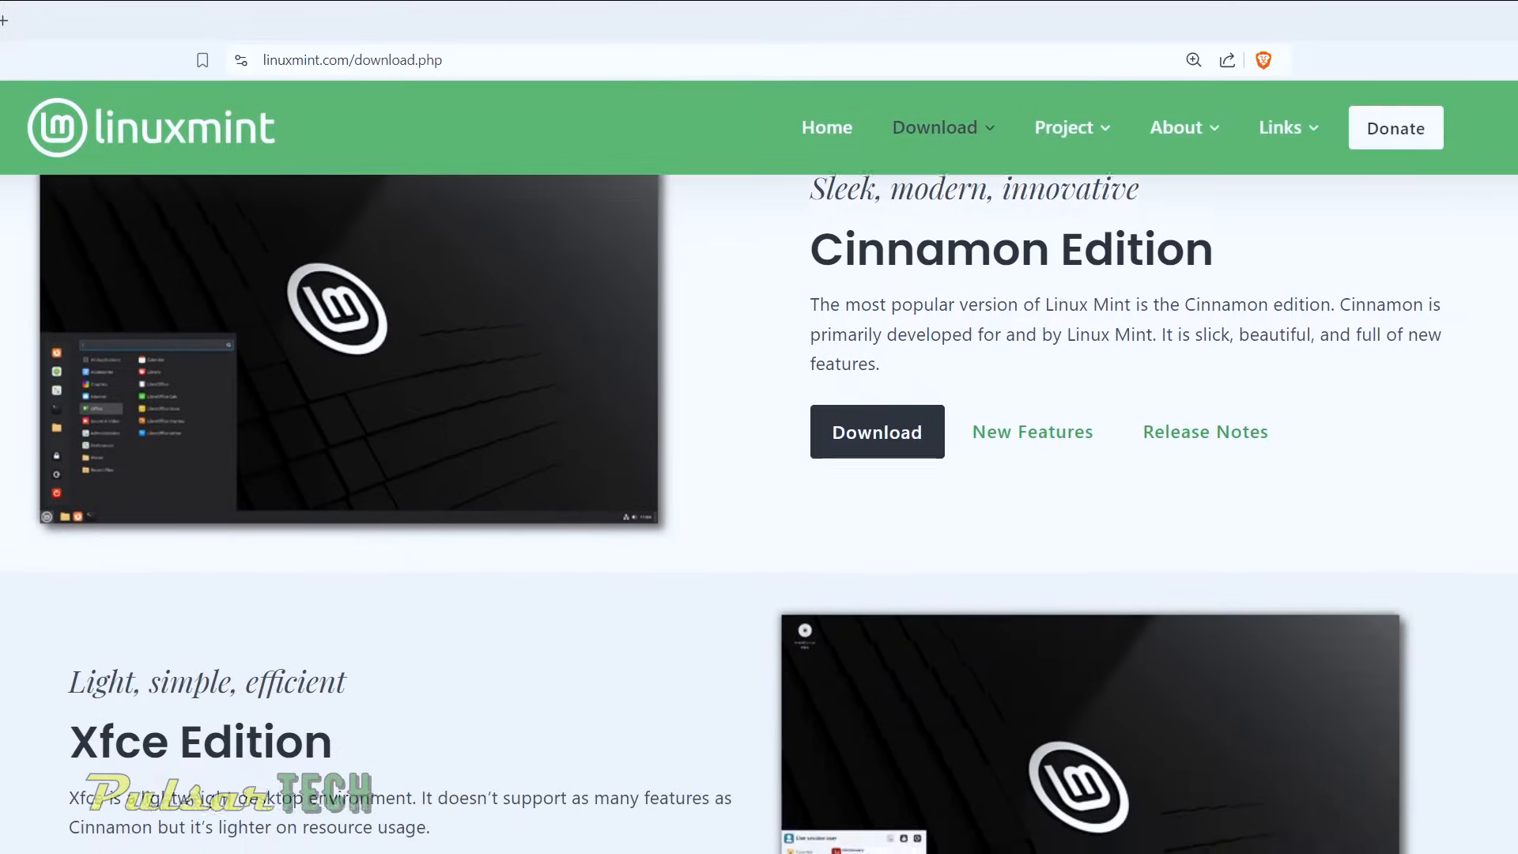
{"action": "scroll", "scroll_direction": "down", "scroll_amount": 3}
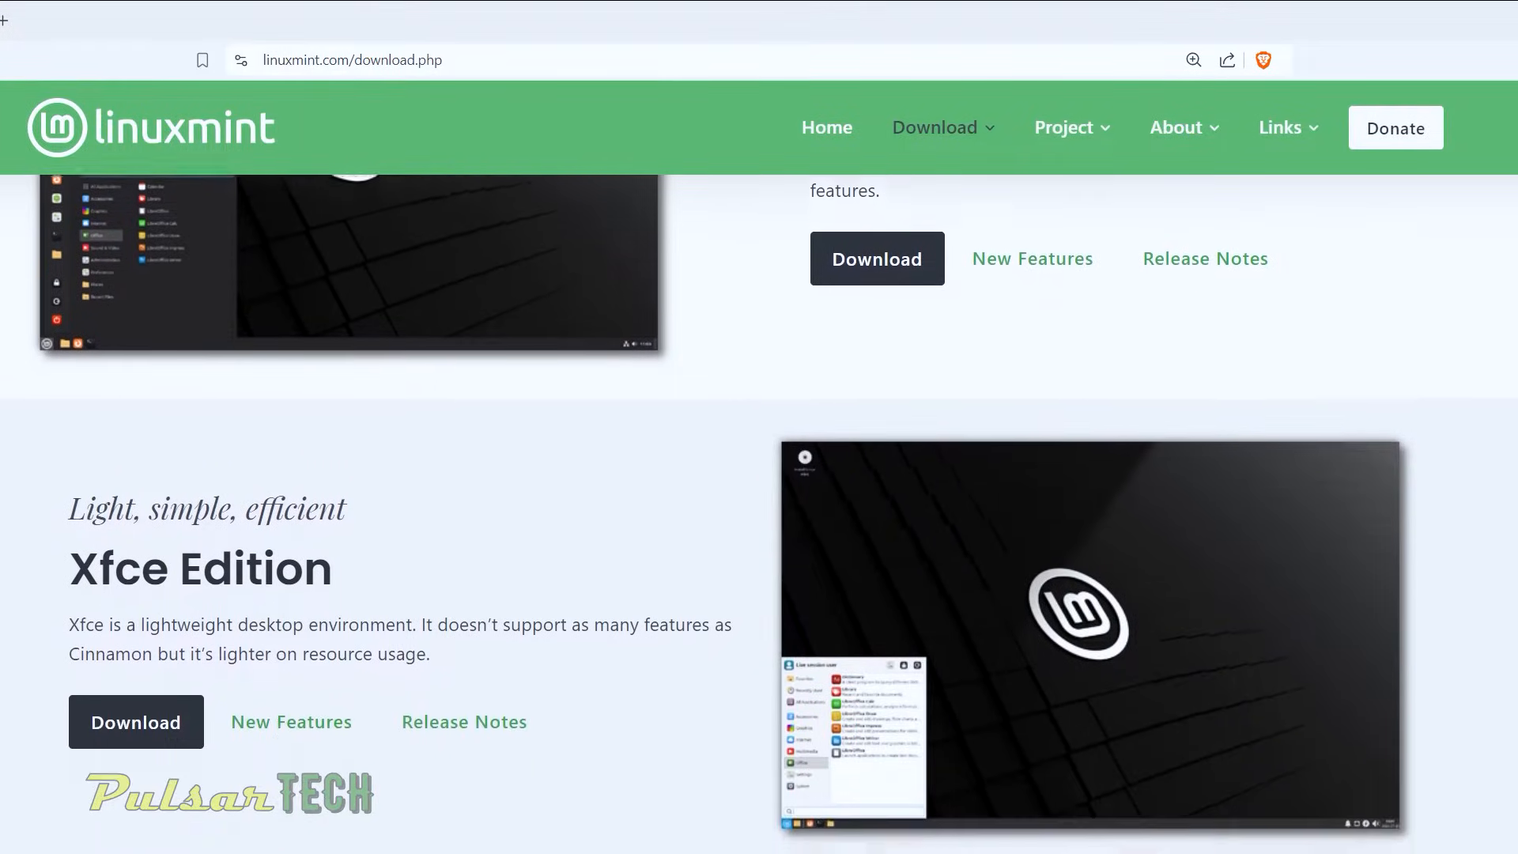
{"action": "scroll", "scroll_direction": "down", "scroll_amount": 3}
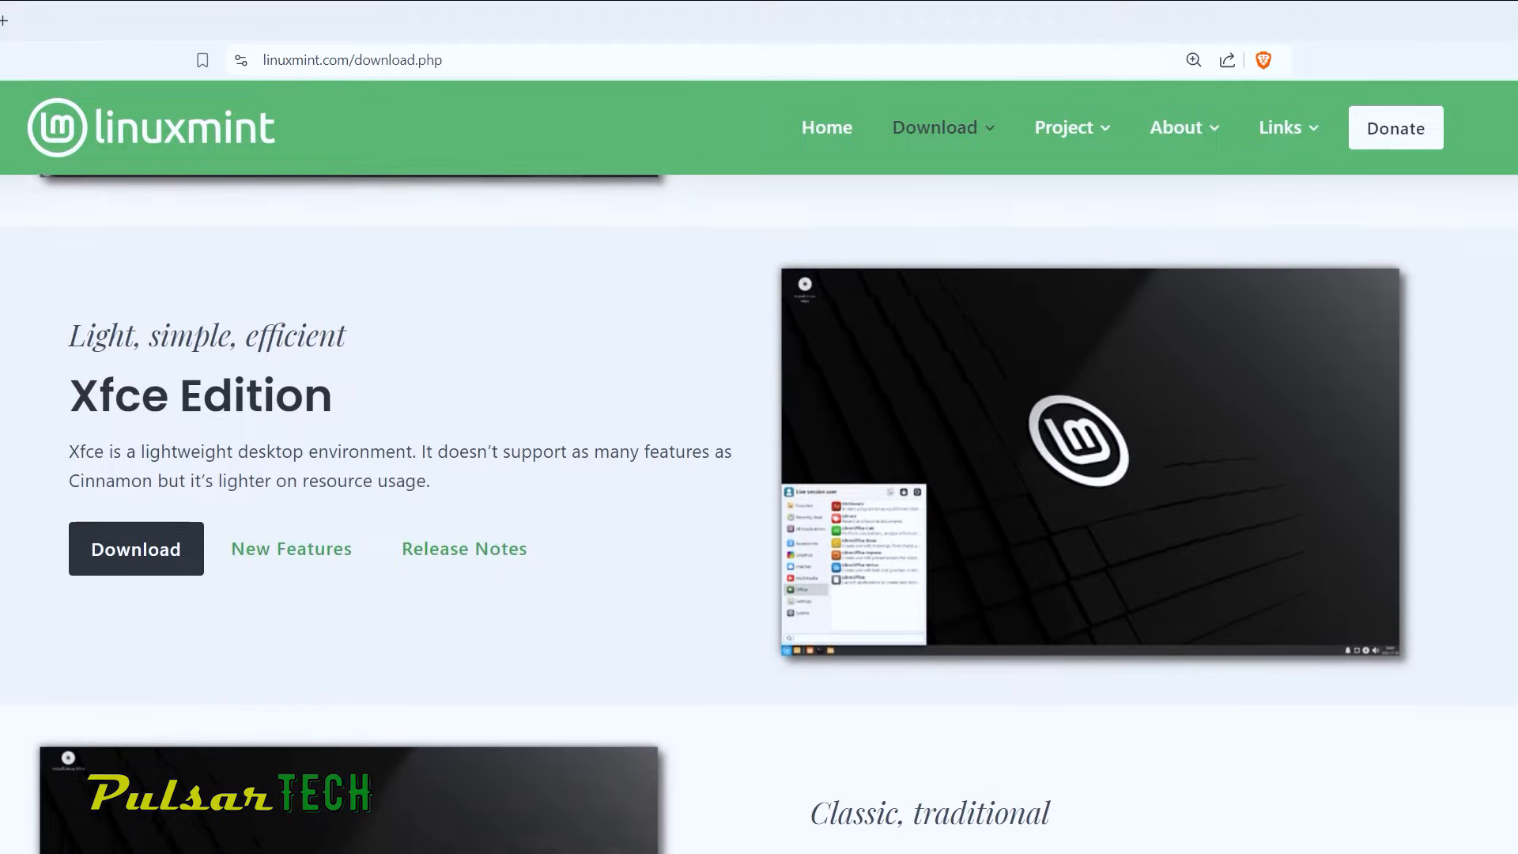
{"action": "scroll", "scroll_direction": "down", "scroll_amount": 3}
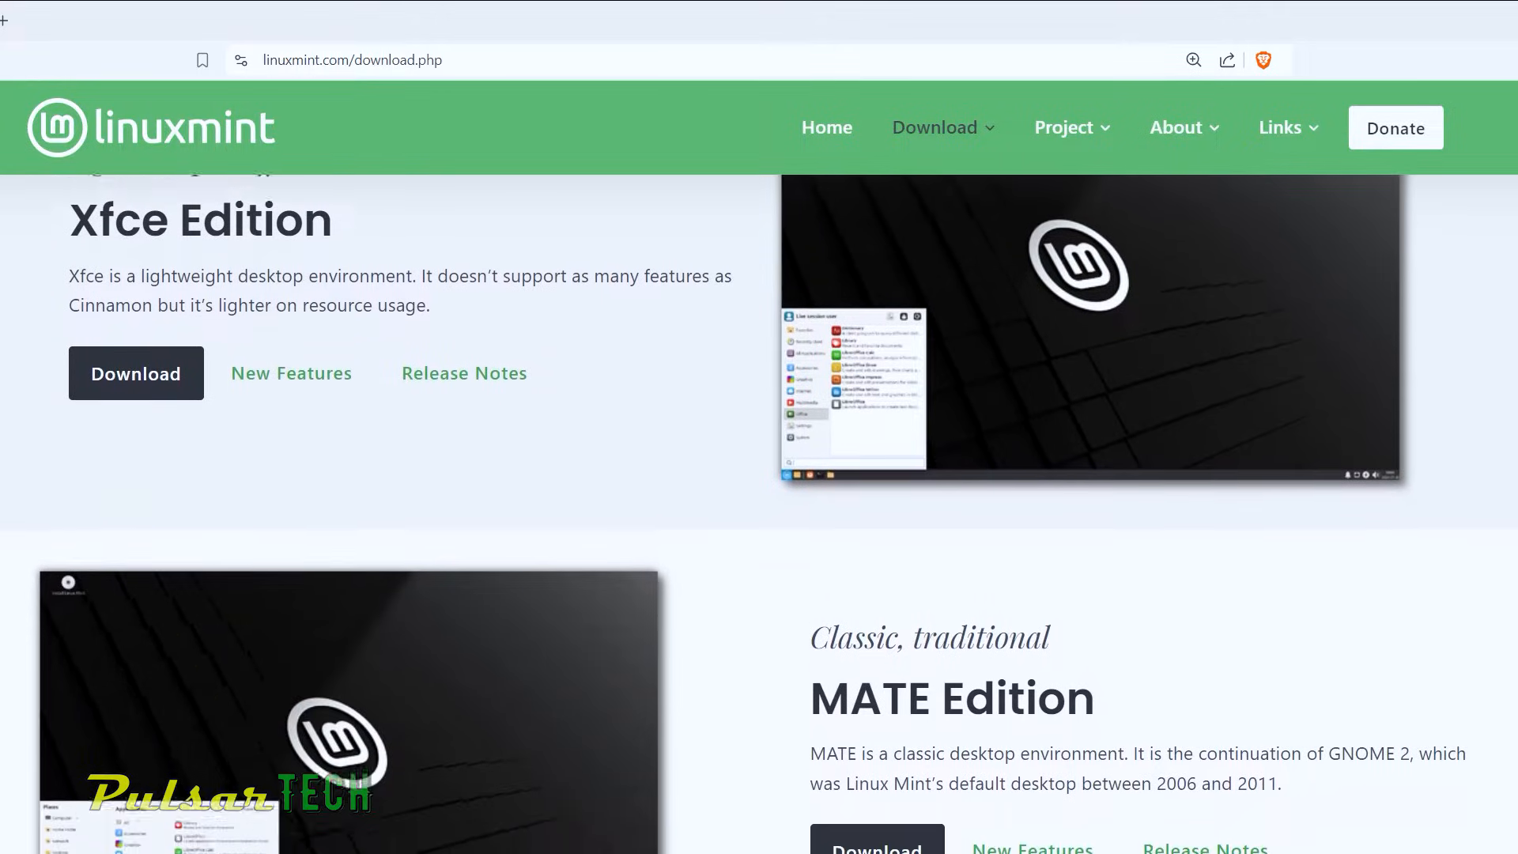
{"action": "scroll", "scroll_direction": "down", "scroll_amount": 3}
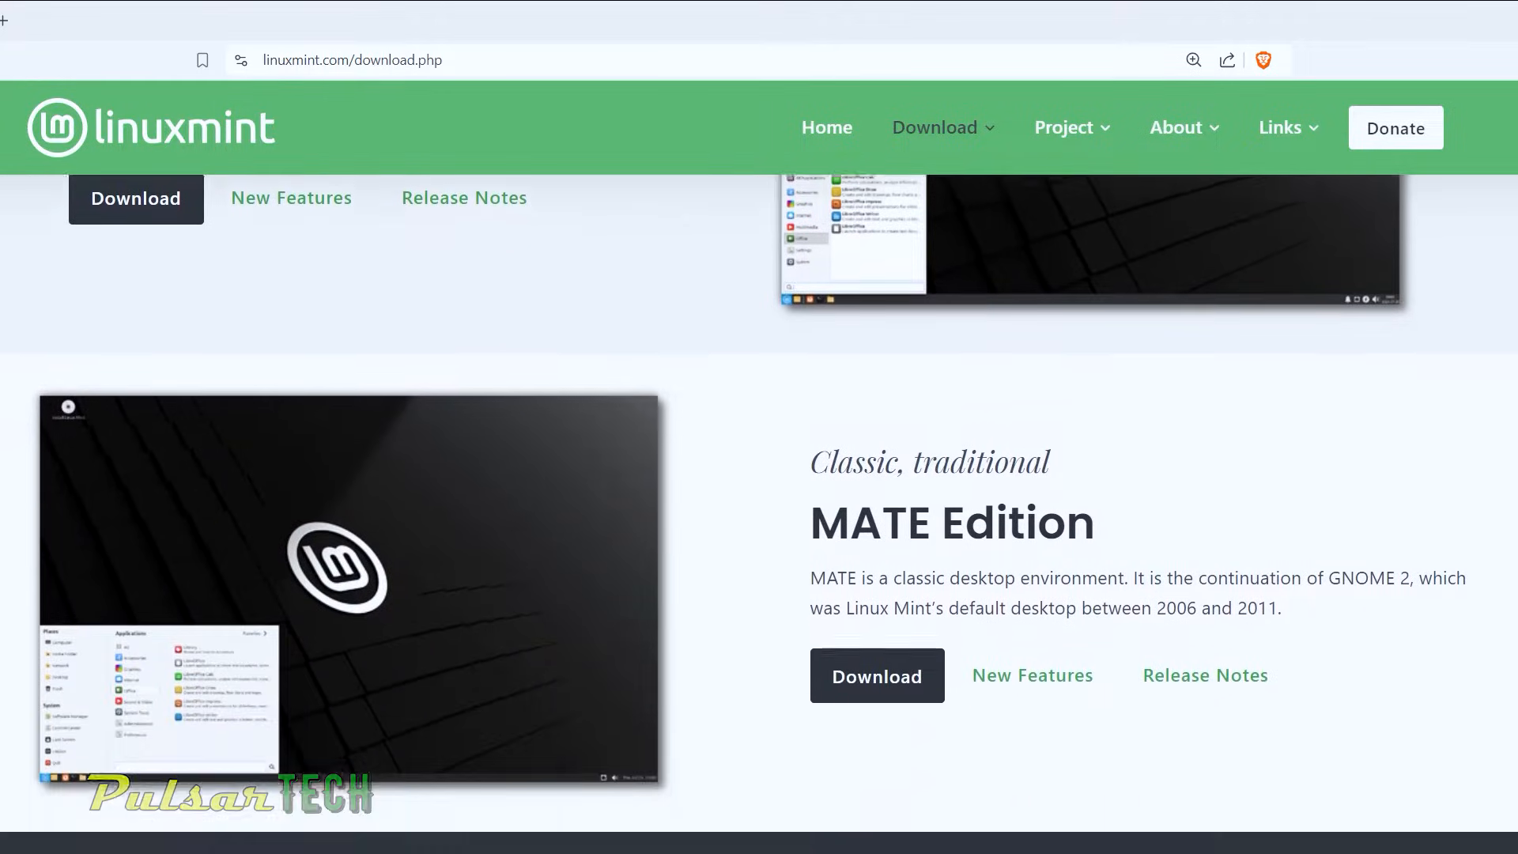
{"action": "scroll", "scroll_direction": "down", "scroll_amount": 3}
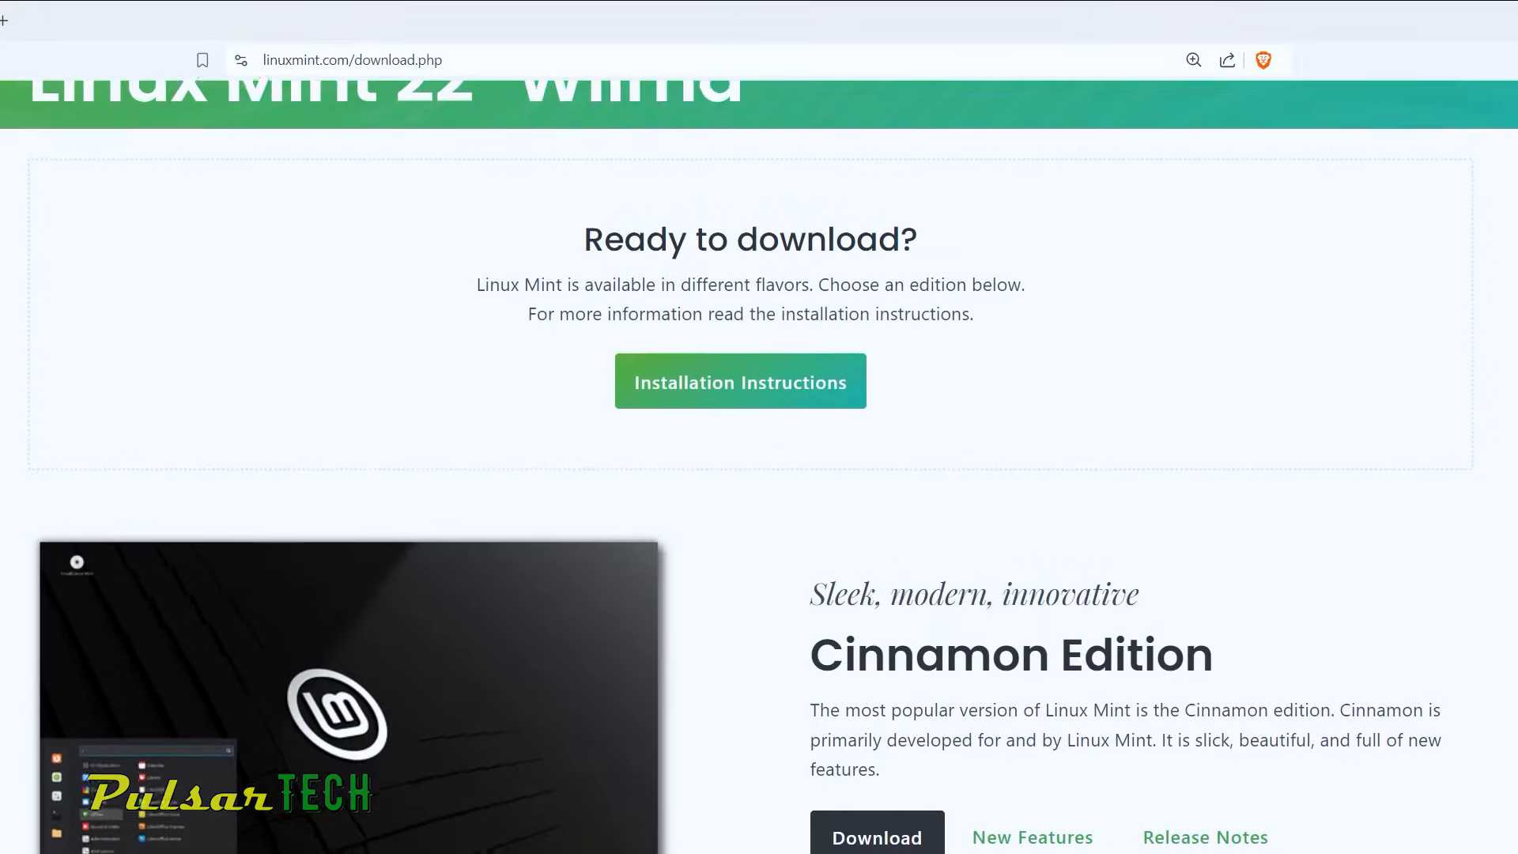
{"action": "scroll", "scroll_direction": "down", "scroll_amount": 3}
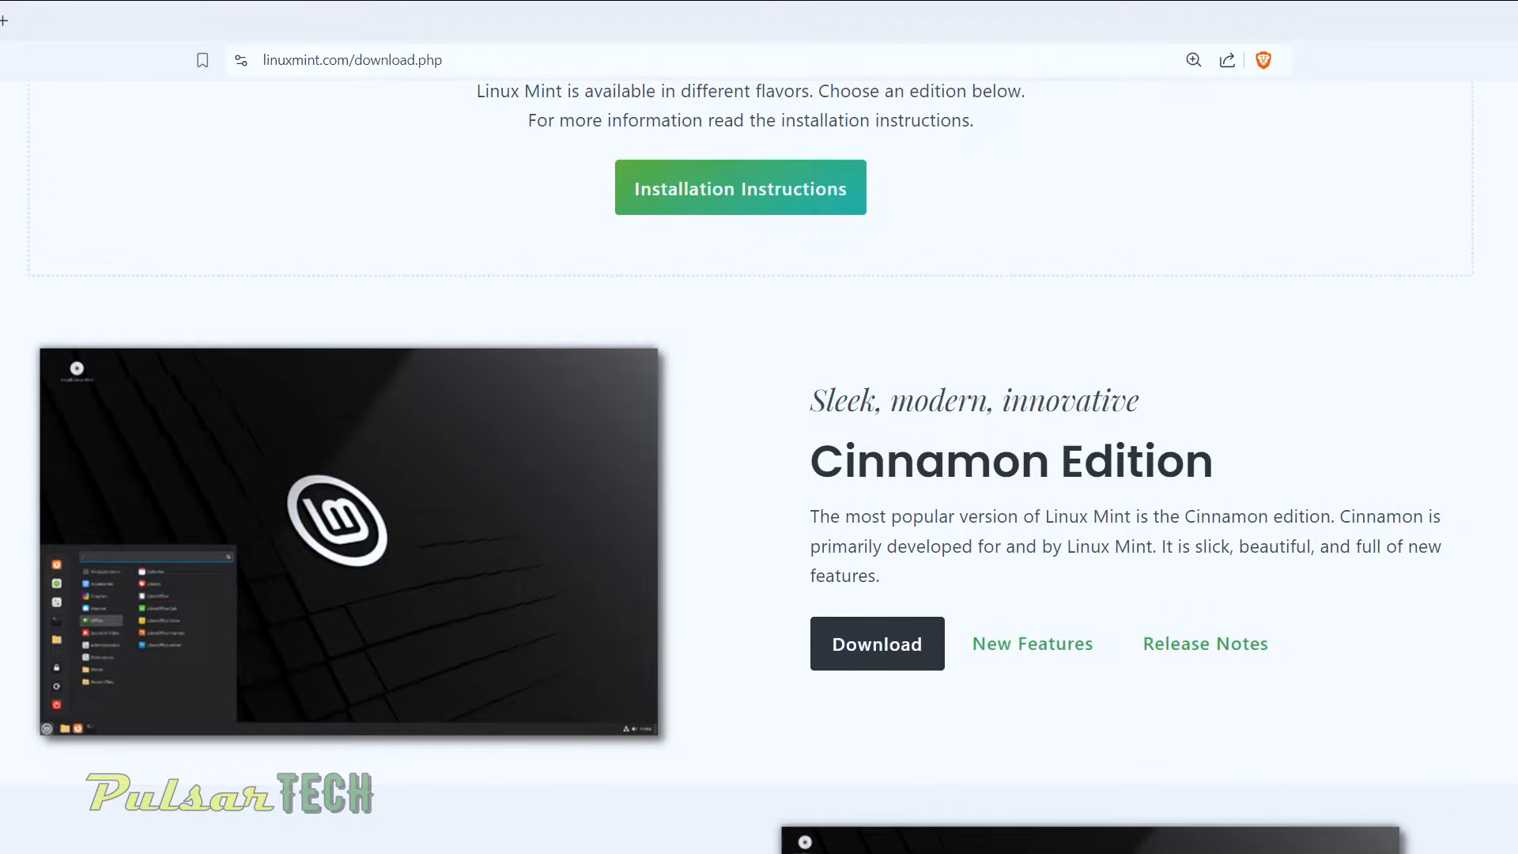
Step: Reach the Installation Guide's 'Verify your ISO image' page from Installation Instructions
{"action": "left_click", "coordinate": [740, 187]}
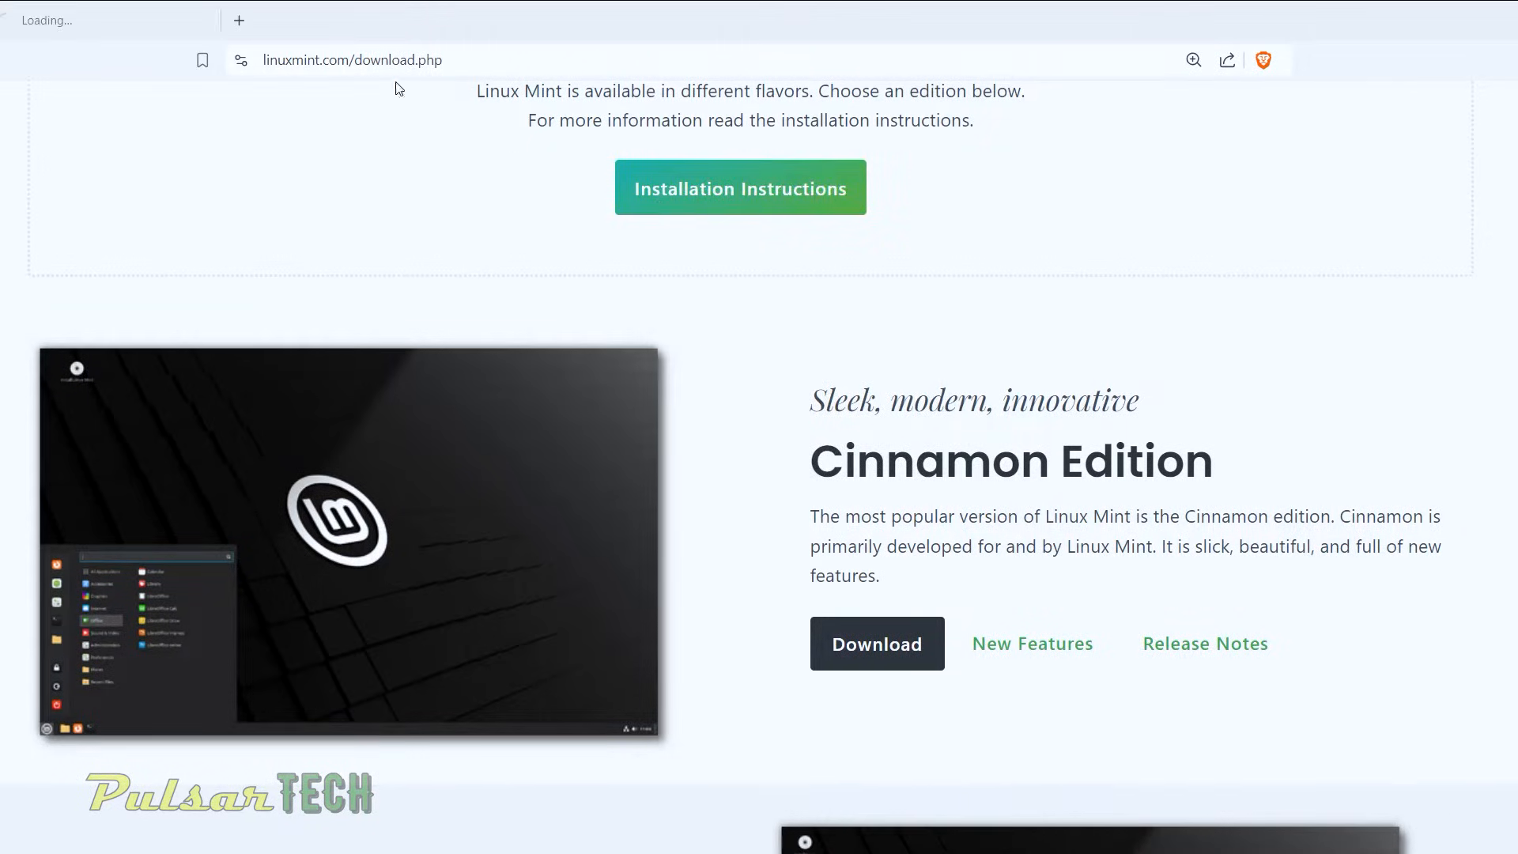
{"action": "left_click", "coordinate": [740, 186]}
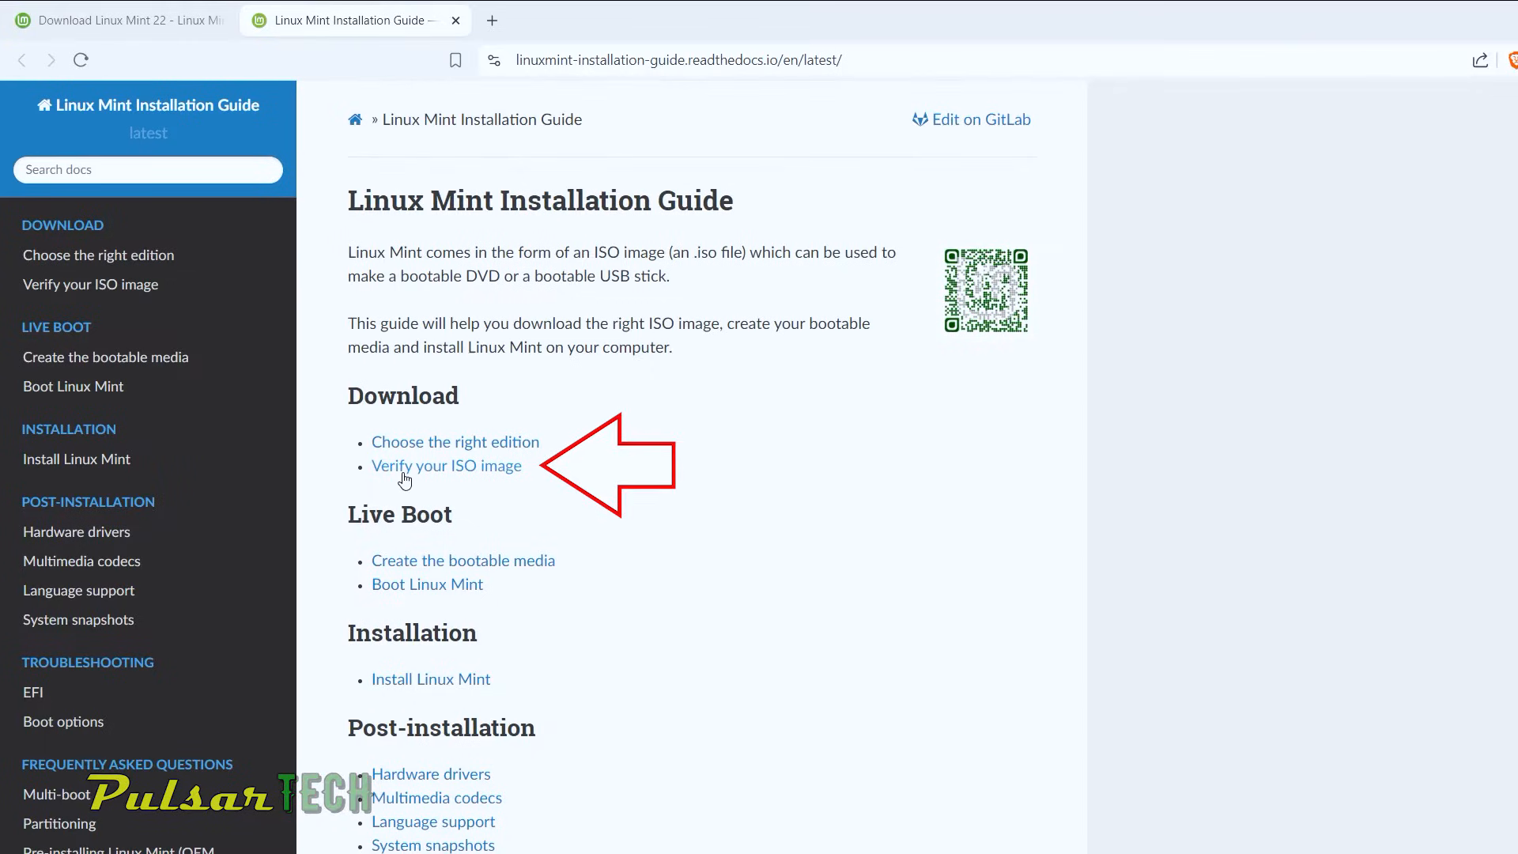
{"action": "left_click", "coordinate": [446, 465]}
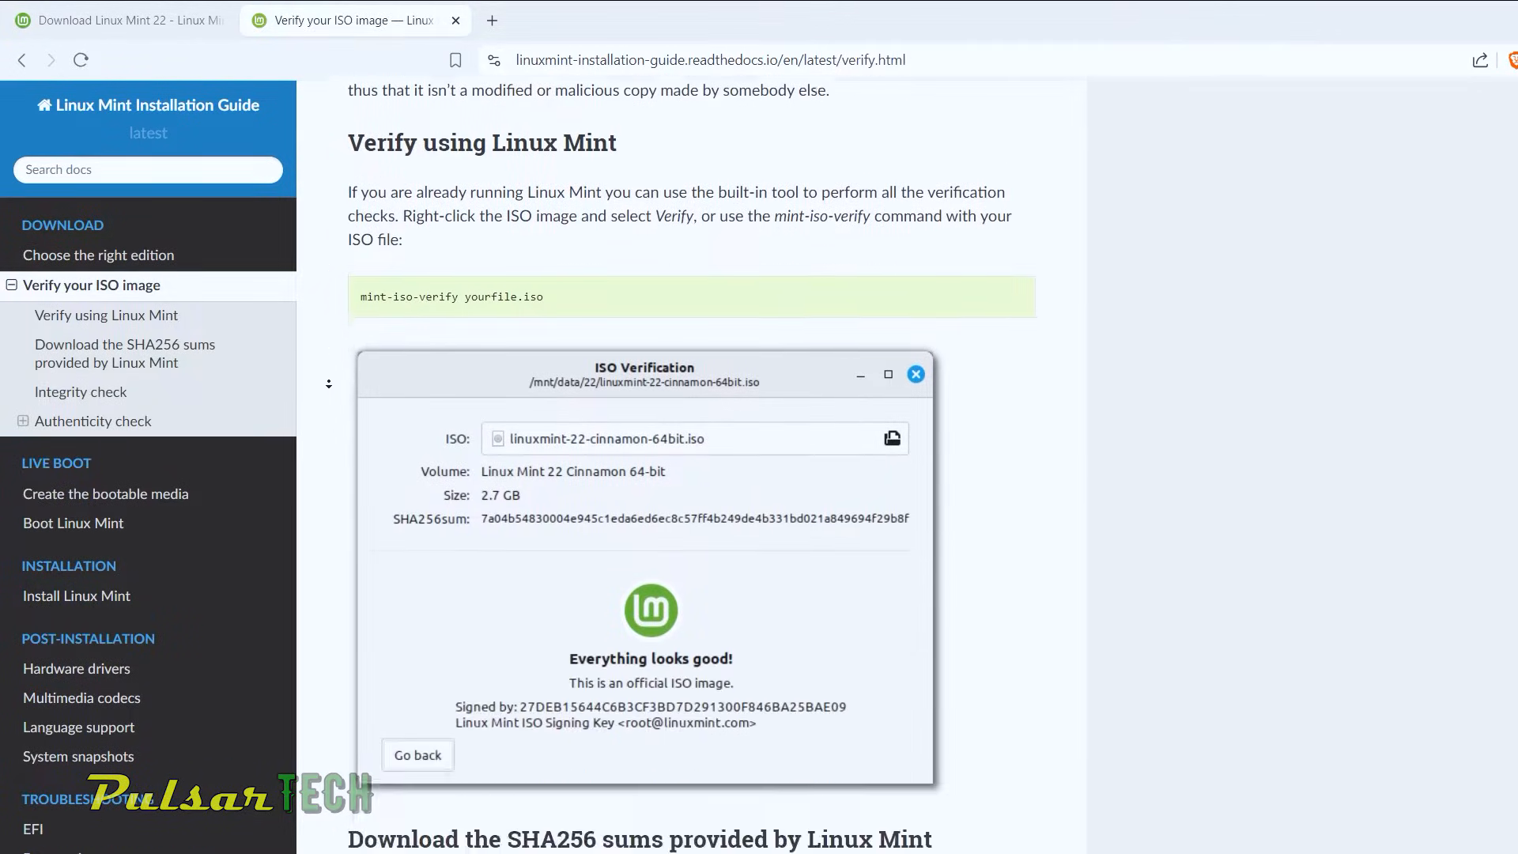
Step: Read down to the Authenticity check, then return to the Linux Mint download page
{"action": "scroll", "scroll_direction": "down", "scroll_amount": 3}
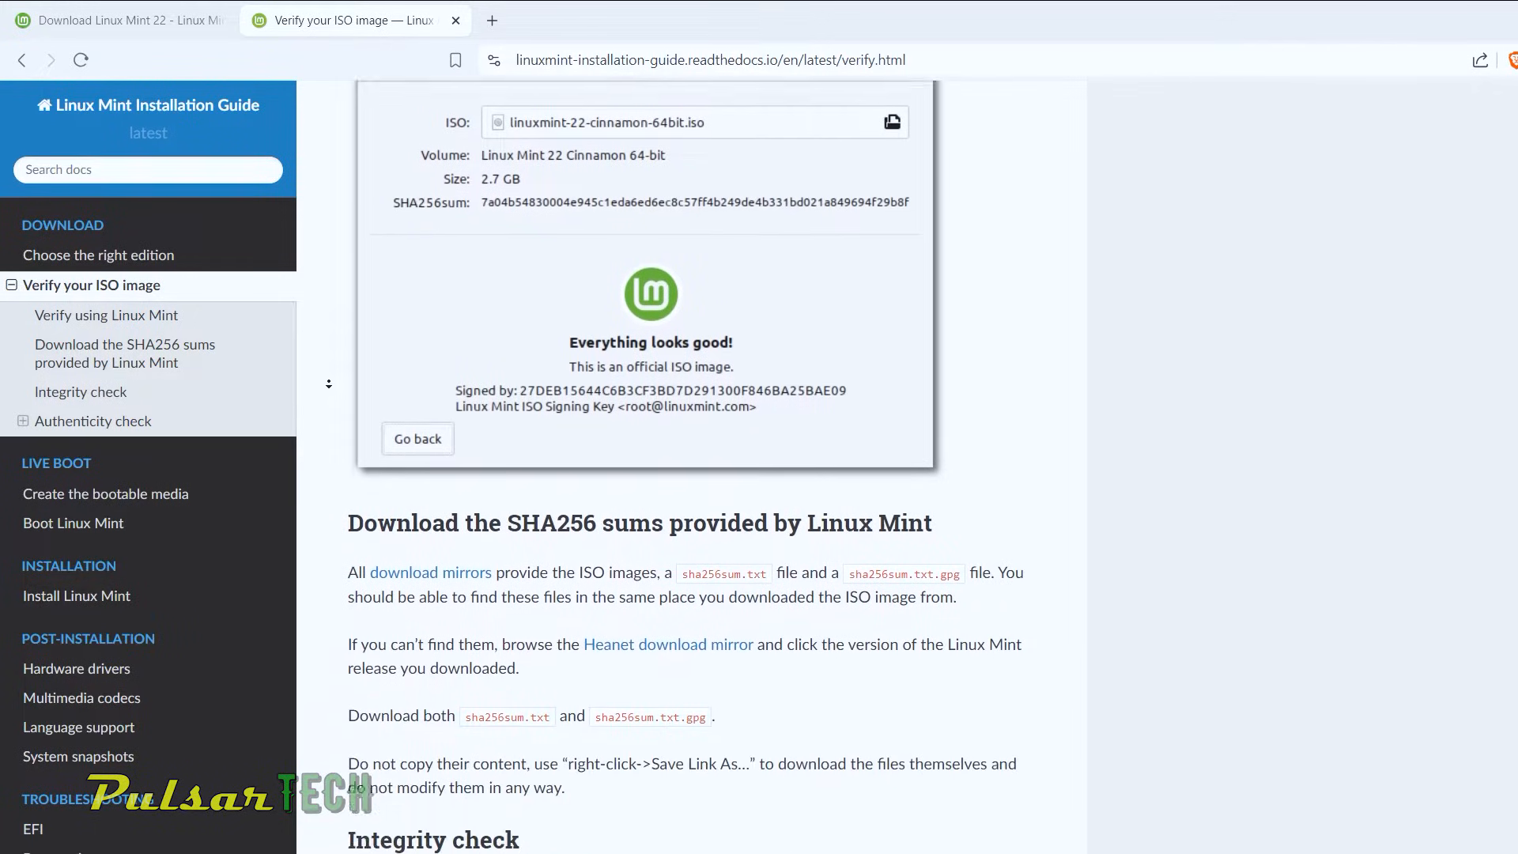
{"action": "scroll", "scroll_direction": "down", "scroll_amount": 3}
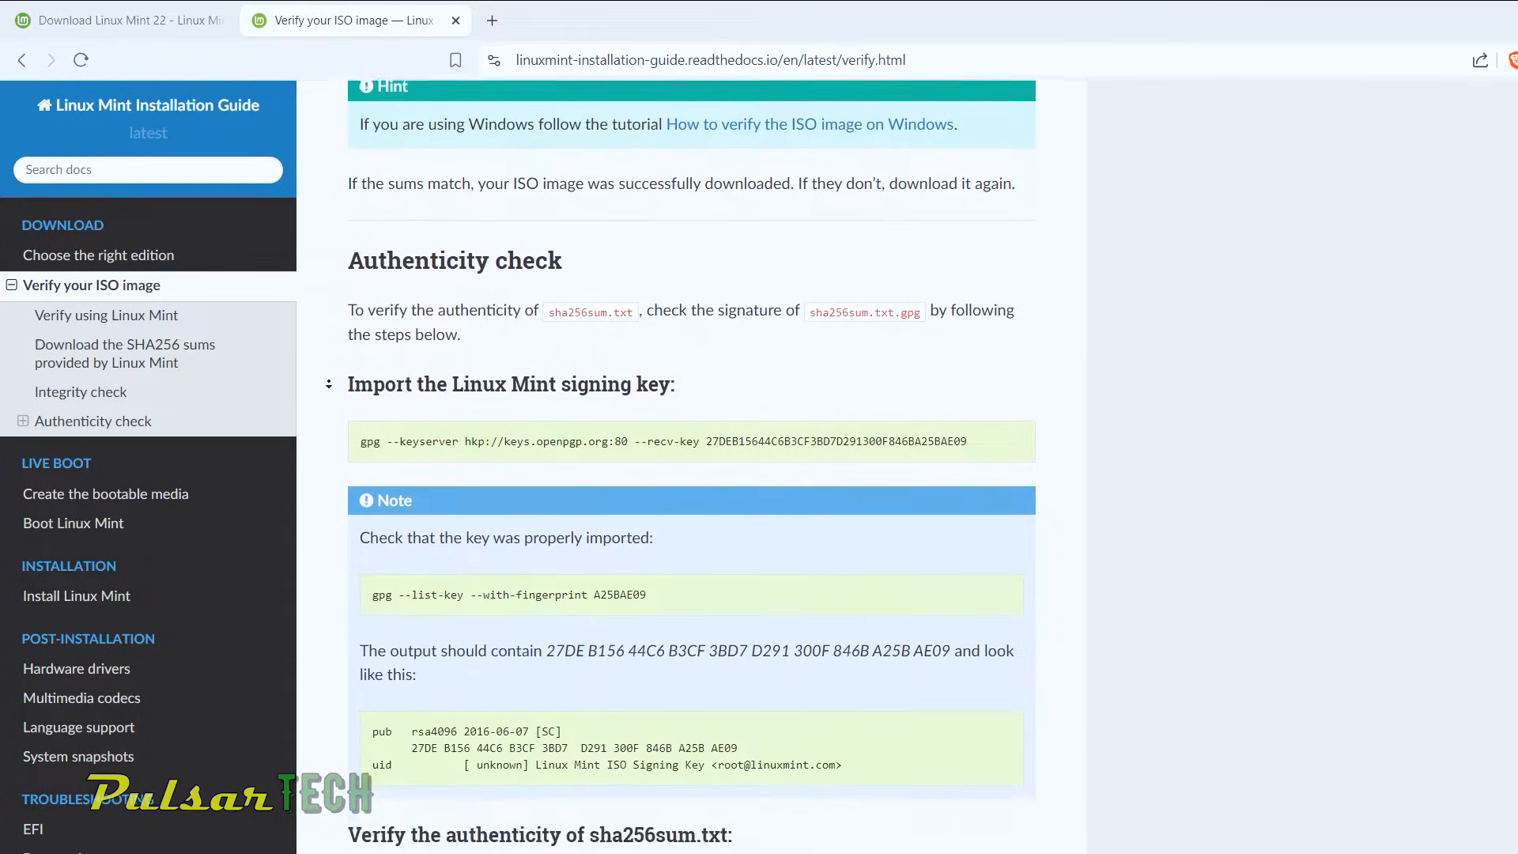
{"action": "left_click", "coordinate": [115, 19]}
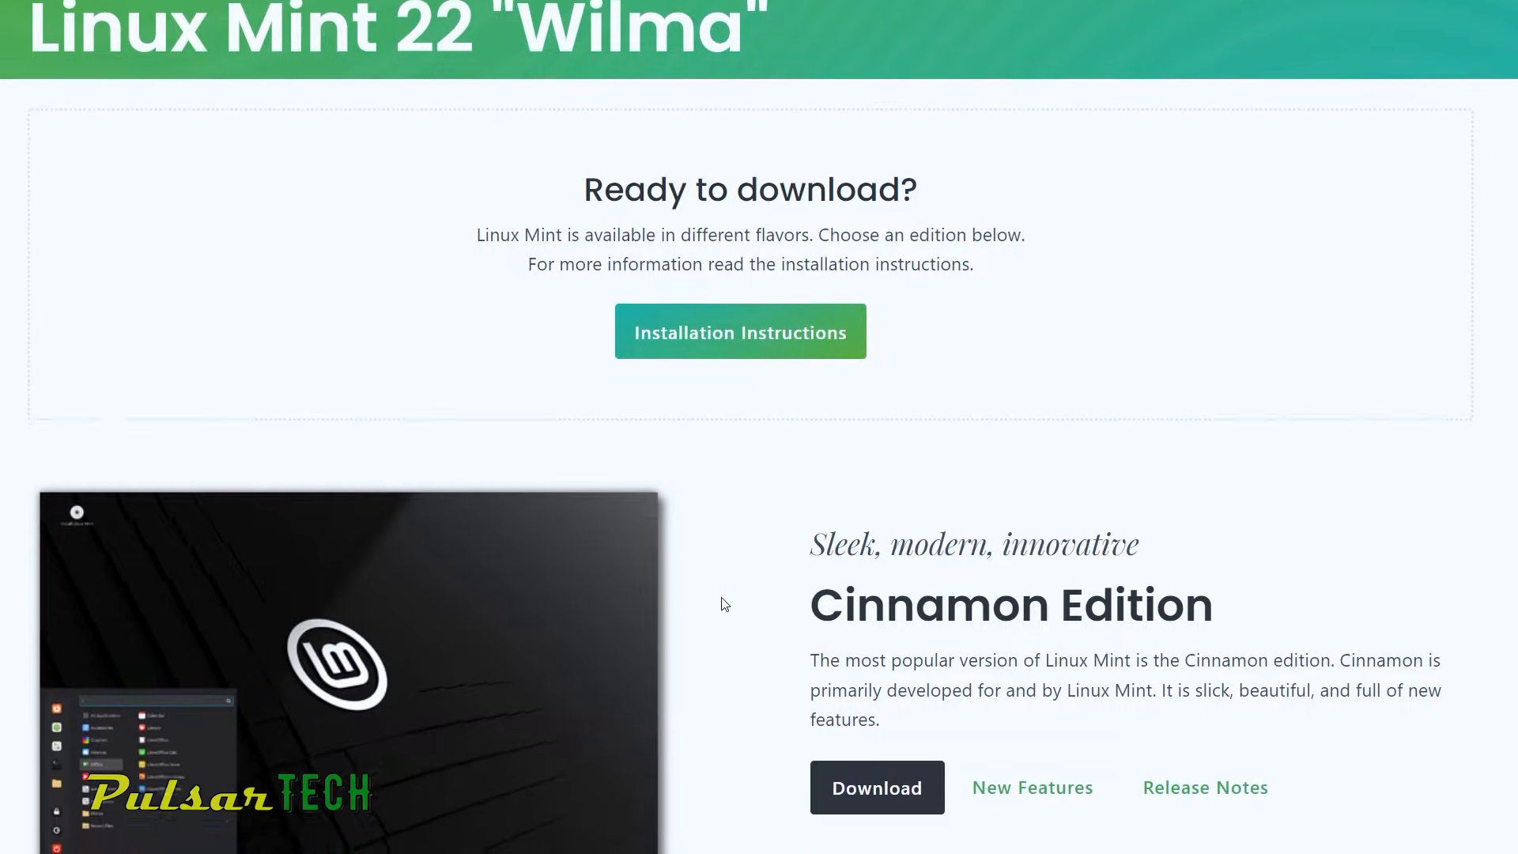
Step: From the Cinnamon Edition page, start the Linux Mint 22 ISO download from the Cicku mirror
{"action": "scroll", "scroll_direction": "down", "scroll_amount": 3}
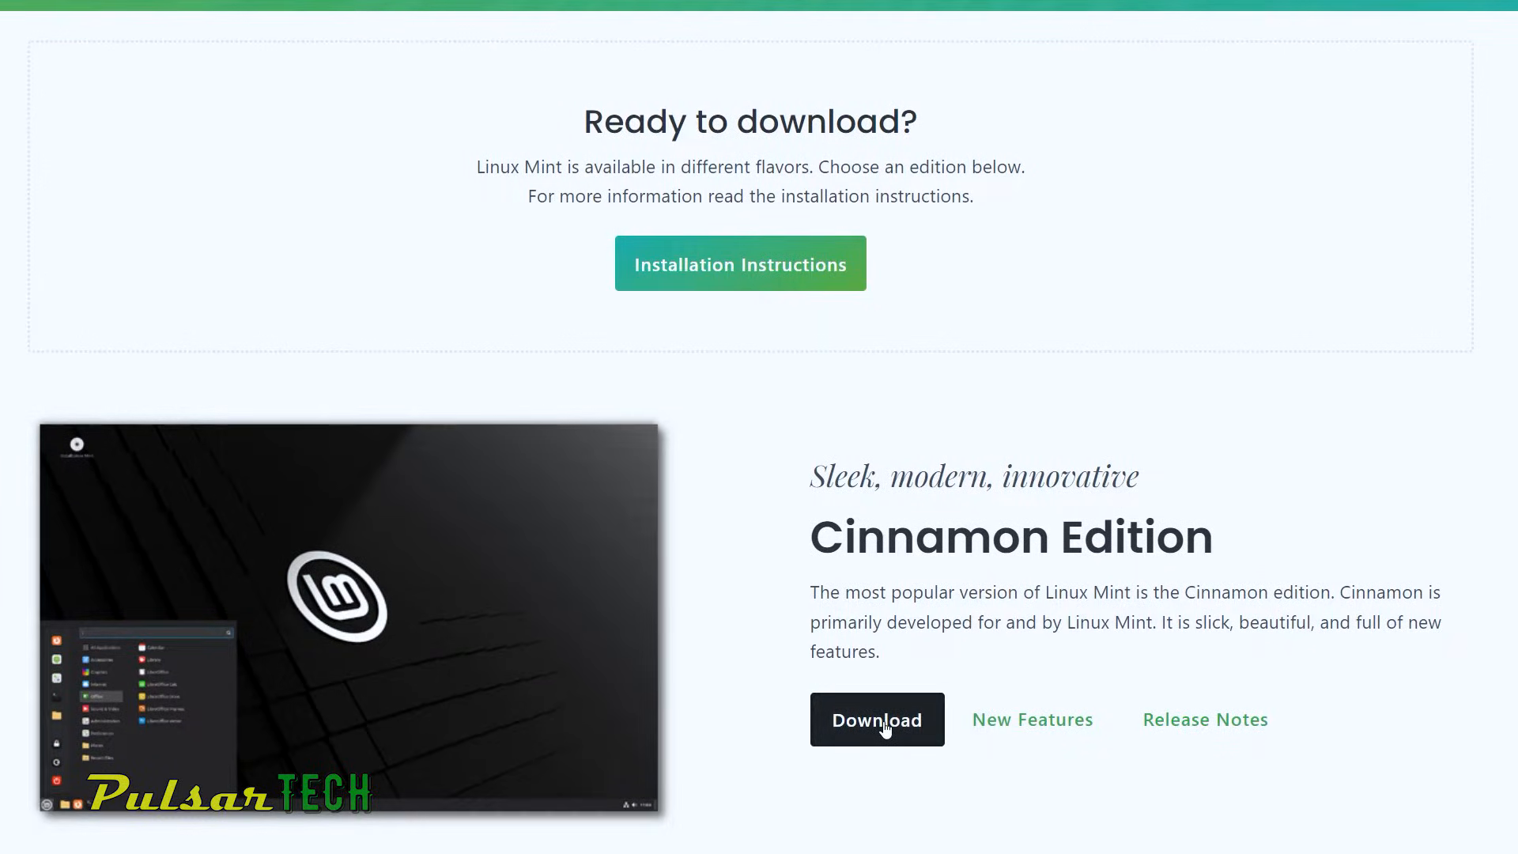
{"action": "left_click", "coordinate": [874, 720]}
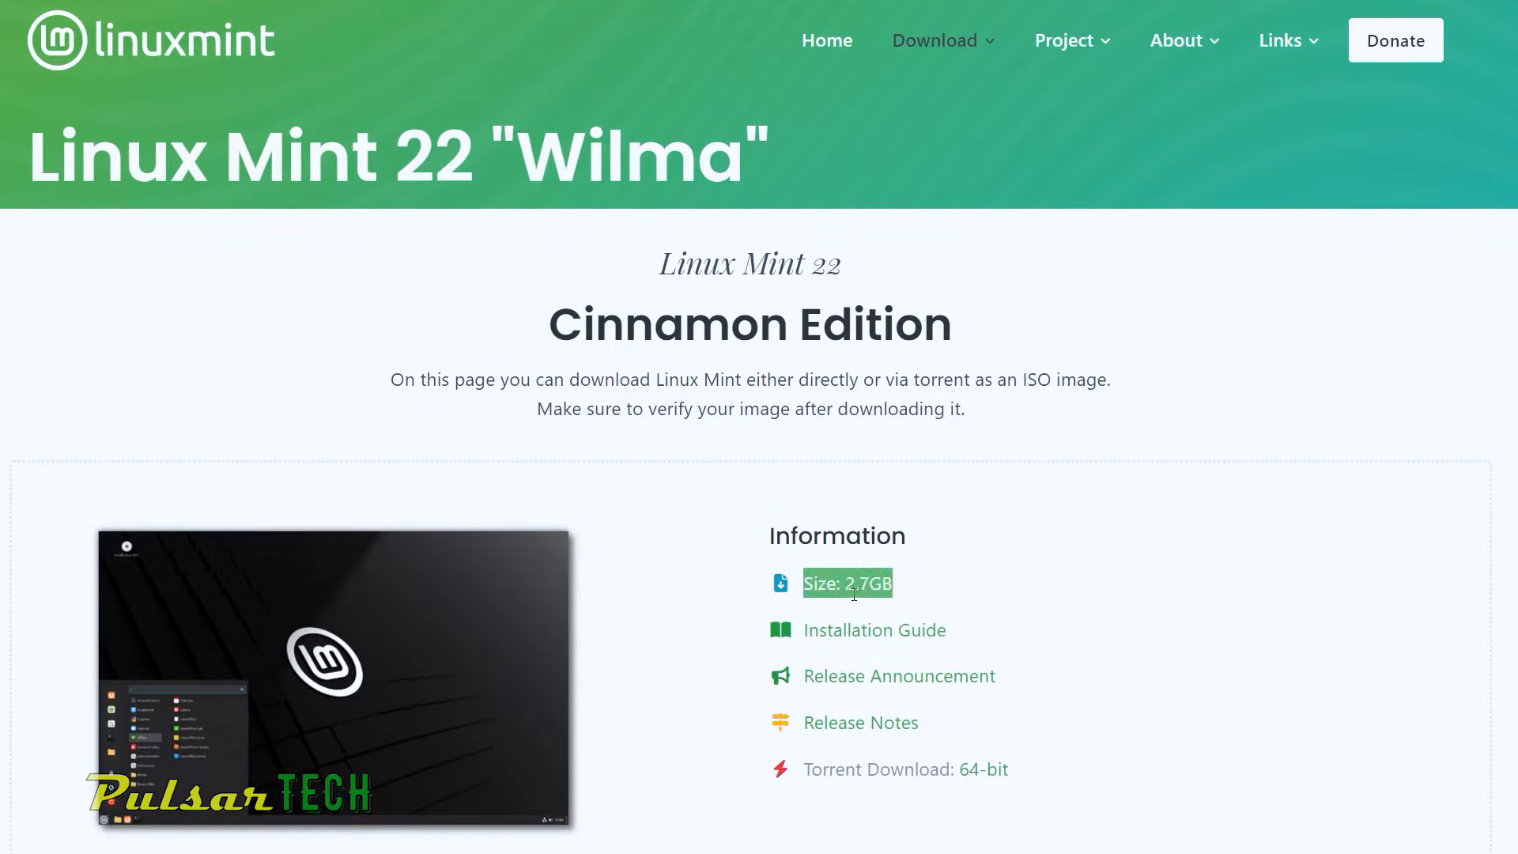
{"action": "mouse_move", "coordinate": [1015, 674]}
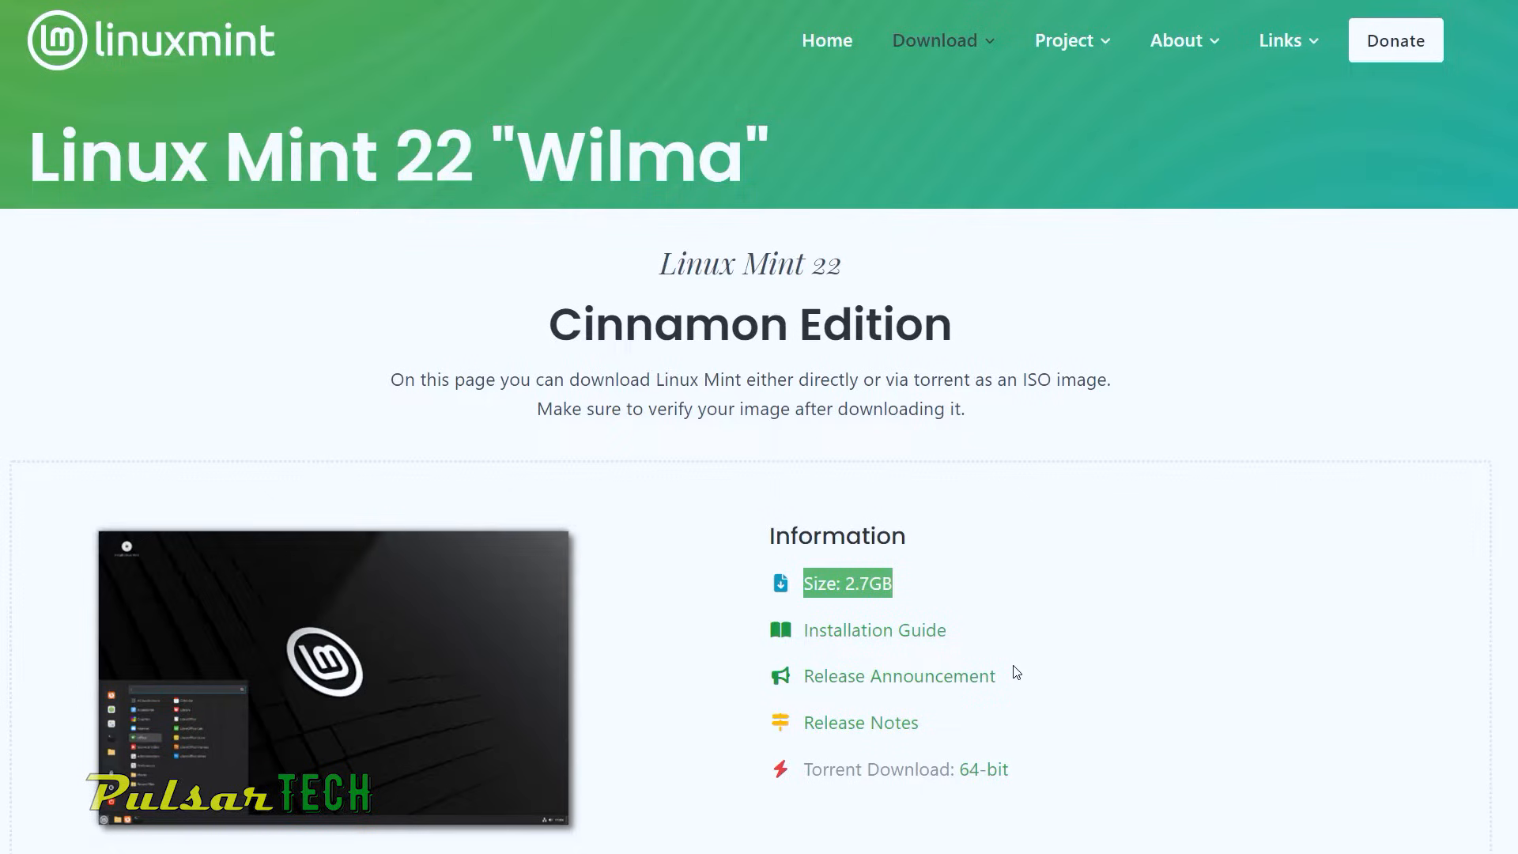
{"action": "scroll", "scroll_direction": "down", "scroll_amount": 3}
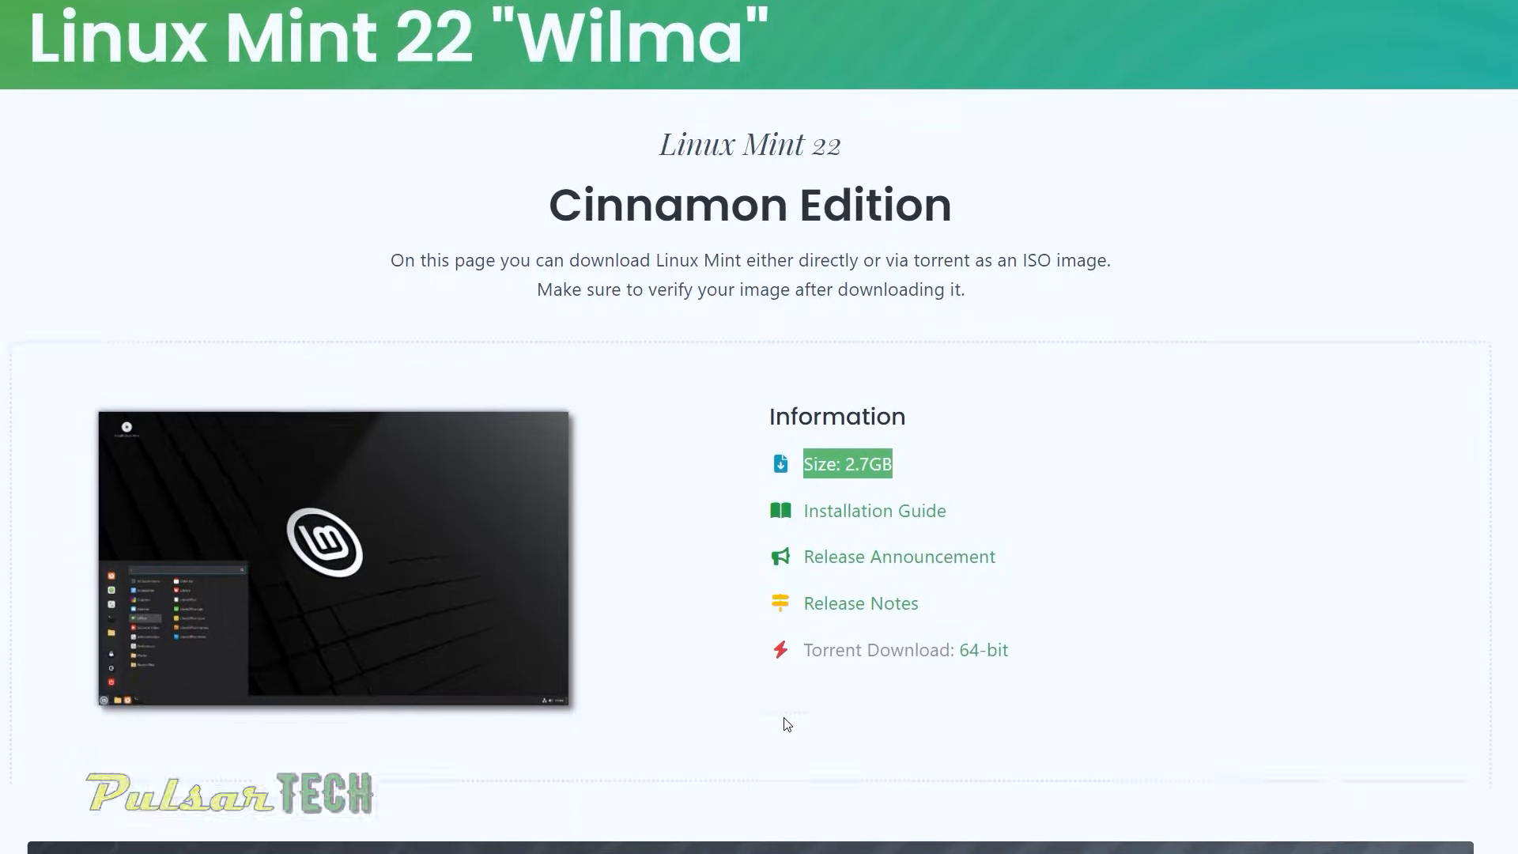
{"action": "scroll", "scroll_direction": "down", "scroll_amount": 3}
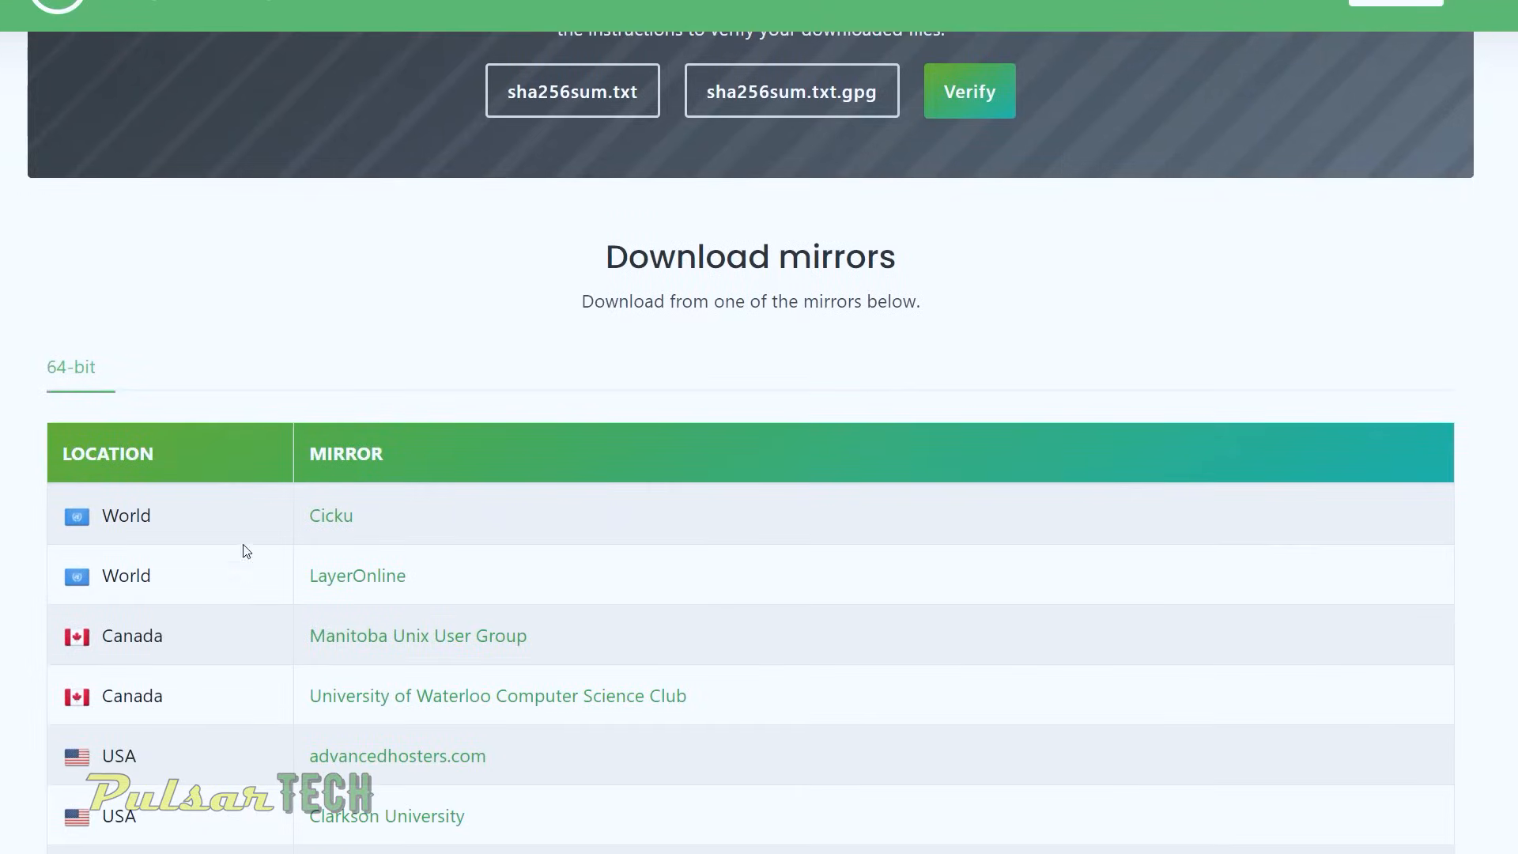
{"action": "mouse_move", "coordinate": [329, 523]}
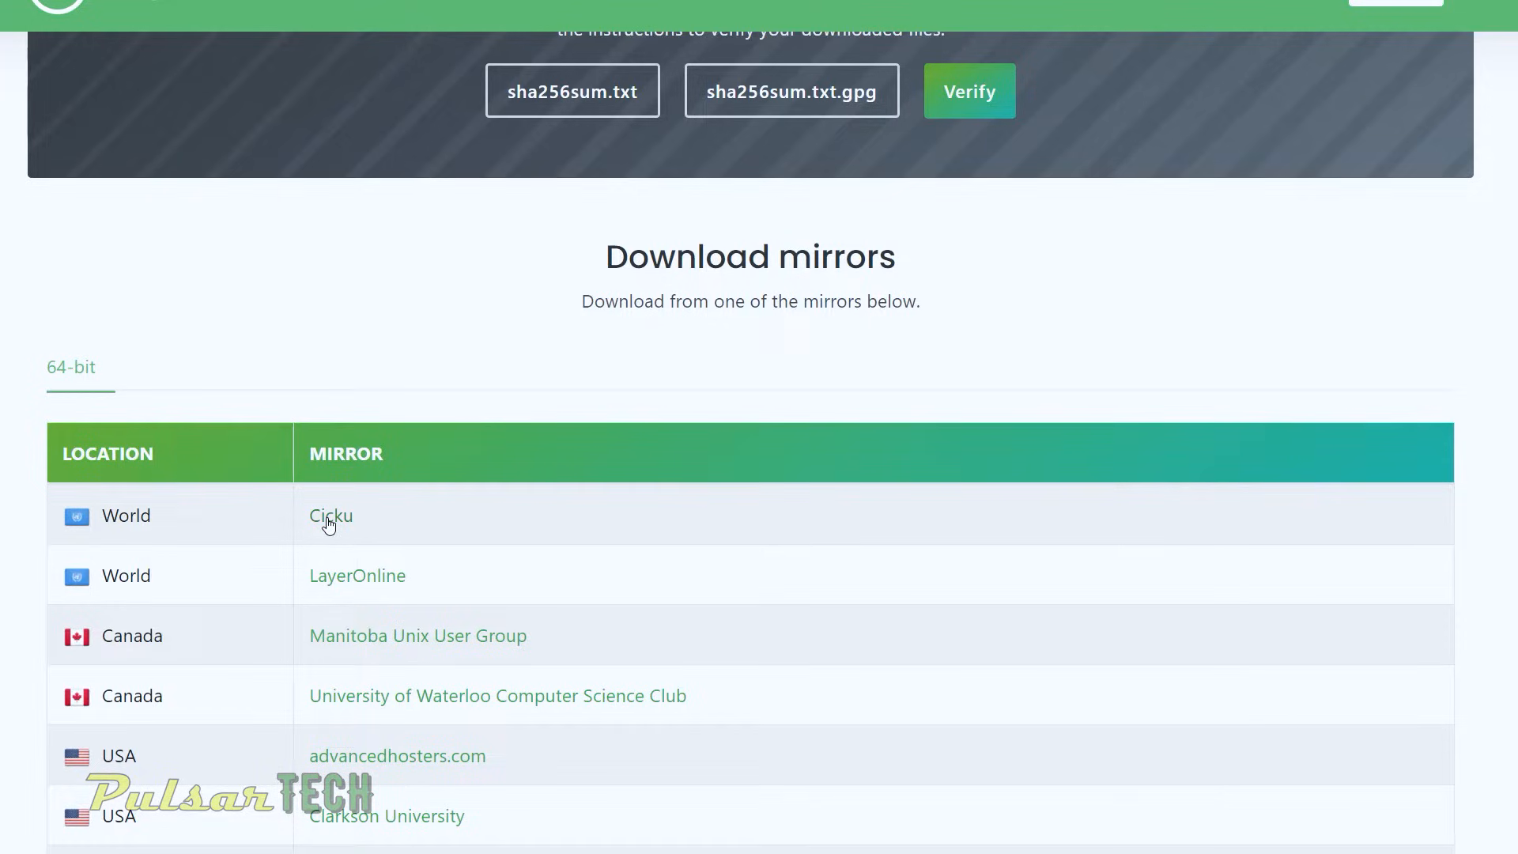
{"action": "left_click", "coordinate": [330, 515]}
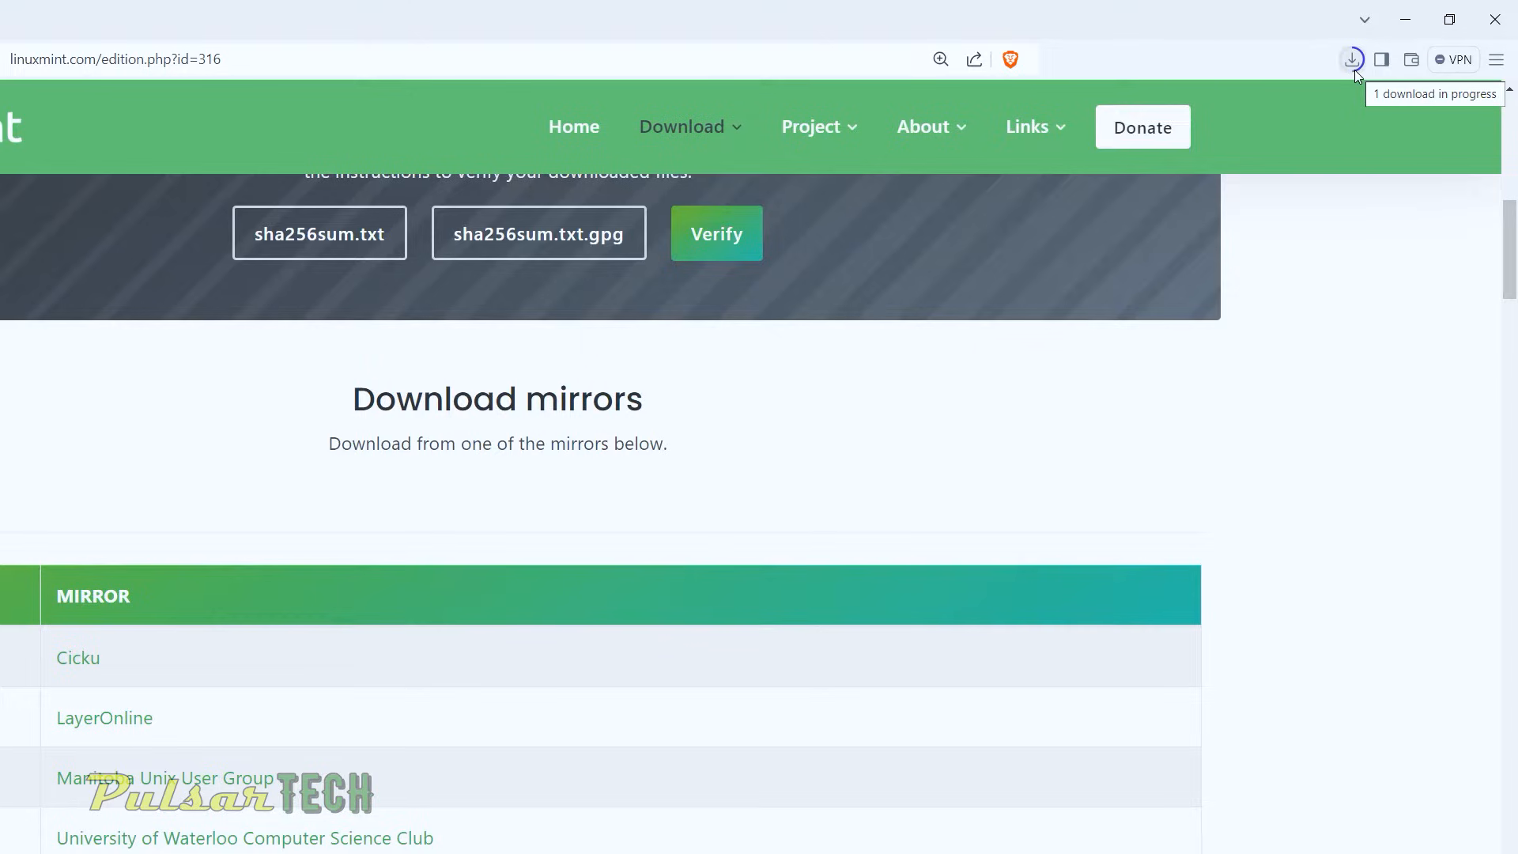
{"action": "left_click", "coordinate": [1350, 58]}
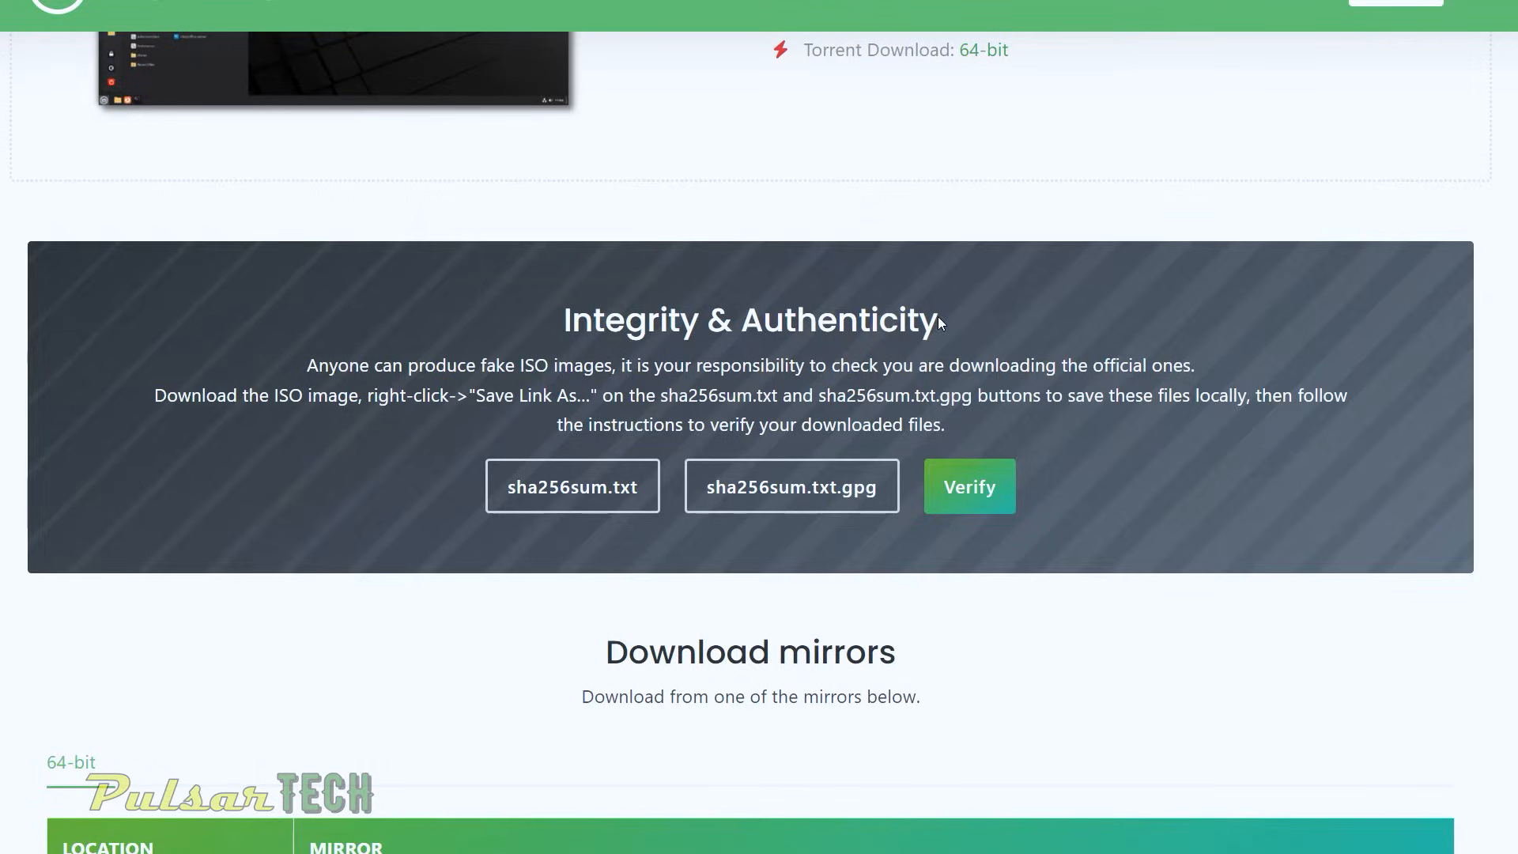
{"action": "mouse_move", "coordinate": [348, 383]}
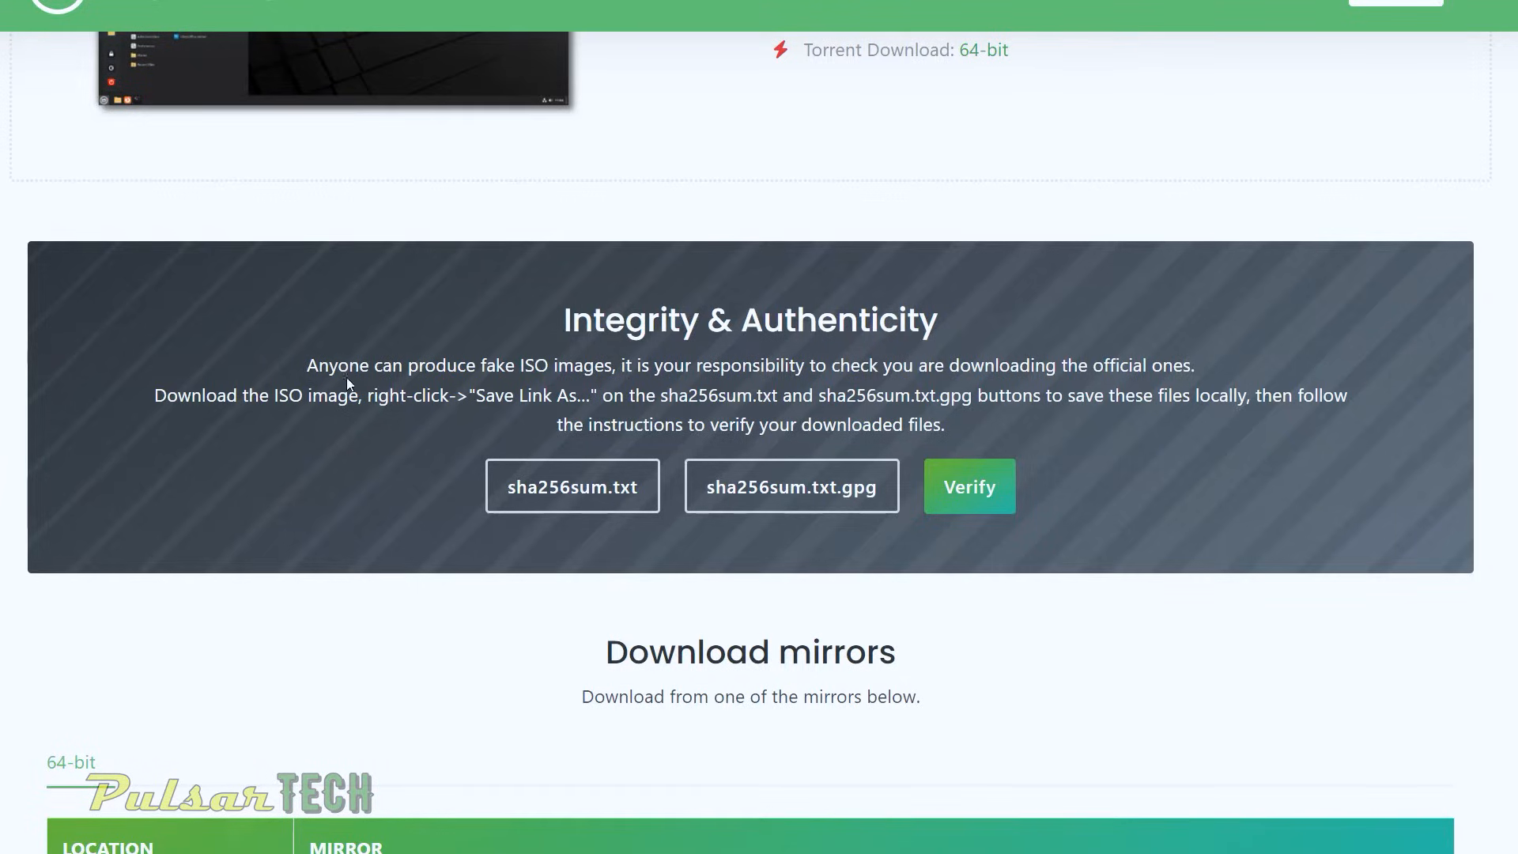
{"action": "mouse_move", "coordinate": [566, 383]}
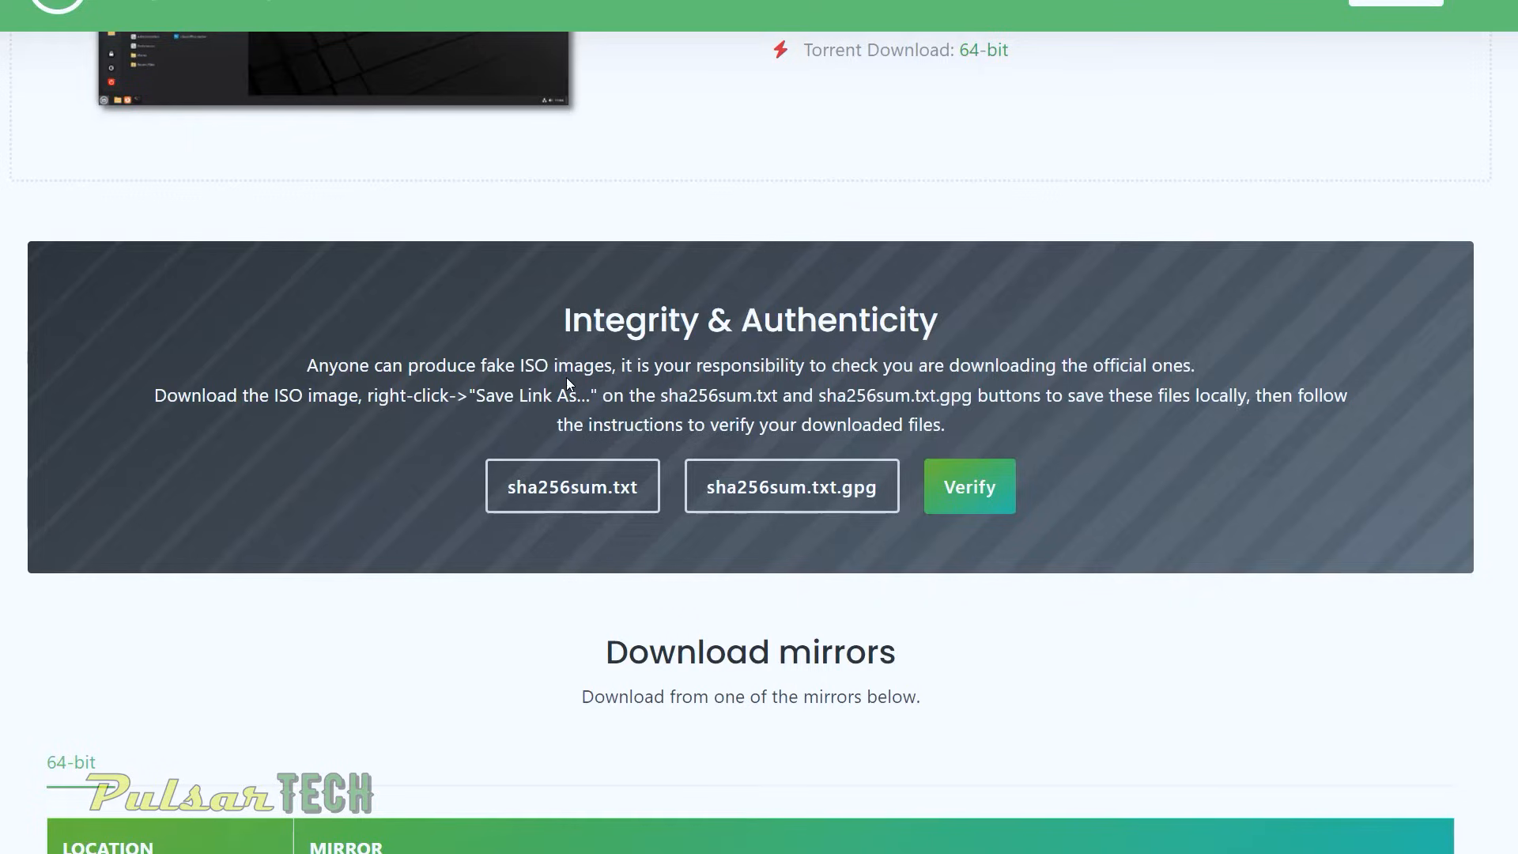
{"action": "mouse_move", "coordinate": [839, 379]}
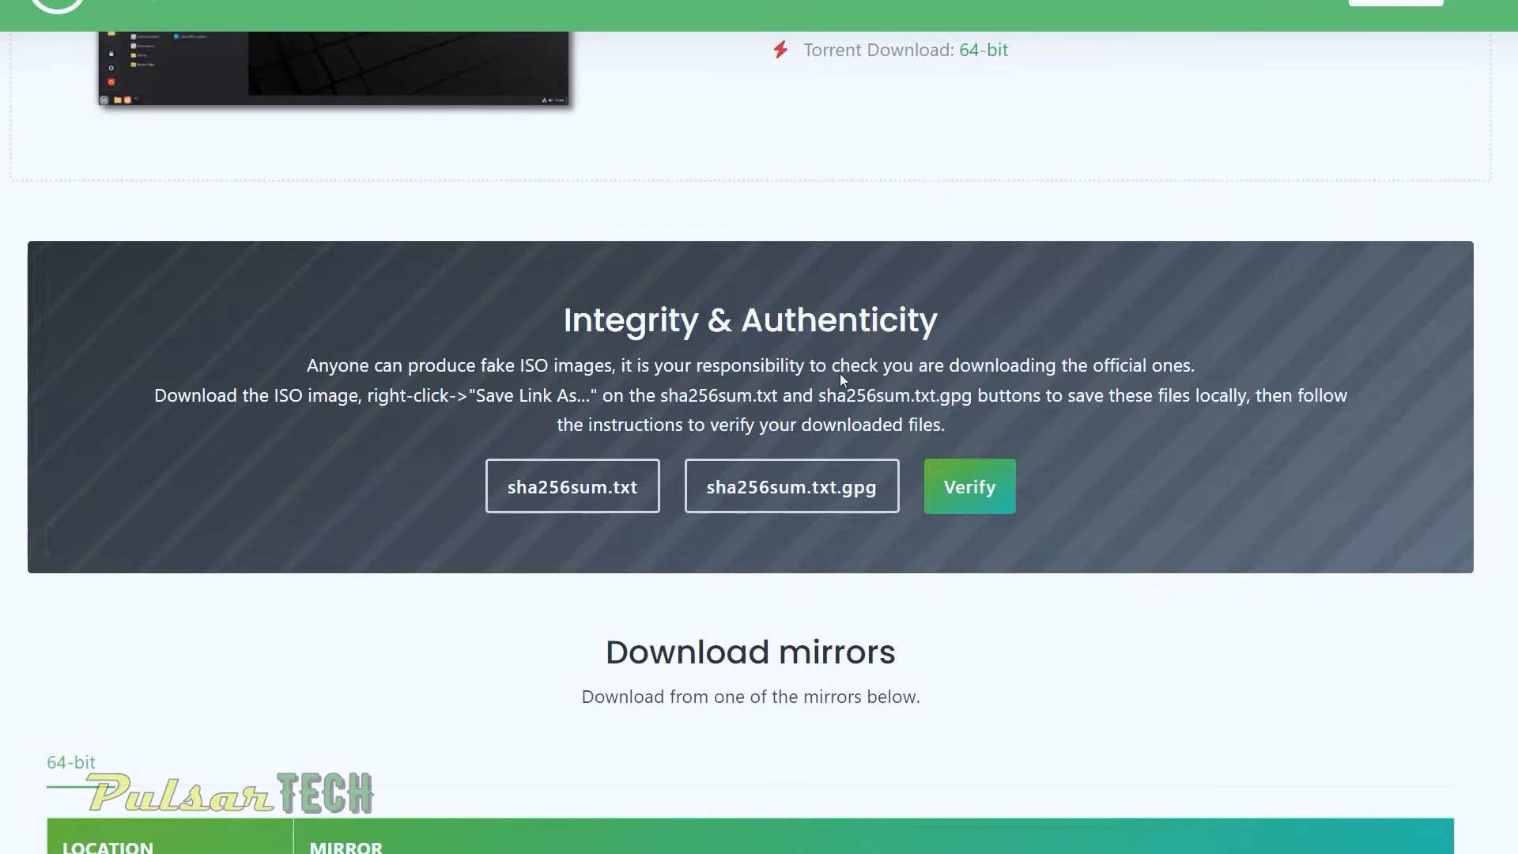
{"action": "mouse_move", "coordinate": [1162, 381]}
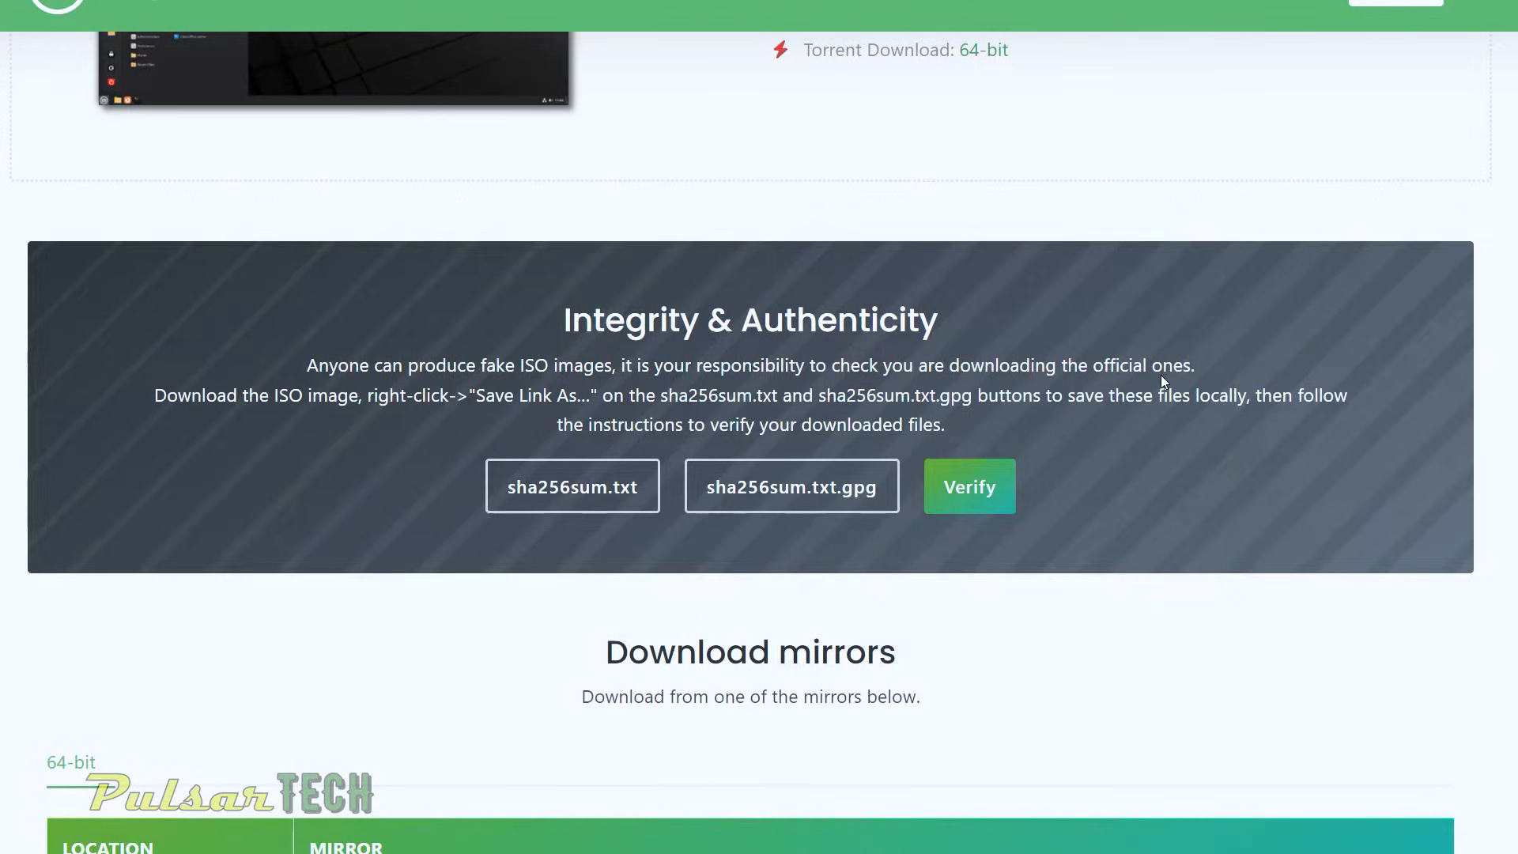
{"action": "scroll", "scroll_direction": "down", "scroll_amount": 3}
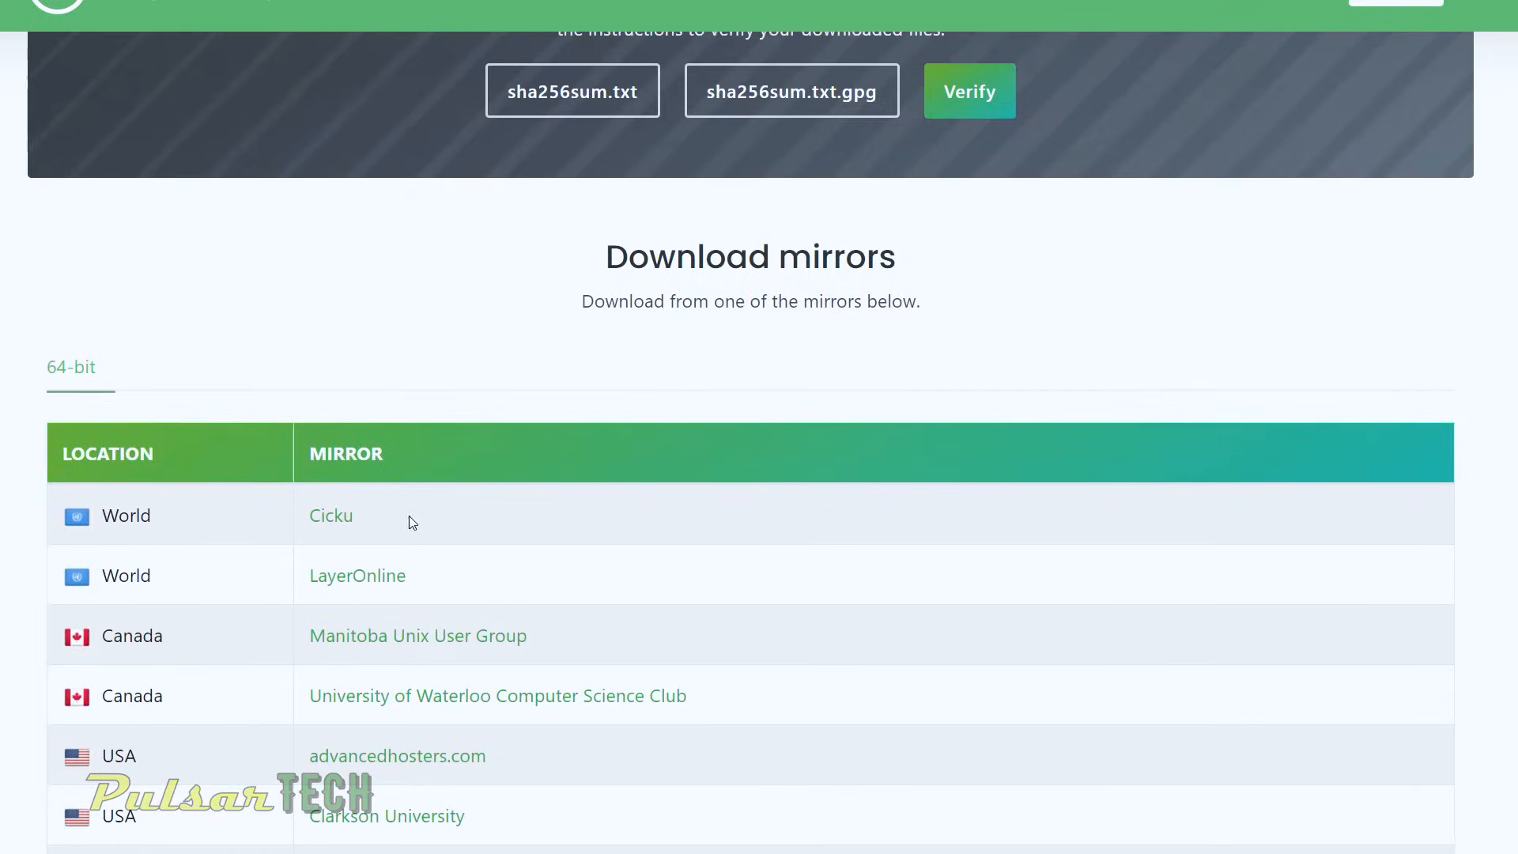
{"action": "scroll", "scroll_direction": "down", "scroll_amount": 3}
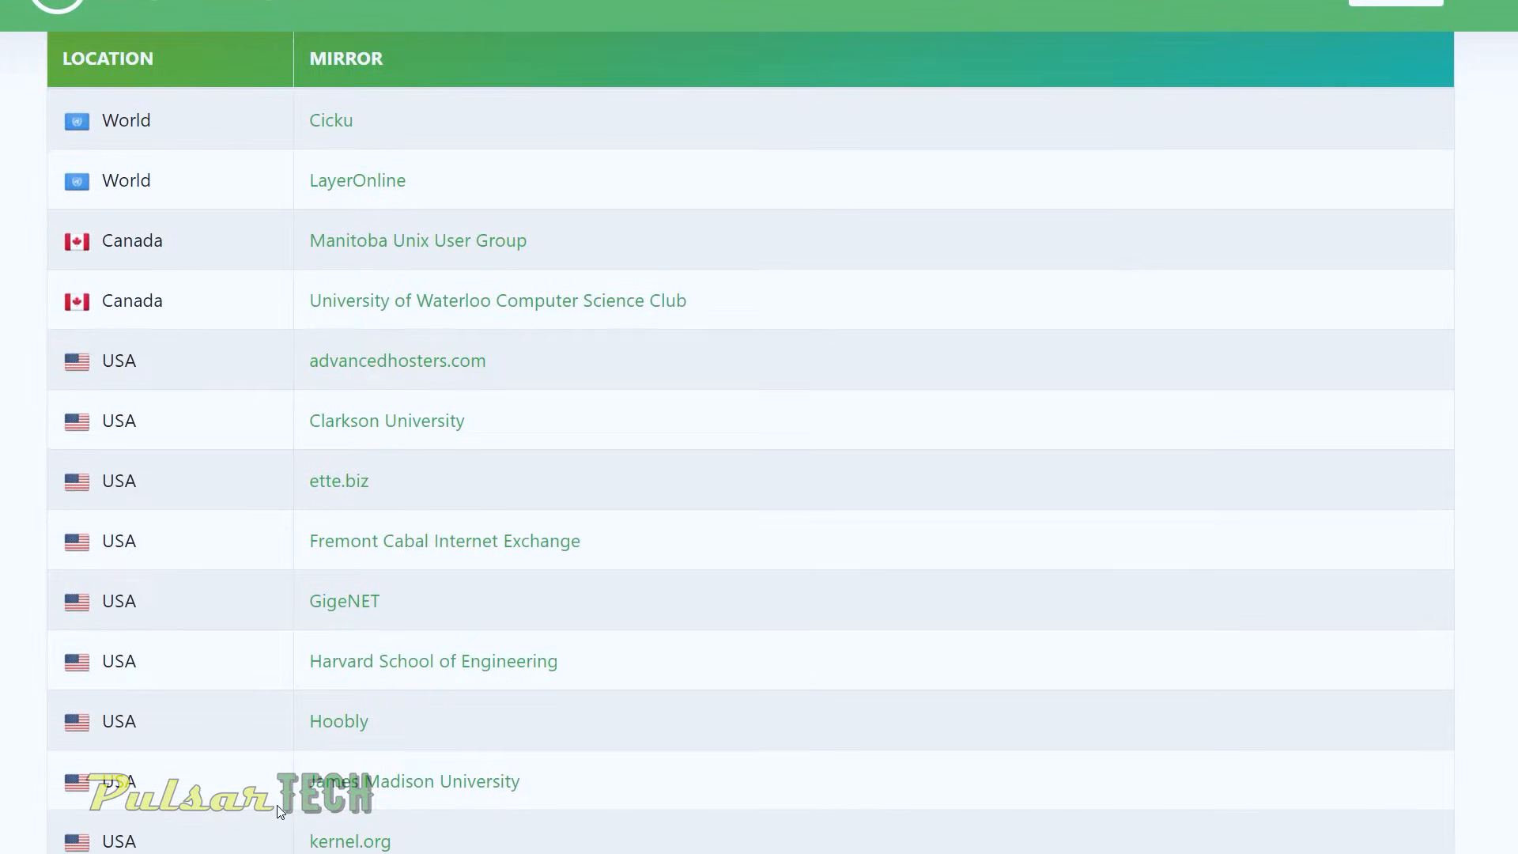
{"action": "scroll", "scroll_direction": "up", "scroll_amount": 3}
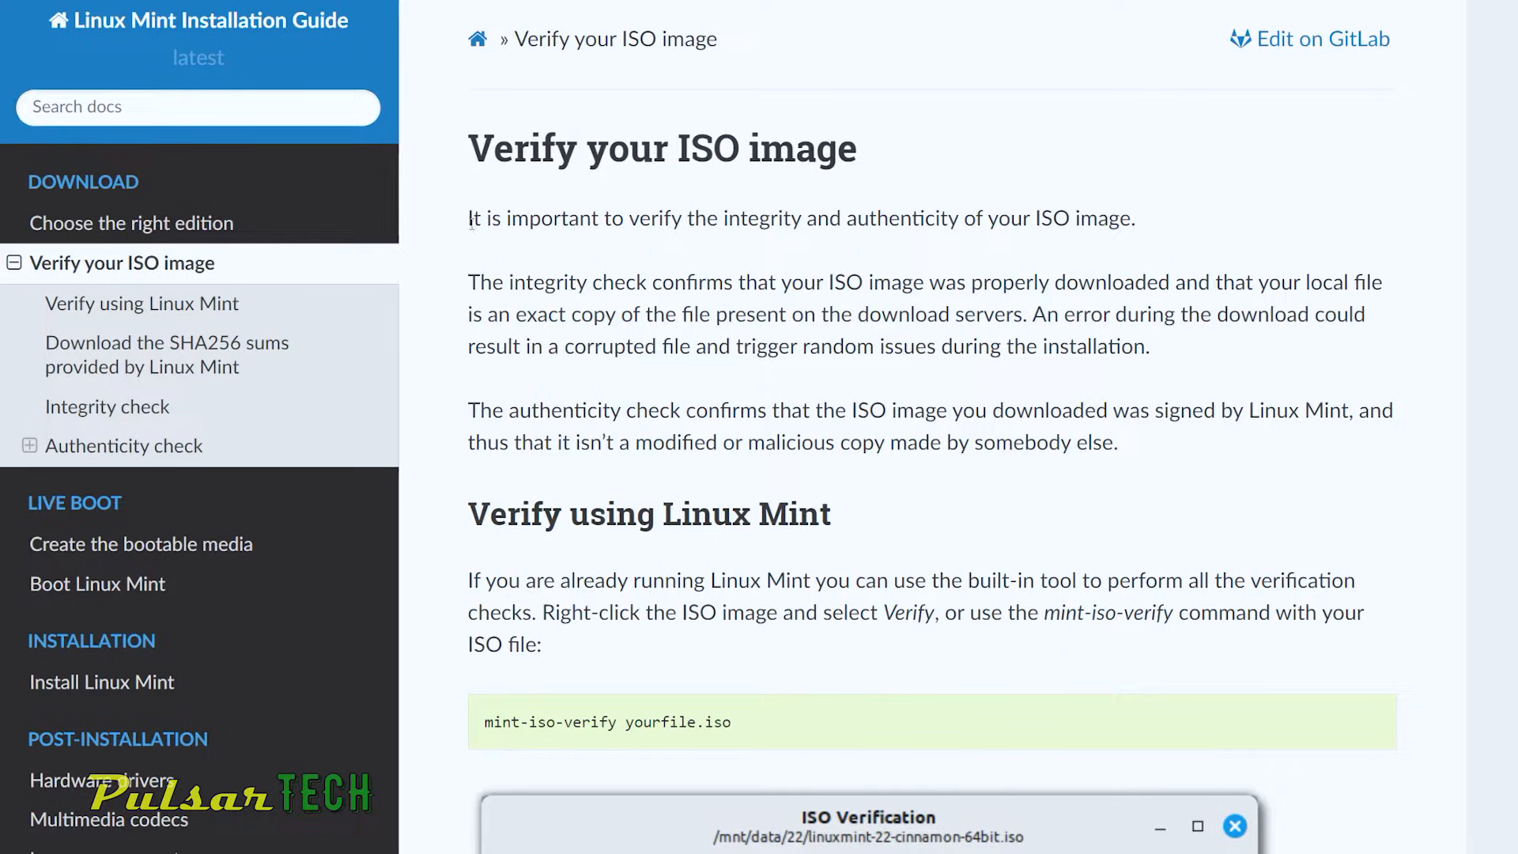
{"action": "mouse_move", "coordinate": [765, 228]}
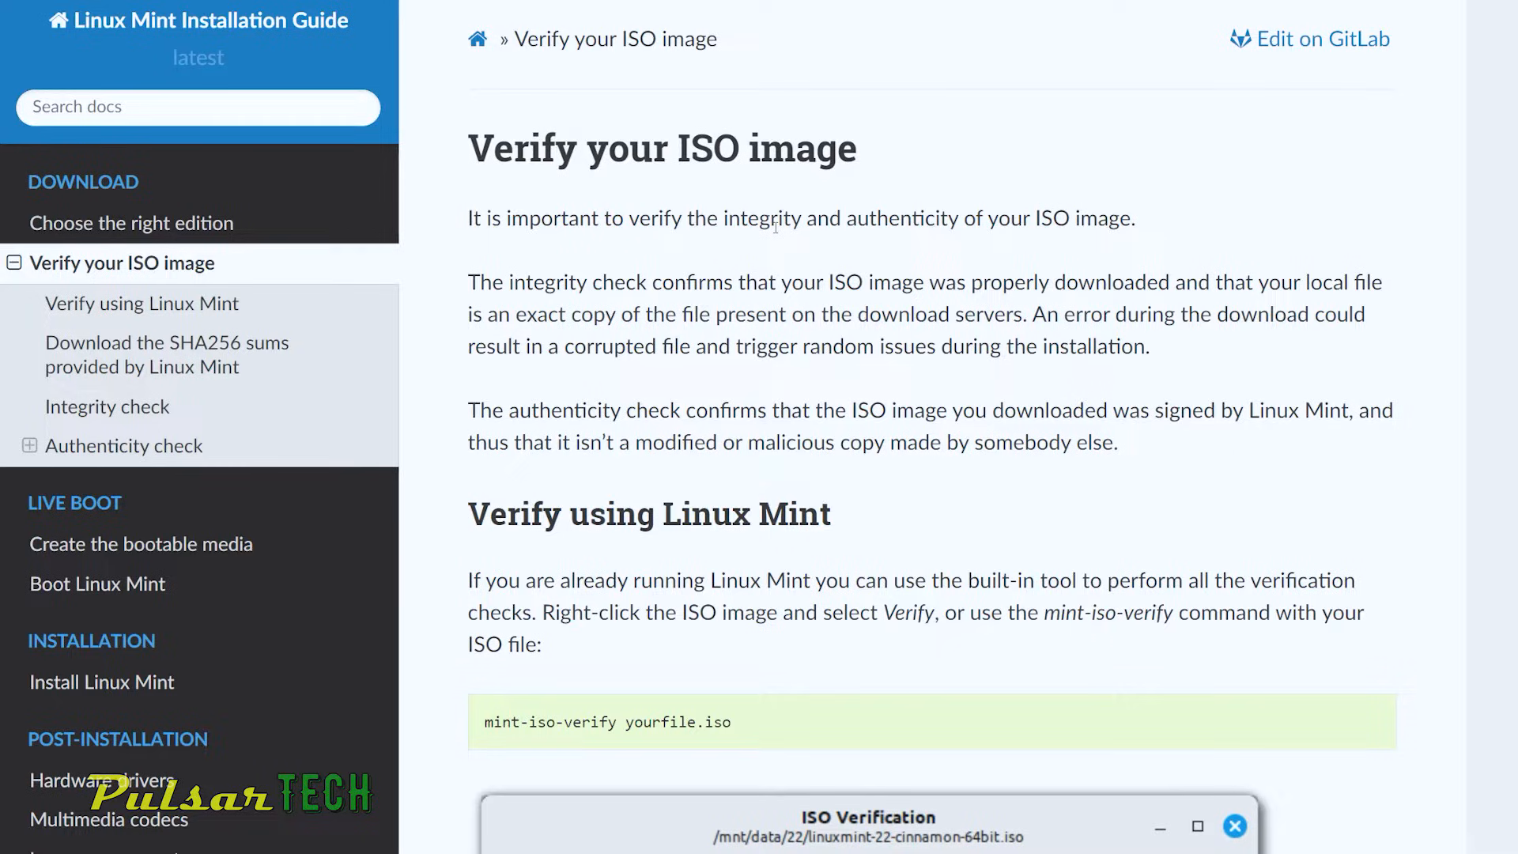
{"action": "mouse_move", "coordinate": [876, 433]}
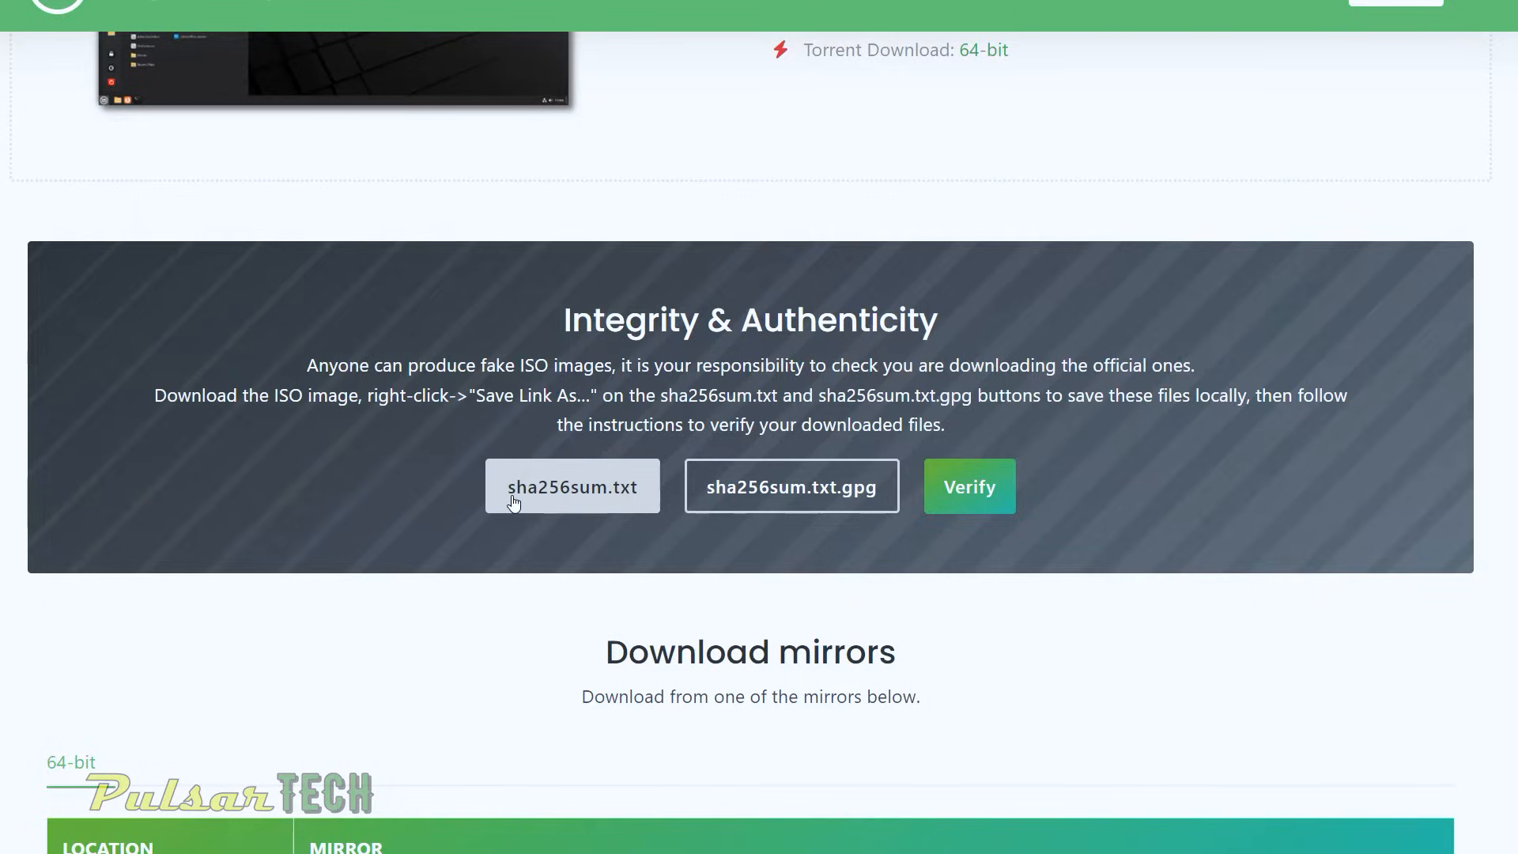
{"action": "mouse_move", "coordinate": [585, 502]}
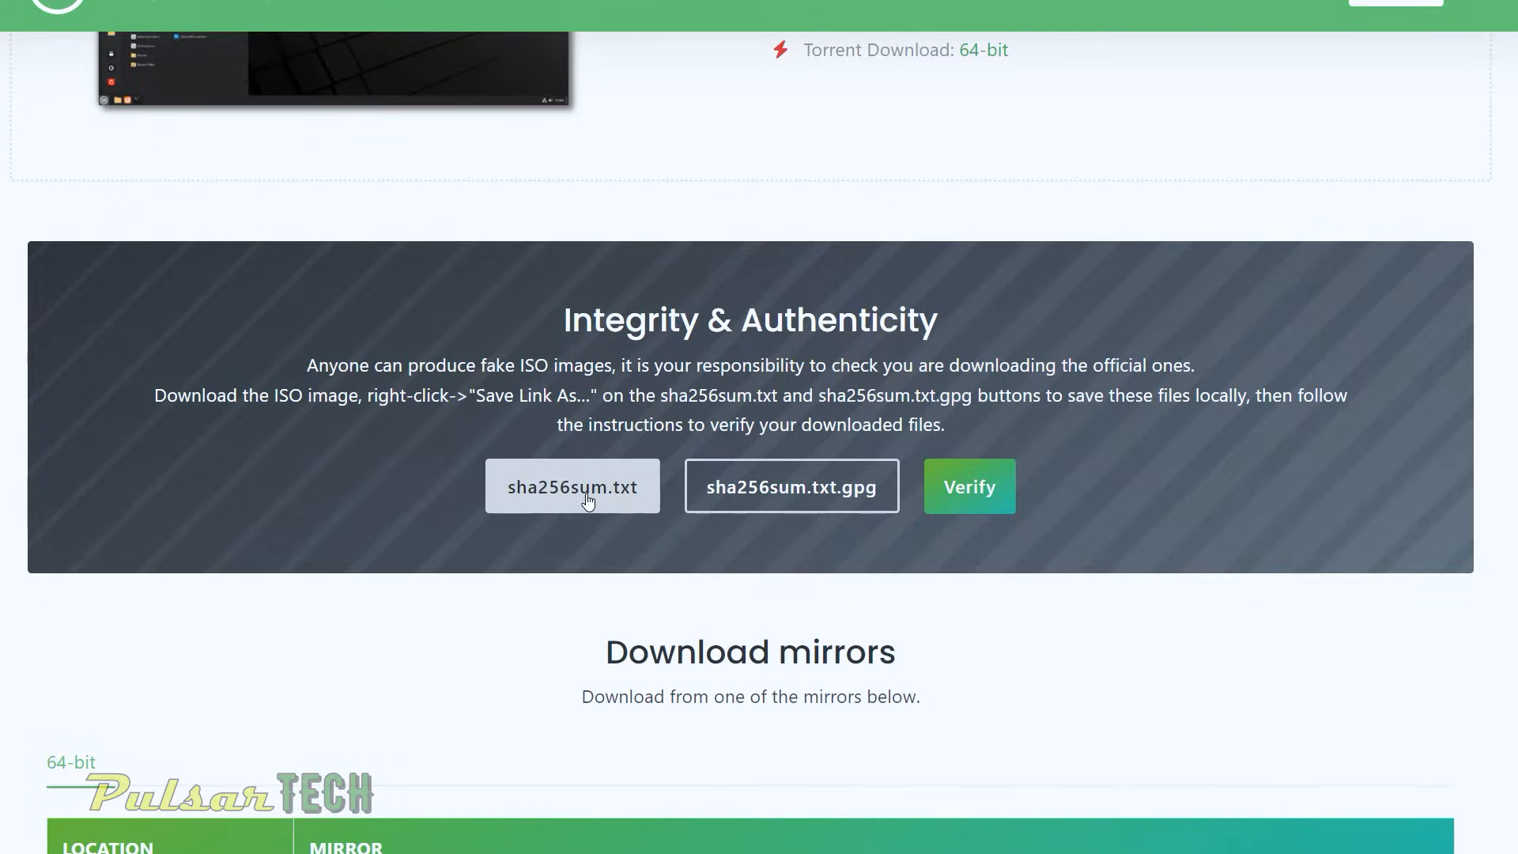
Step: Save sha256sum.txt via 'Save link as…' and begin saving sha256sum.txt.gpg the same way
{"action": "right_click", "coordinate": [572, 486]}
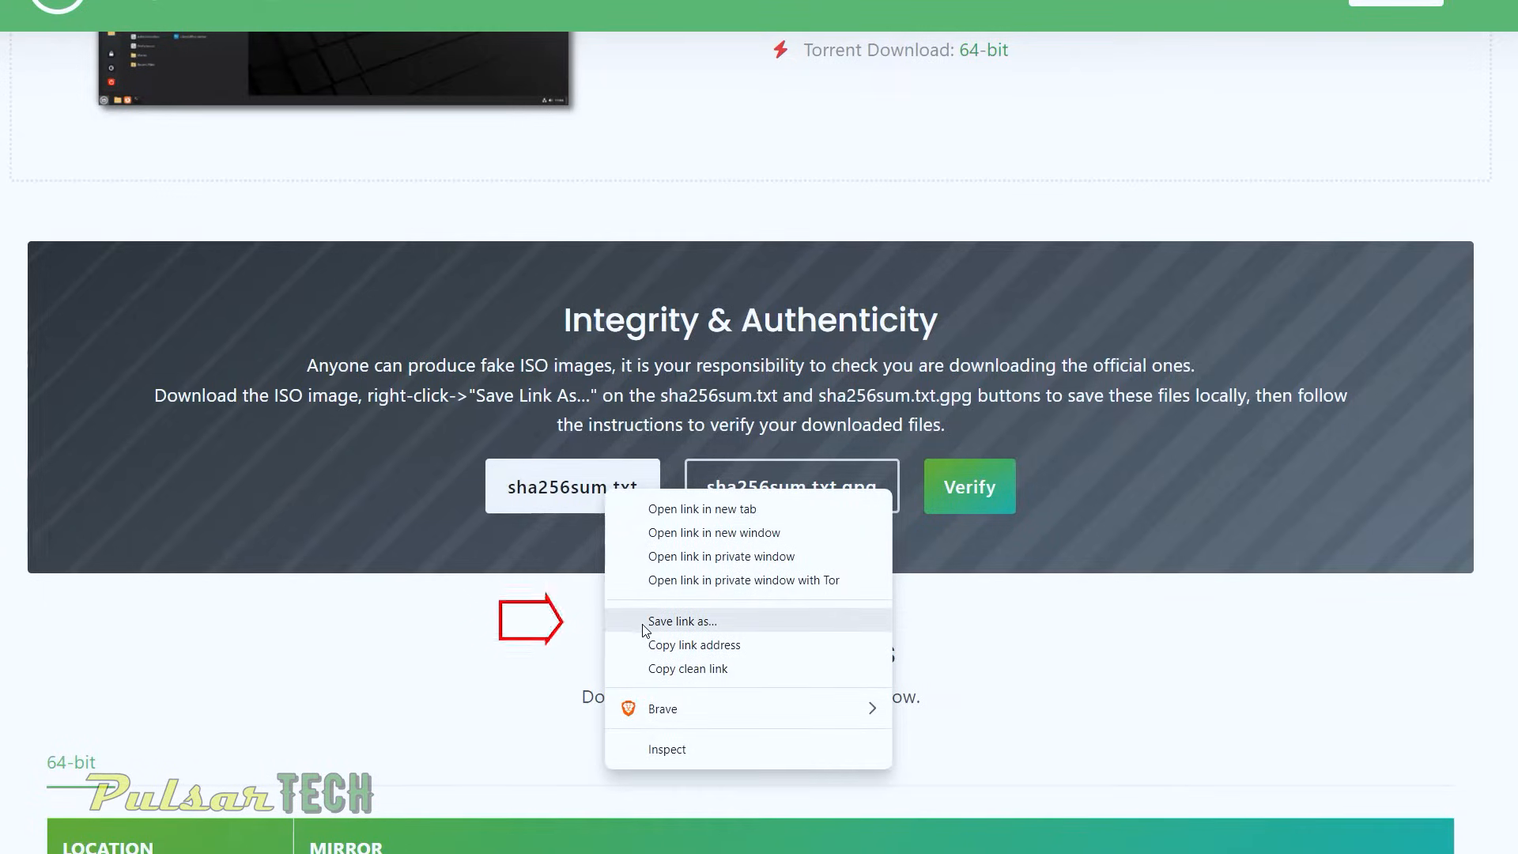
{"action": "left_click", "coordinate": [681, 620]}
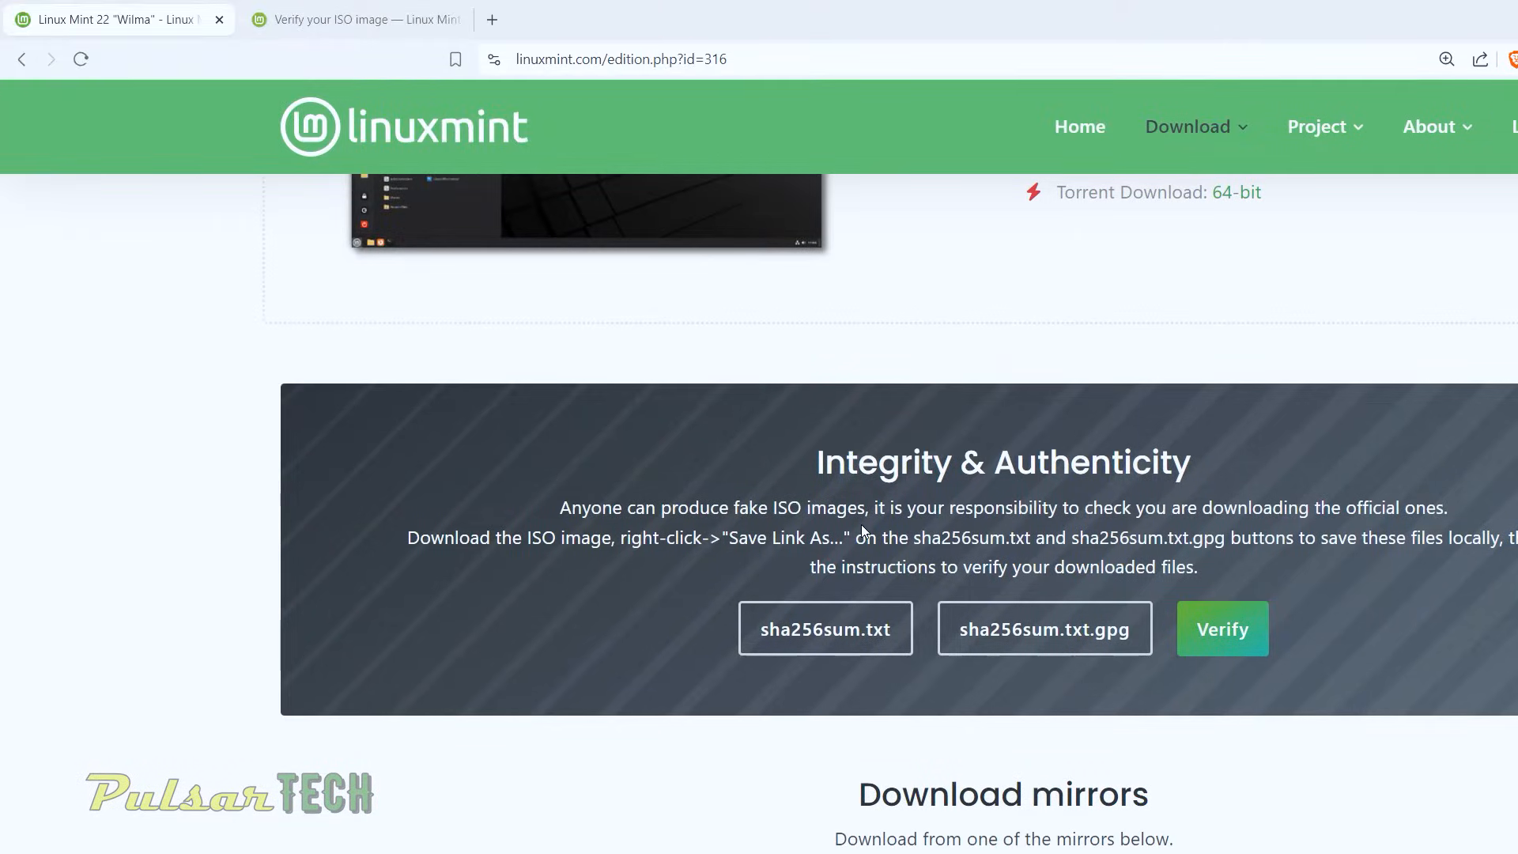
{"action": "scroll", "scroll_direction": "down", "scroll_amount": 3}
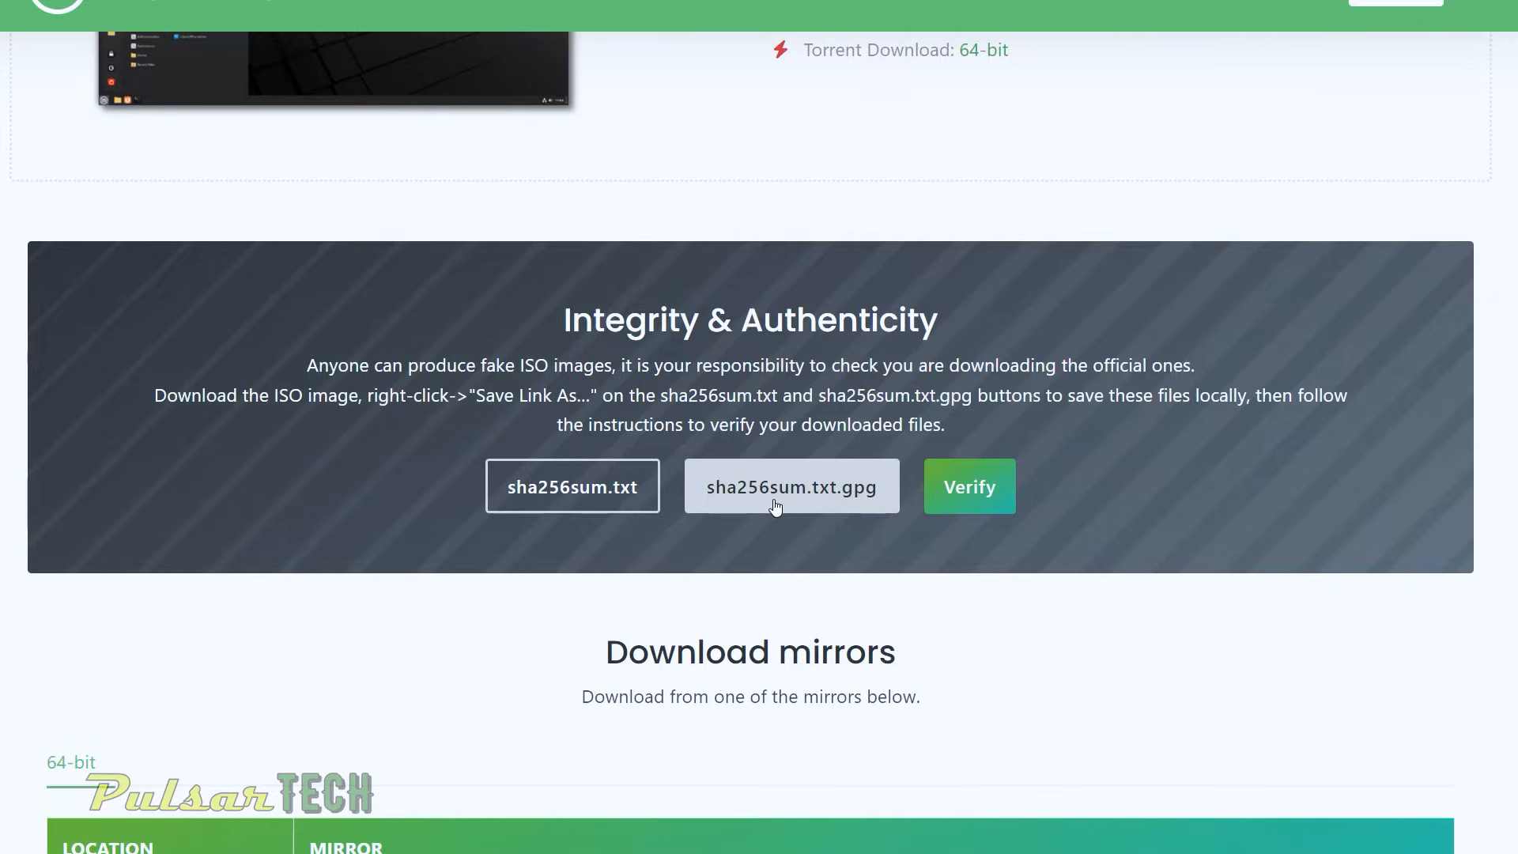
{"action": "right_click", "coordinate": [791, 485]}
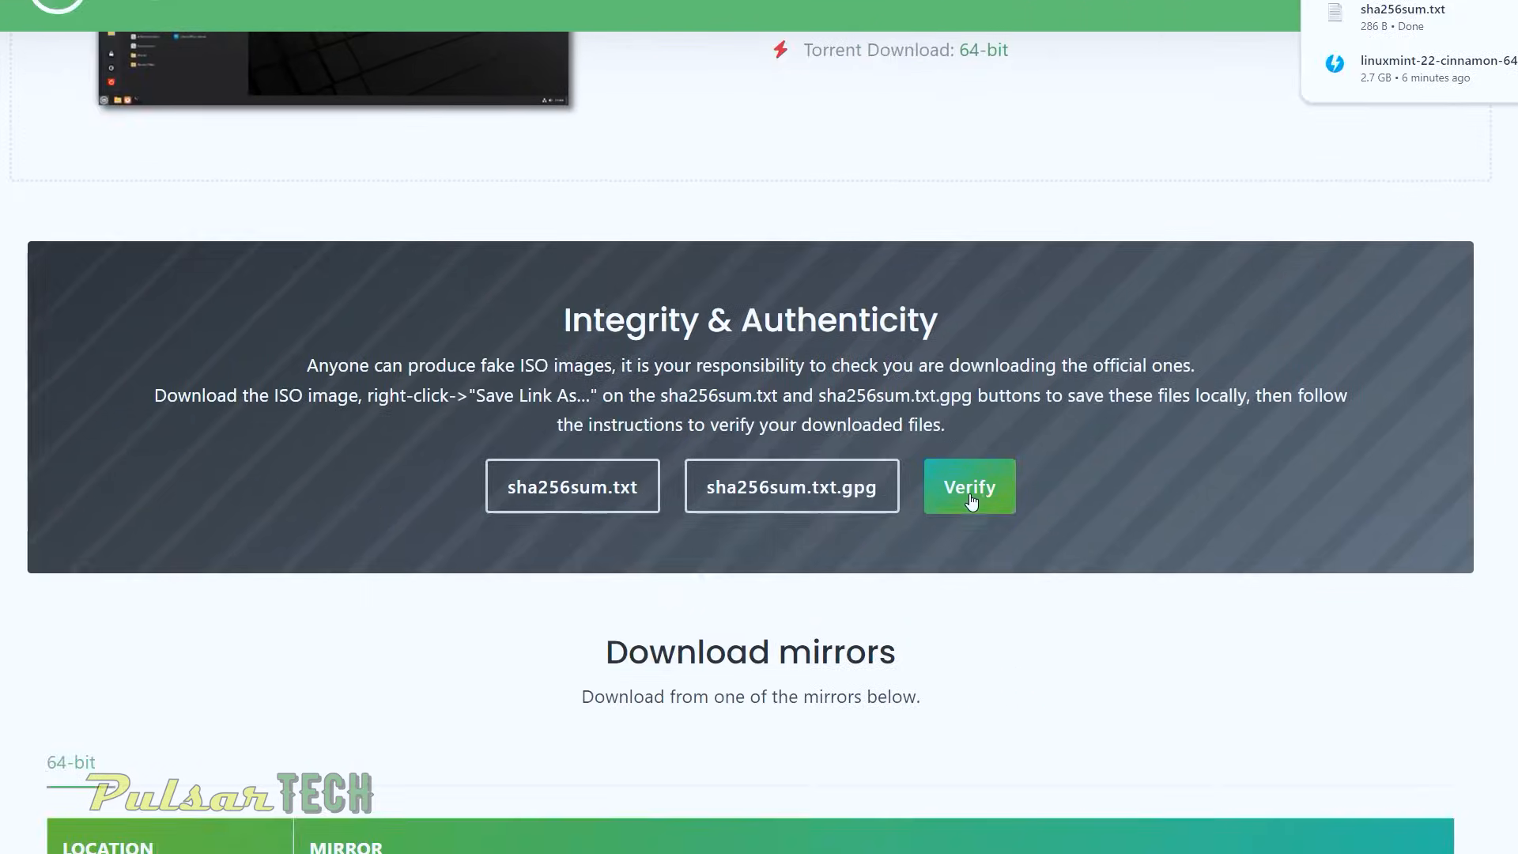
Step: Follow the Verify link to the ISO verification guide and scroll to the Integrity check and its Hint
{"action": "left_click", "coordinate": [968, 486]}
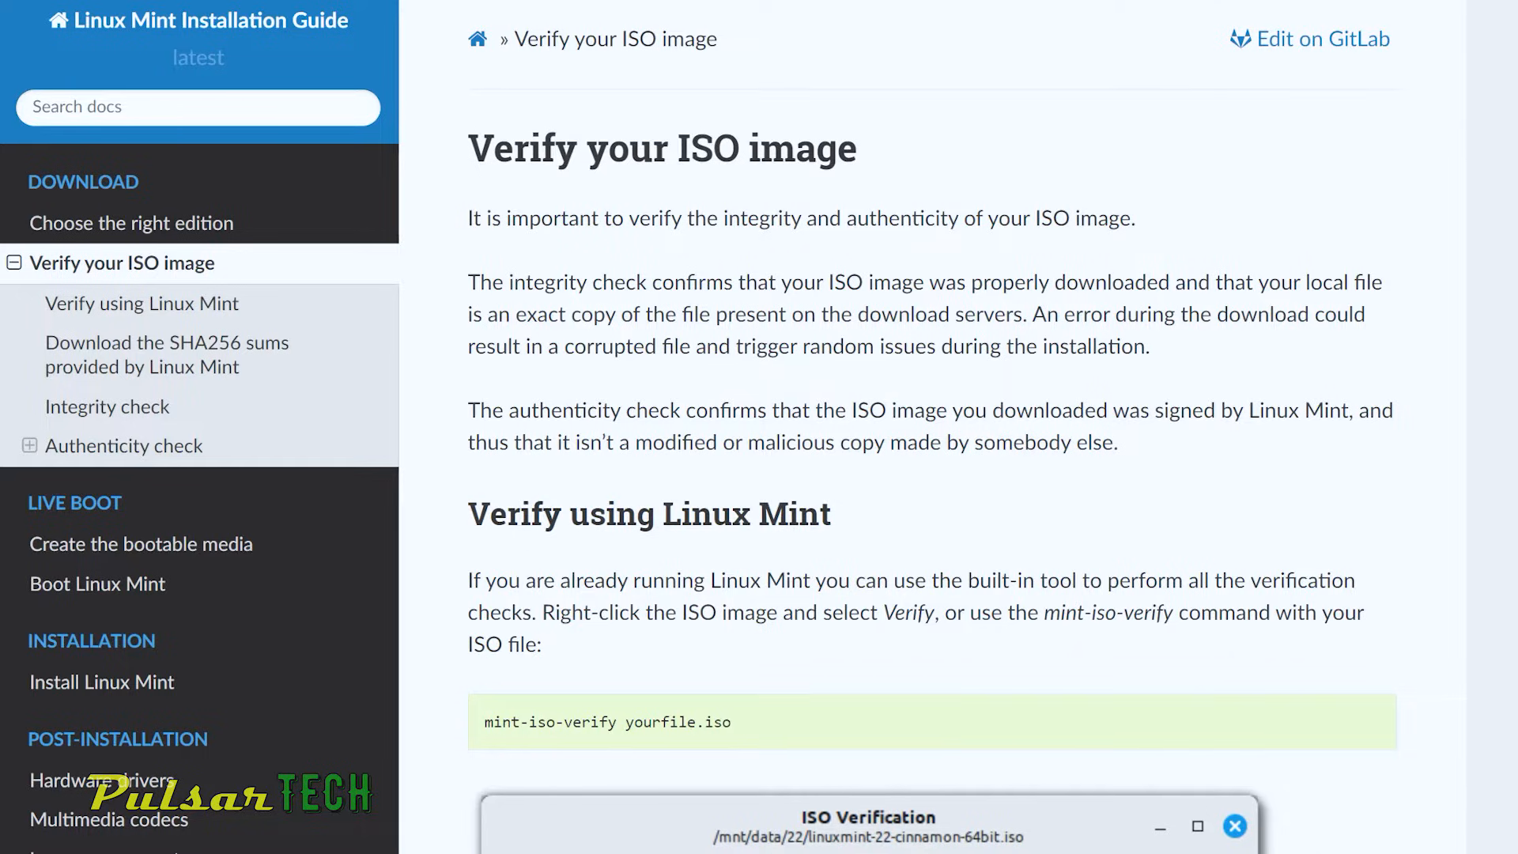
{"action": "scroll", "scroll_direction": "down", "scroll_amount": 3}
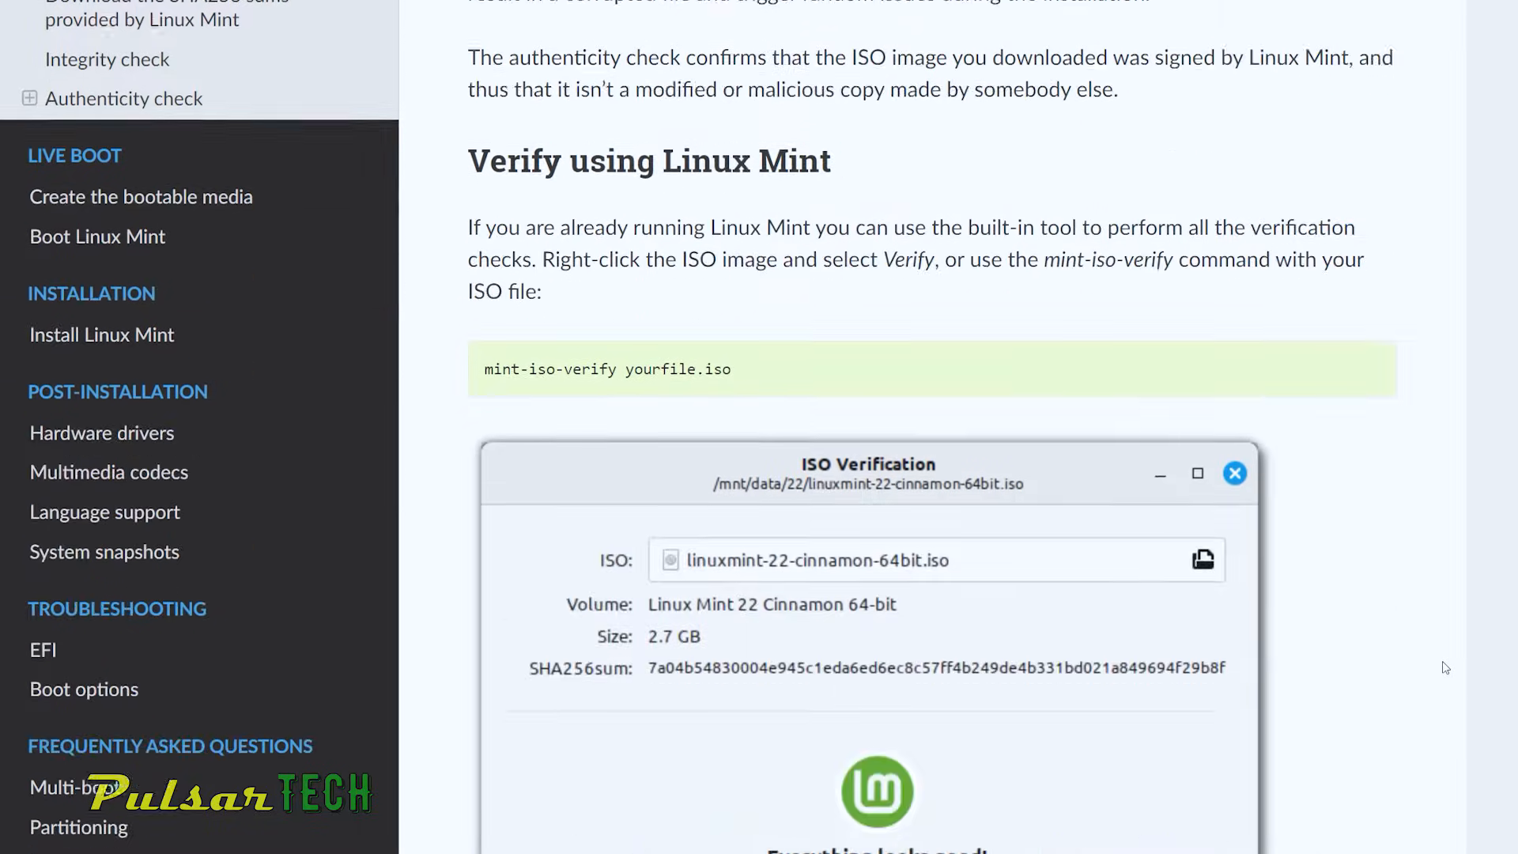
{"action": "scroll", "scroll_direction": "down", "scroll_amount": 3}
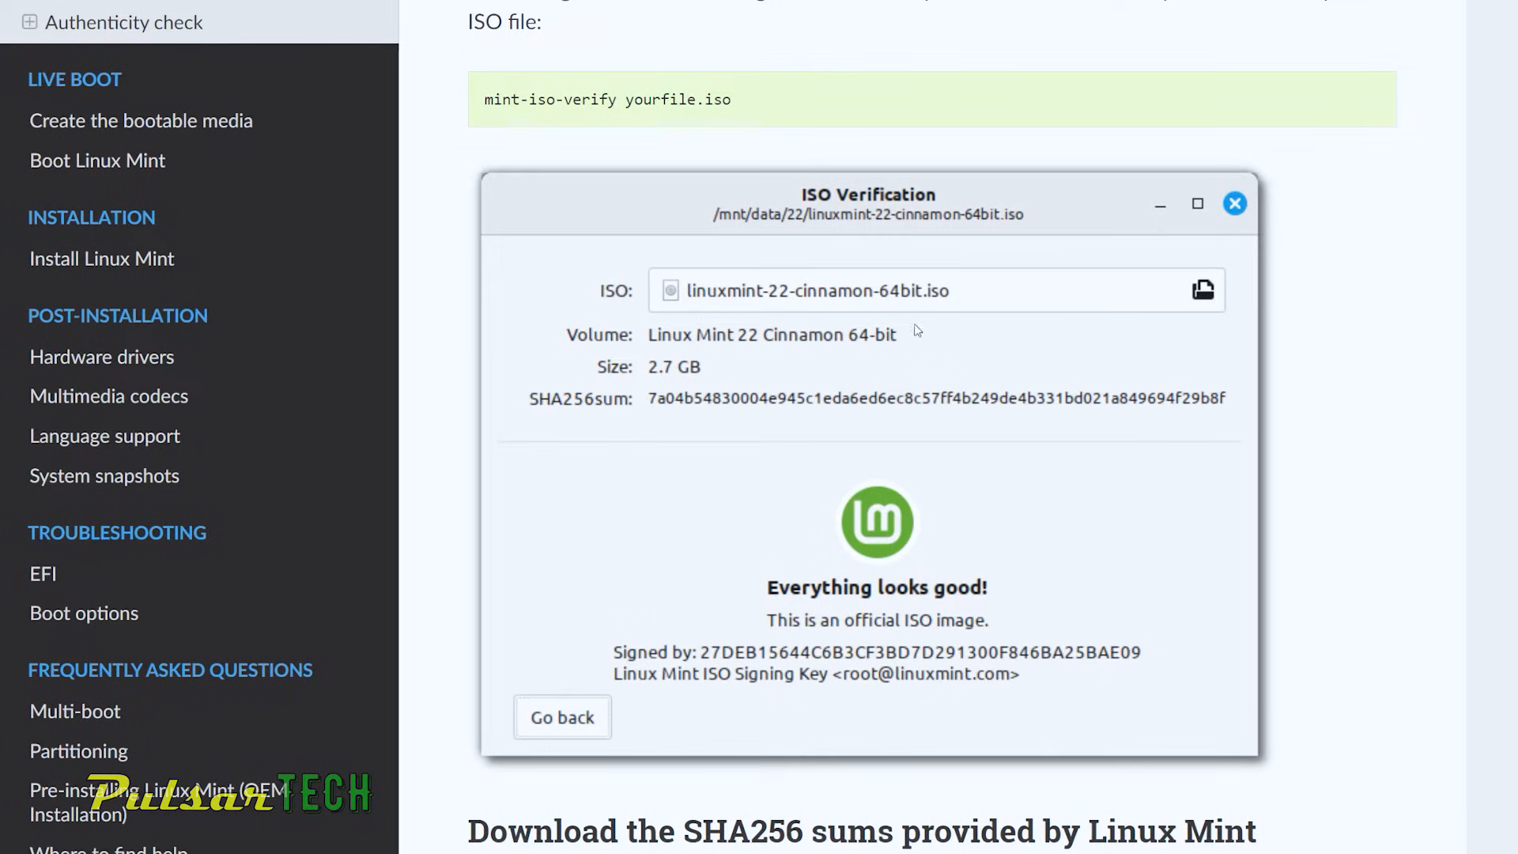
{"action": "scroll", "scroll_direction": "down", "scroll_amount": 3}
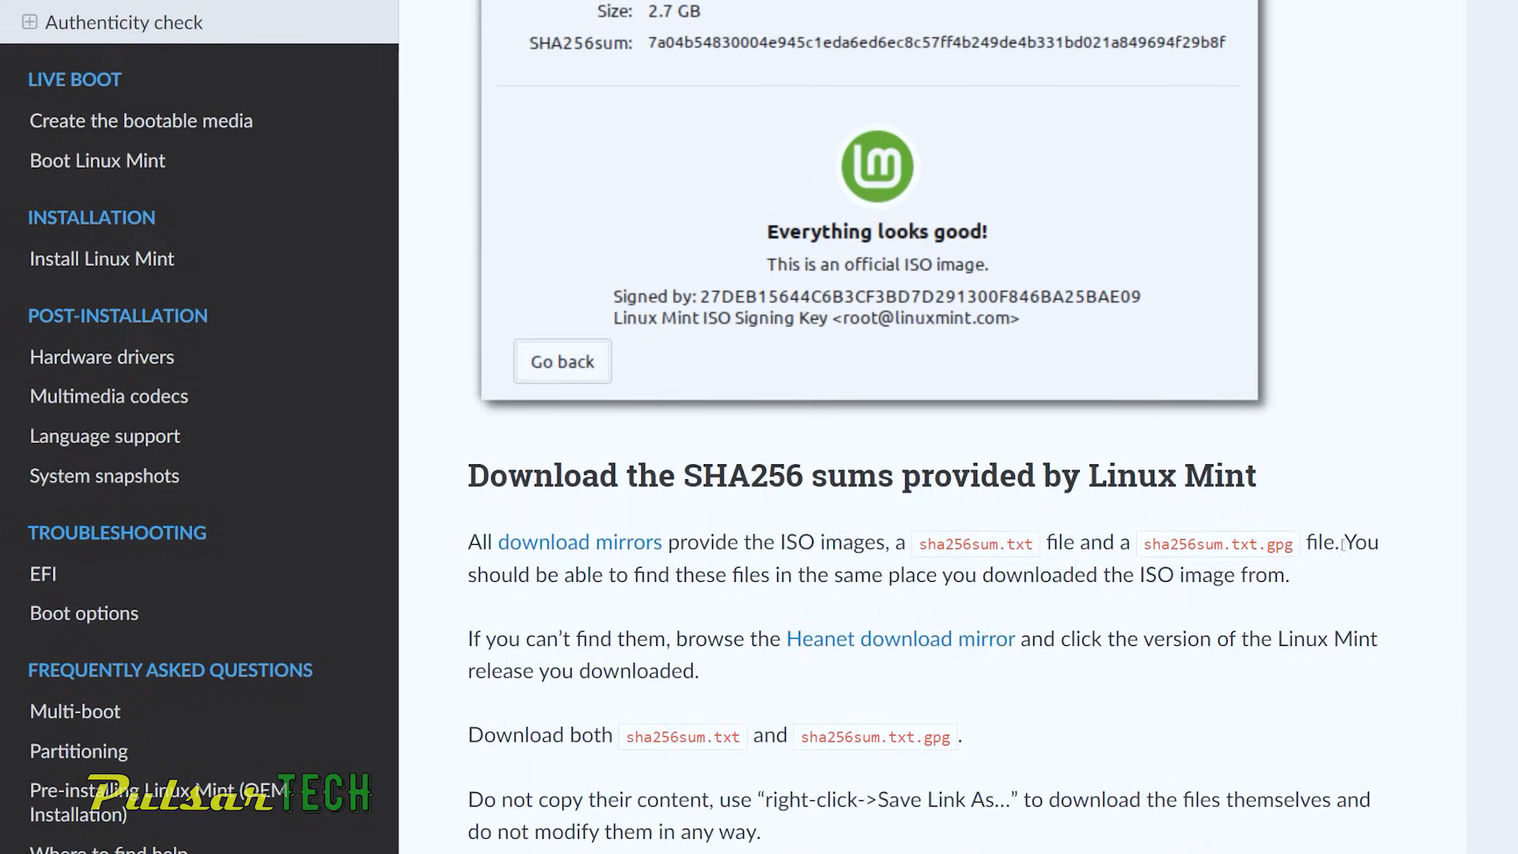
{"action": "scroll", "scroll_direction": "down", "scroll_amount": 3}
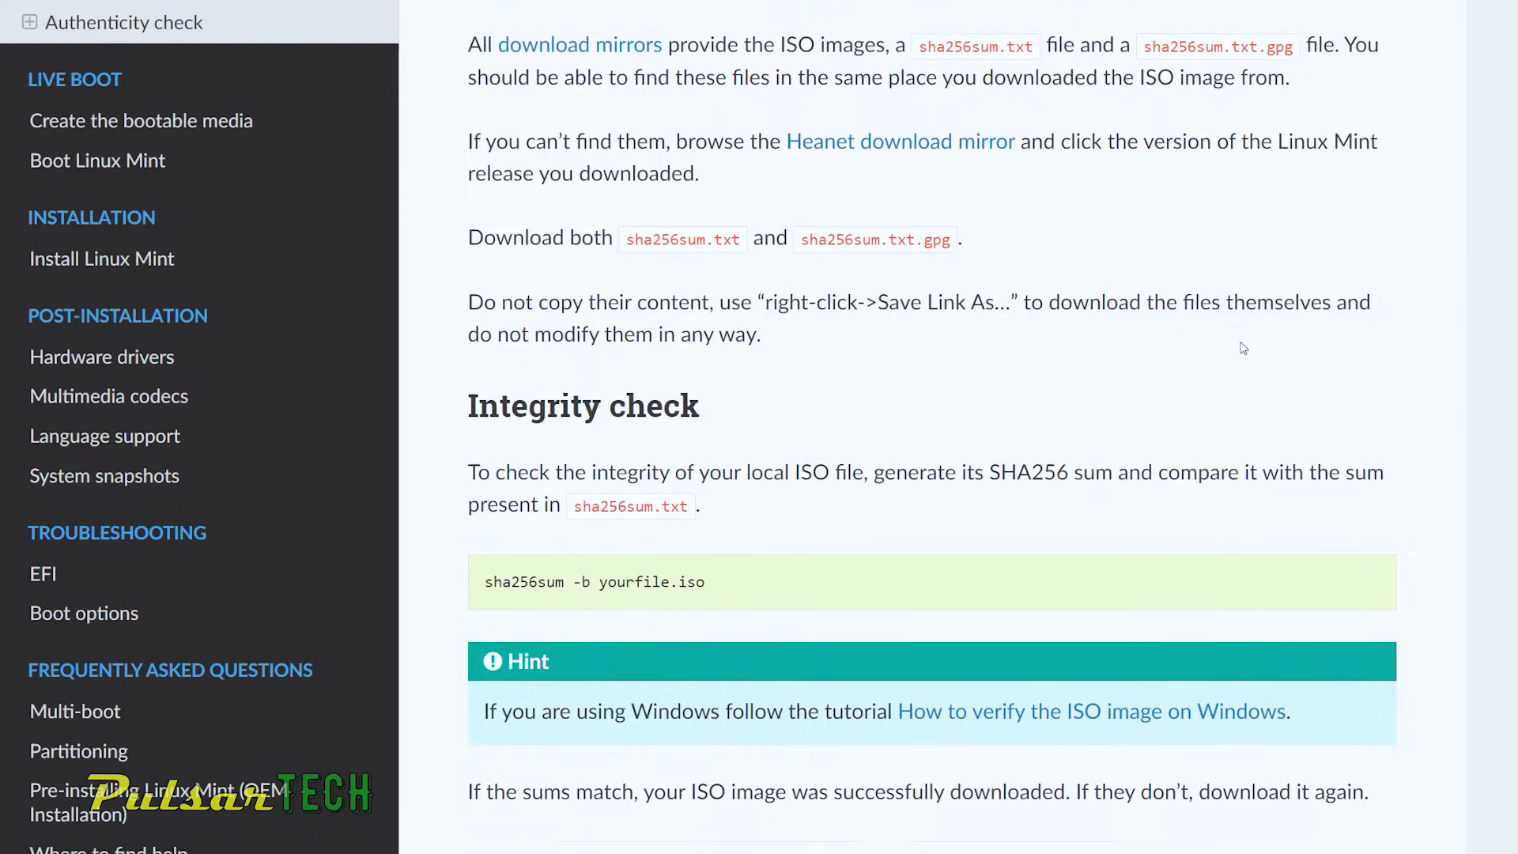
{"action": "scroll", "scroll_direction": "down", "scroll_amount": 3}
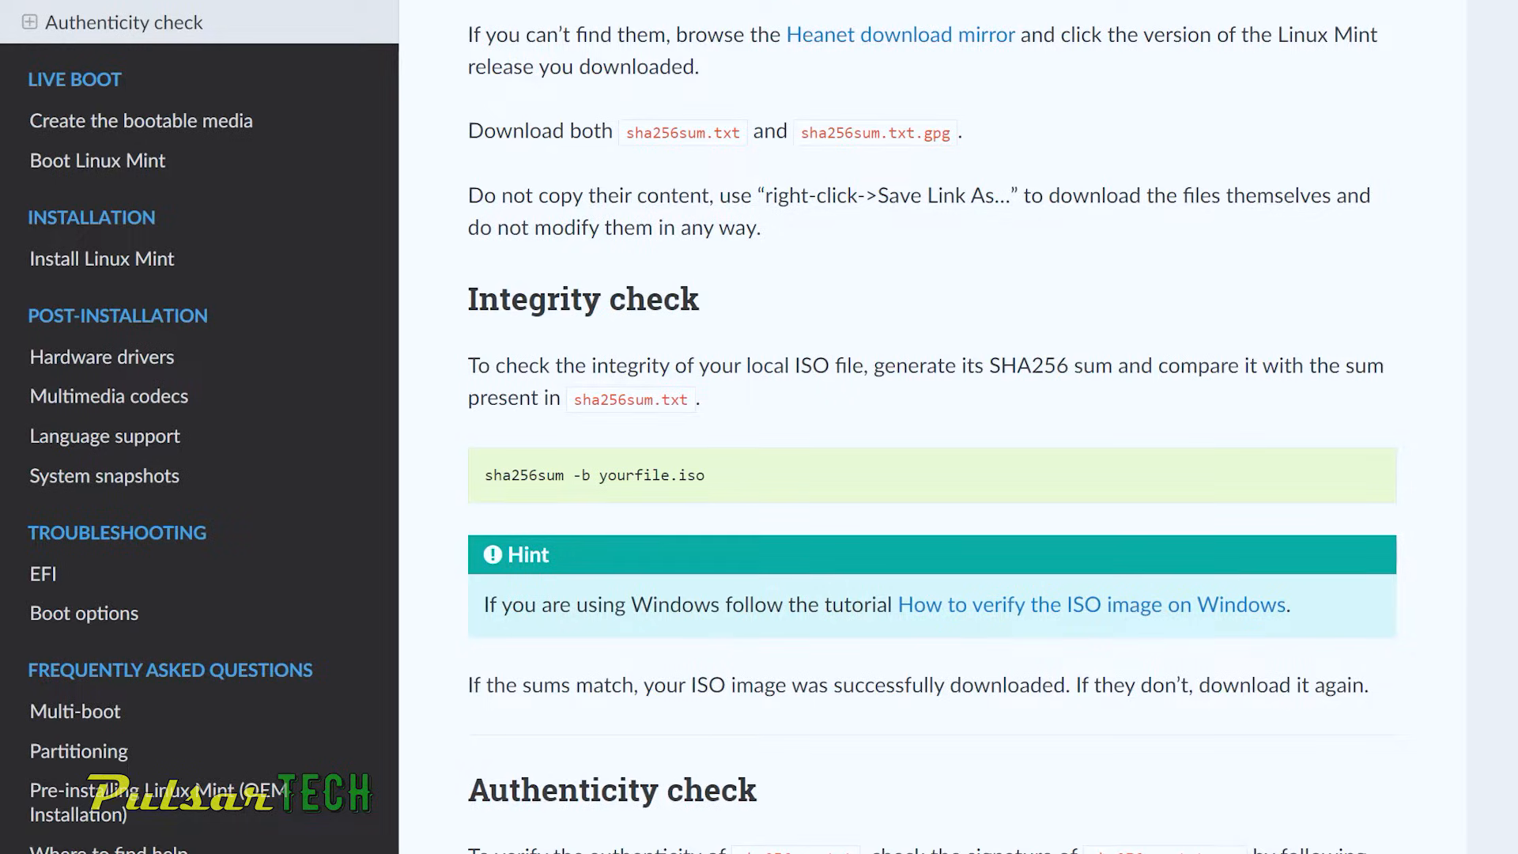
Step: Open the Linux Mint Forums 'How to verify the ISO image on Windows' tutorial and reach its gnupg.org link
{"action": "left_click", "coordinate": [1091, 604]}
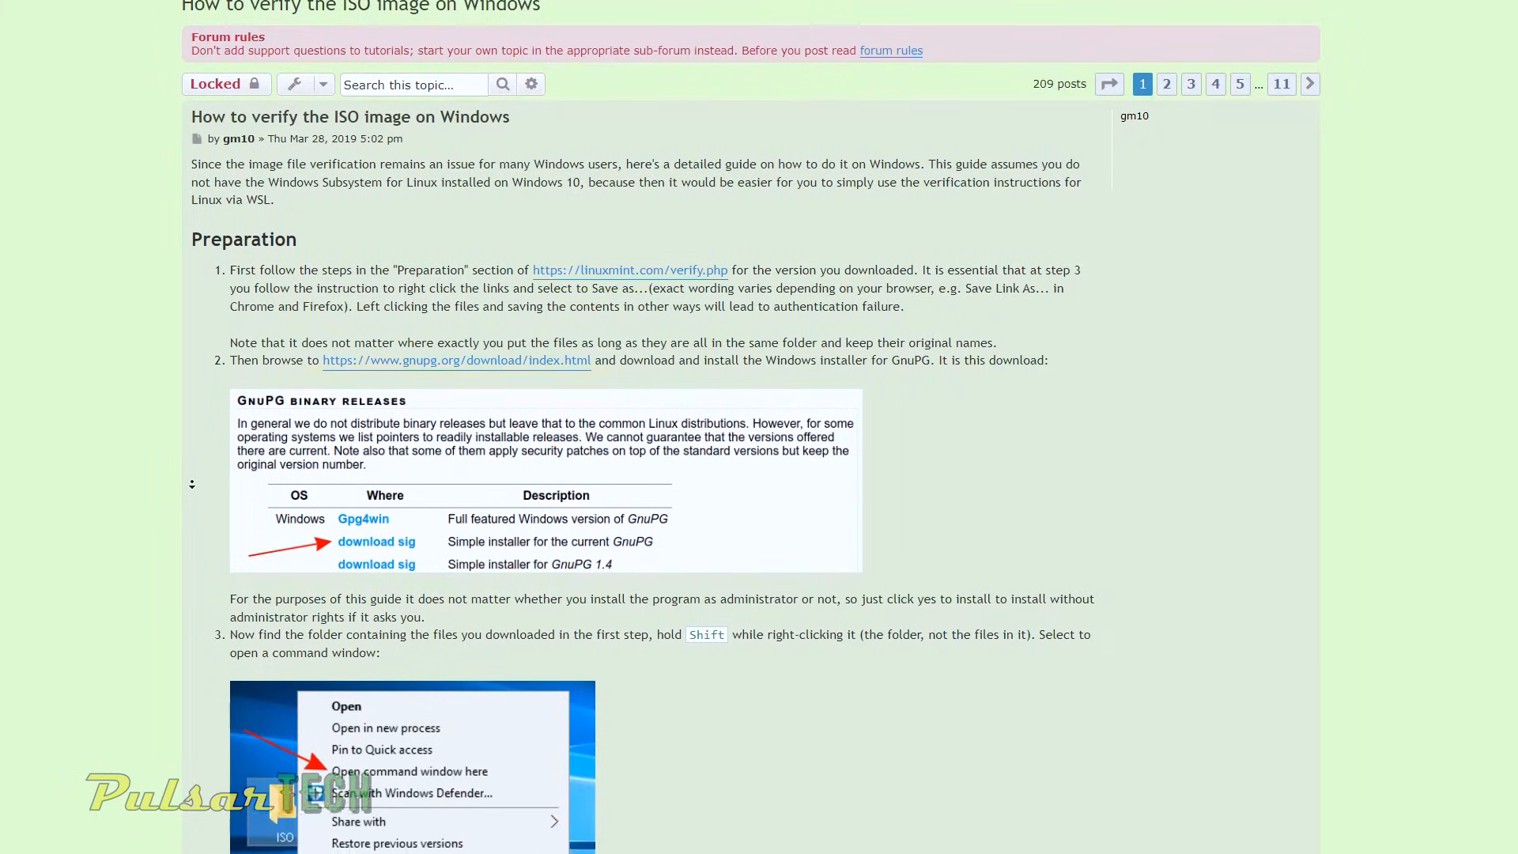
{"action": "scroll", "scroll_direction": "down", "scroll_amount": 3}
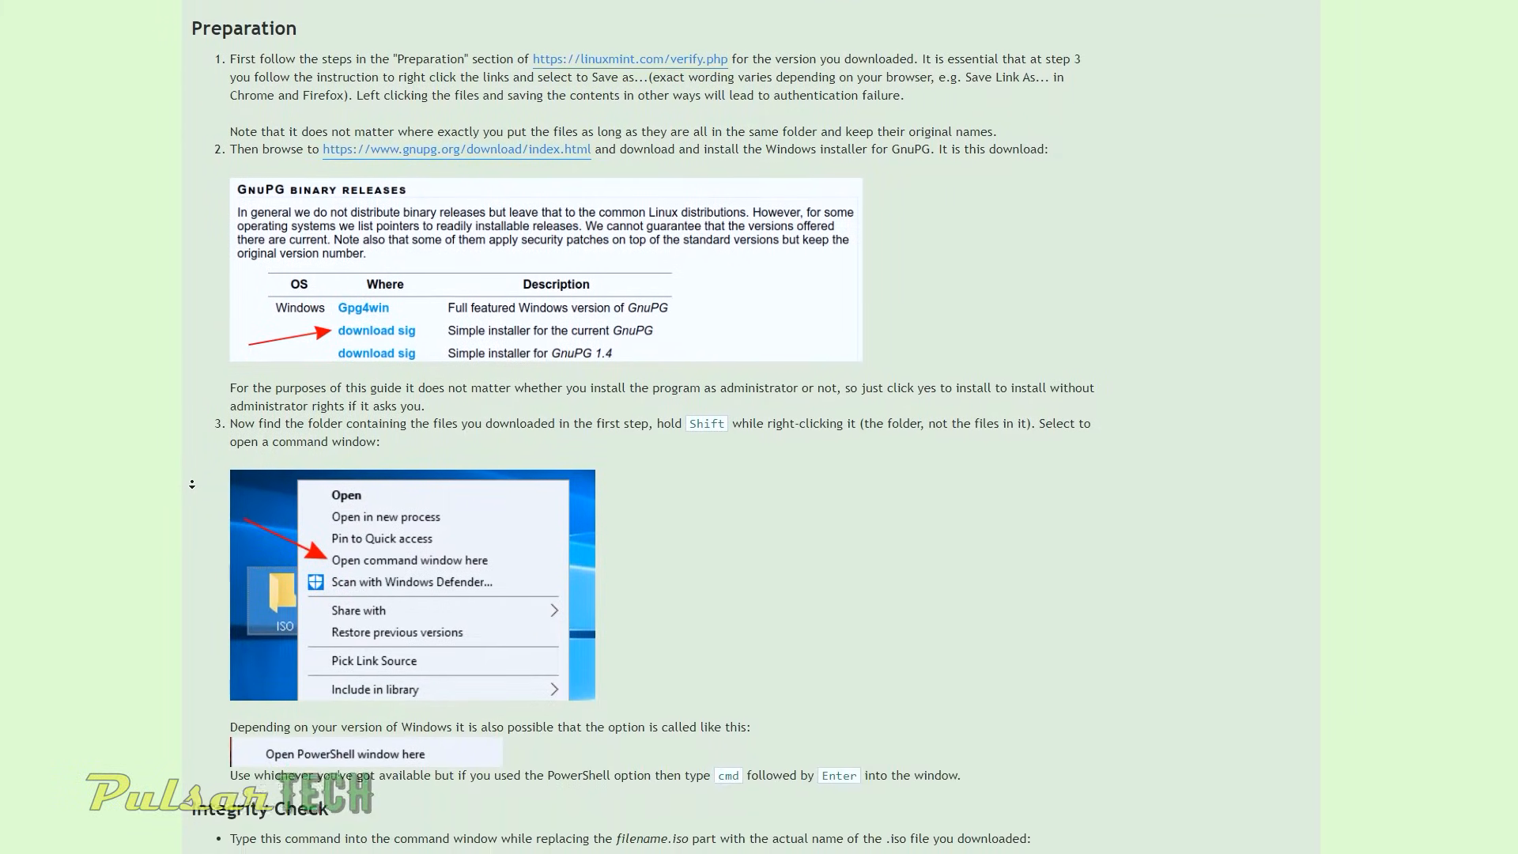
{"action": "scroll", "scroll_direction": "down", "scroll_amount": 3}
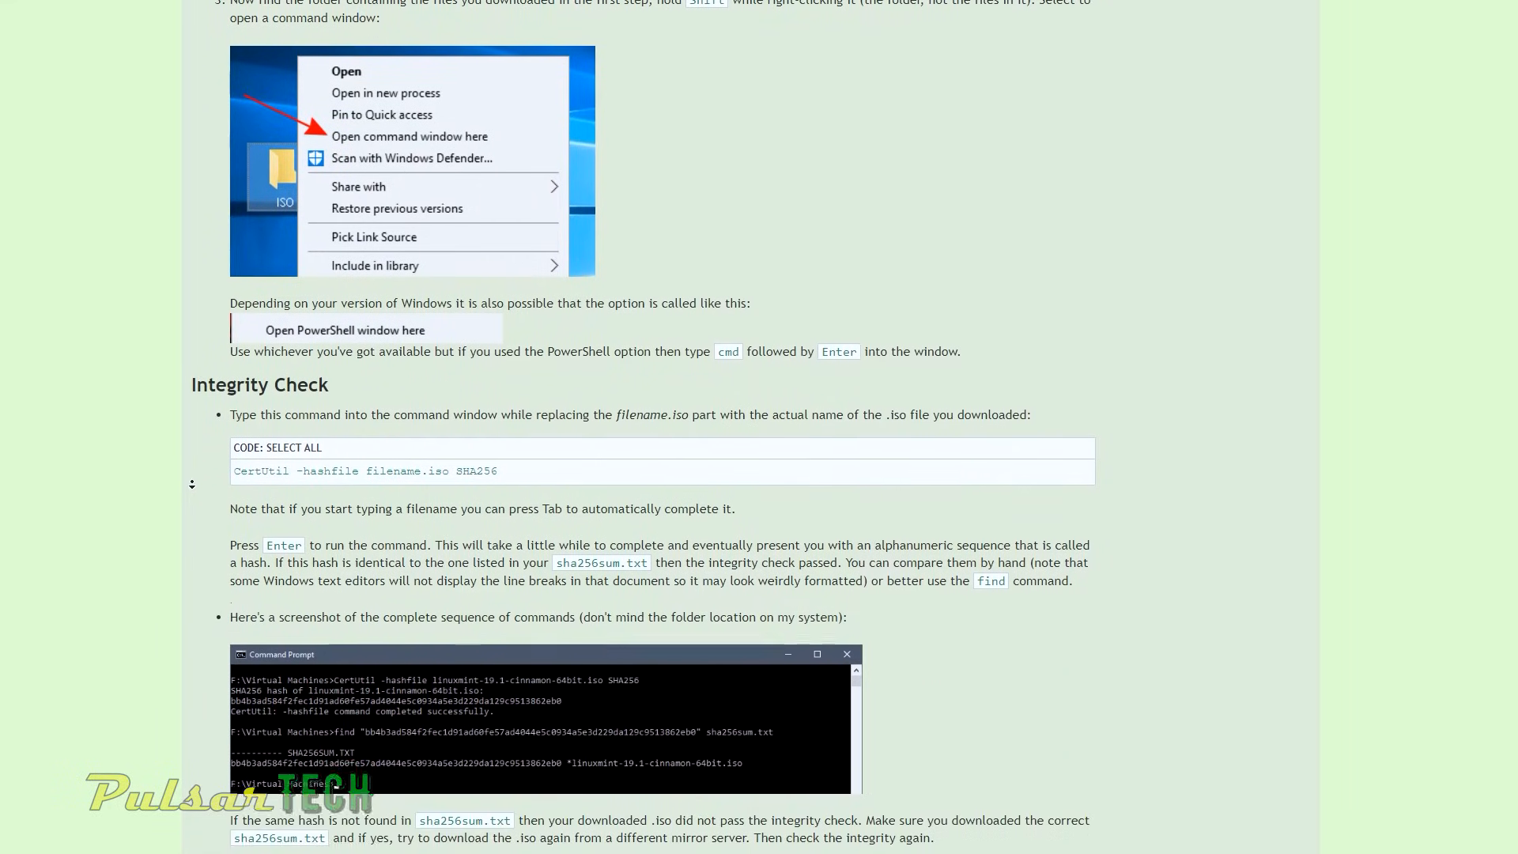
{"action": "scroll", "scroll_direction": "down", "scroll_amount": 3}
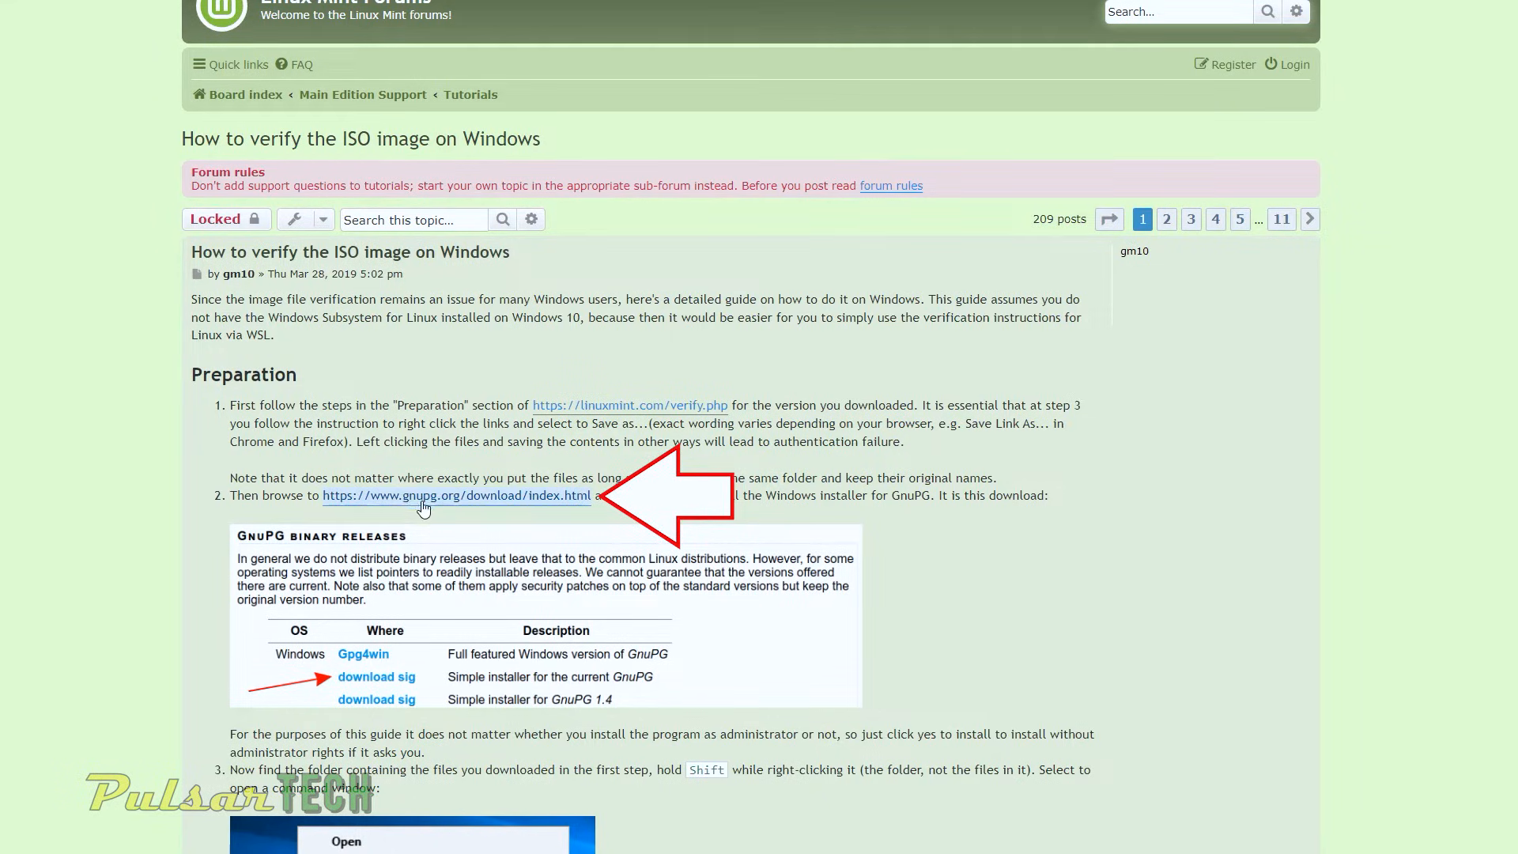
{"action": "right_click", "coordinate": [456, 495]}
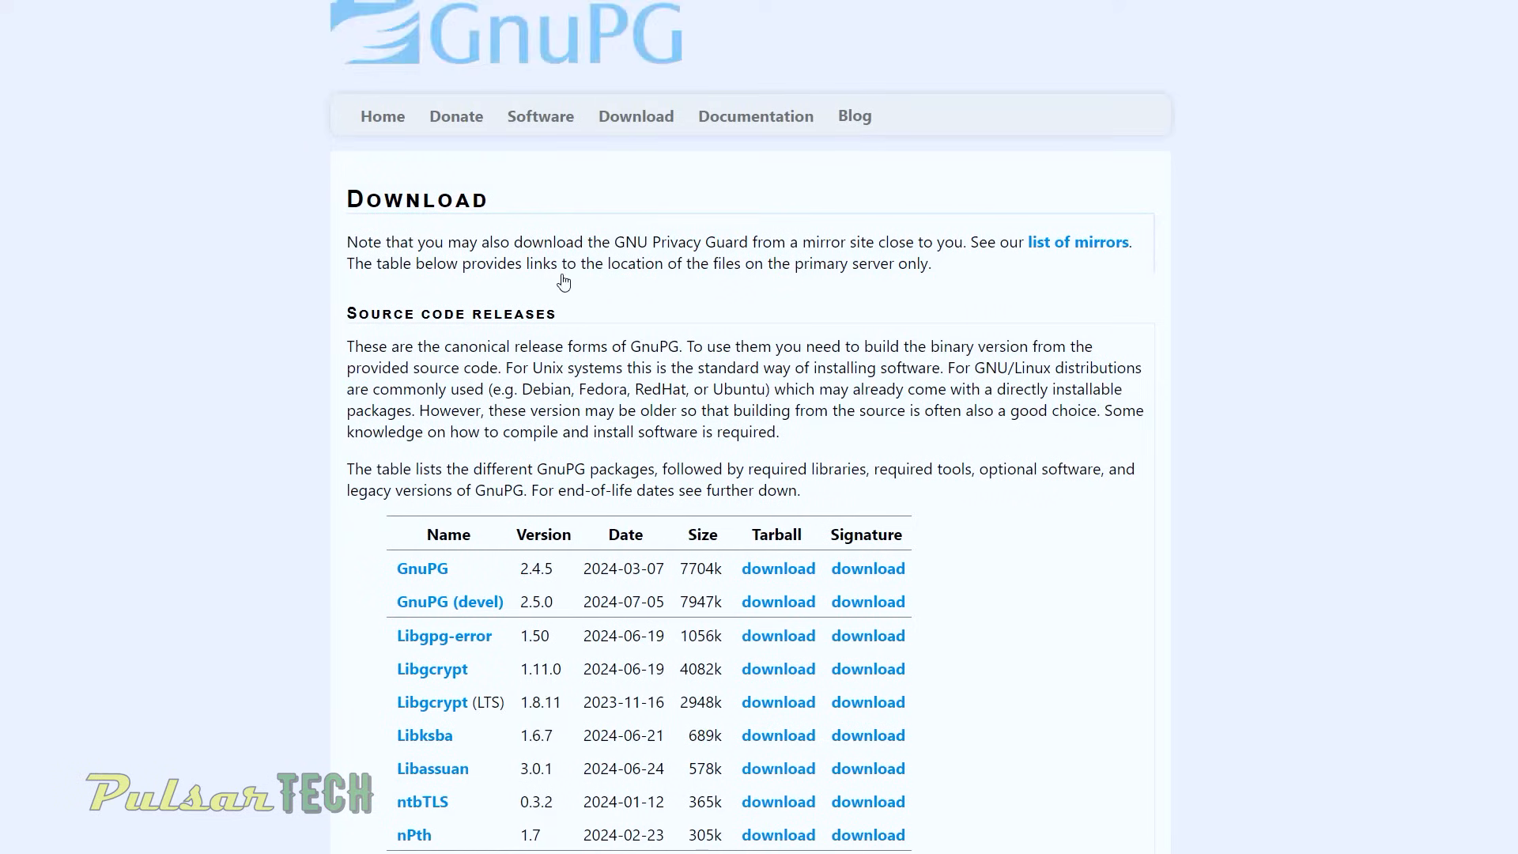
Step: Download the simple installer for the current GnuPG release into the Downloads folder
{"action": "scroll", "scroll_direction": "down", "scroll_amount": 3}
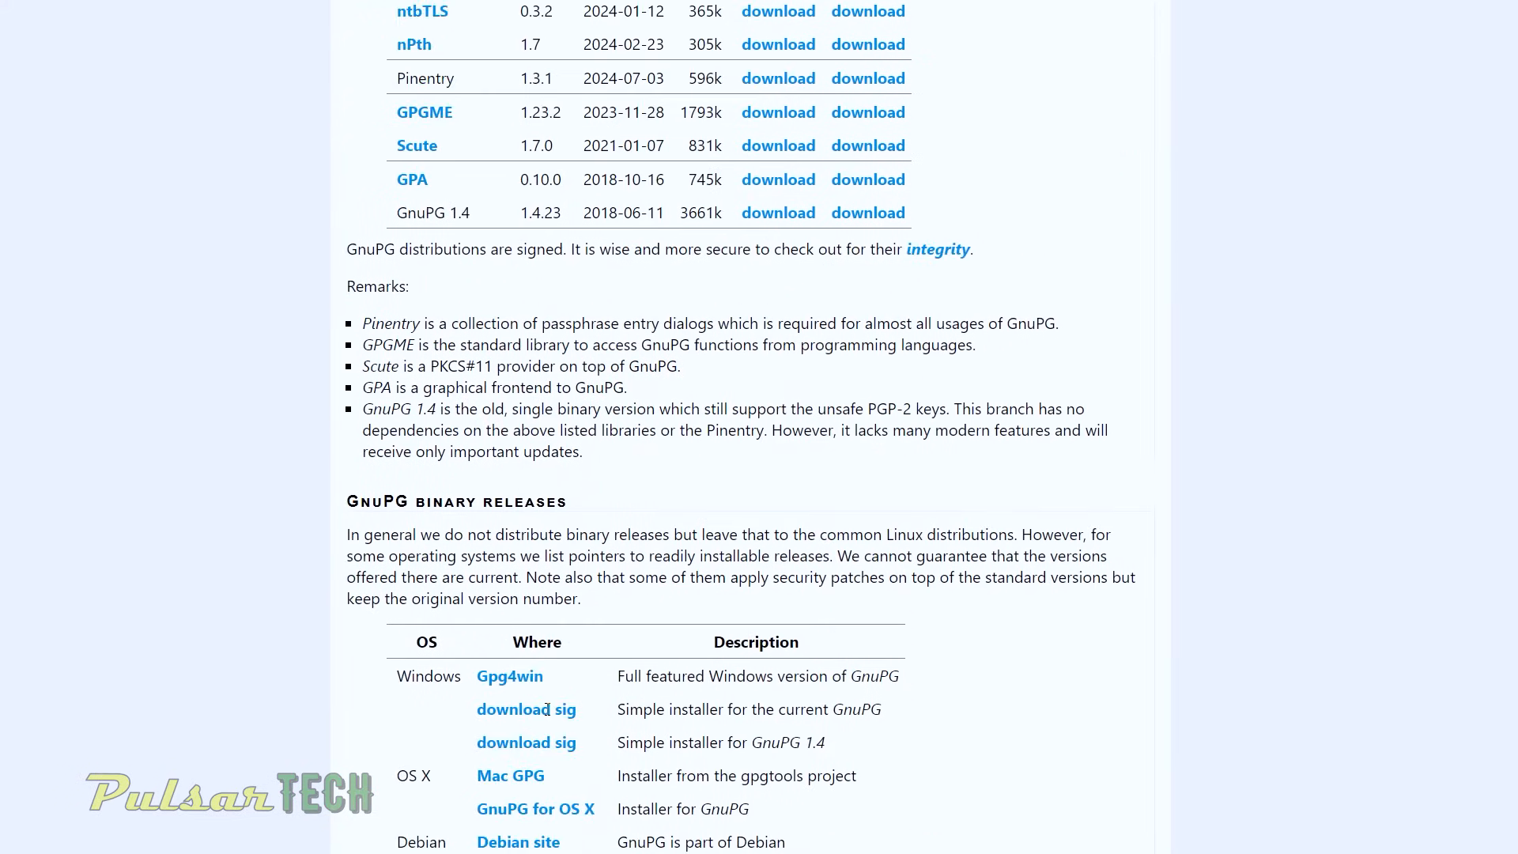
{"action": "scroll", "scroll_direction": "down", "scroll_amount": 3}
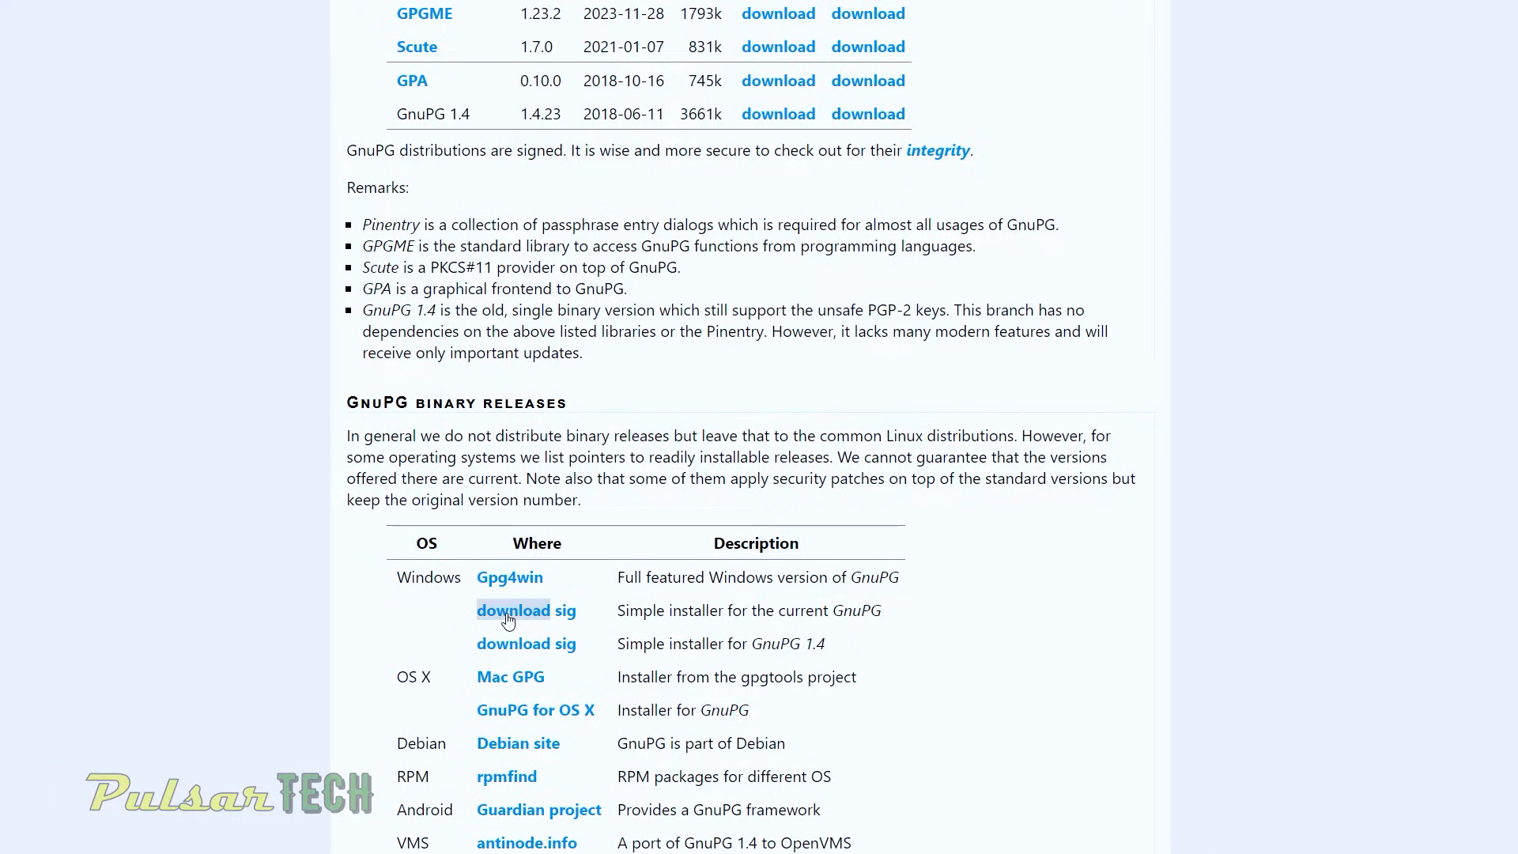
{"action": "left_click", "coordinate": [514, 610]}
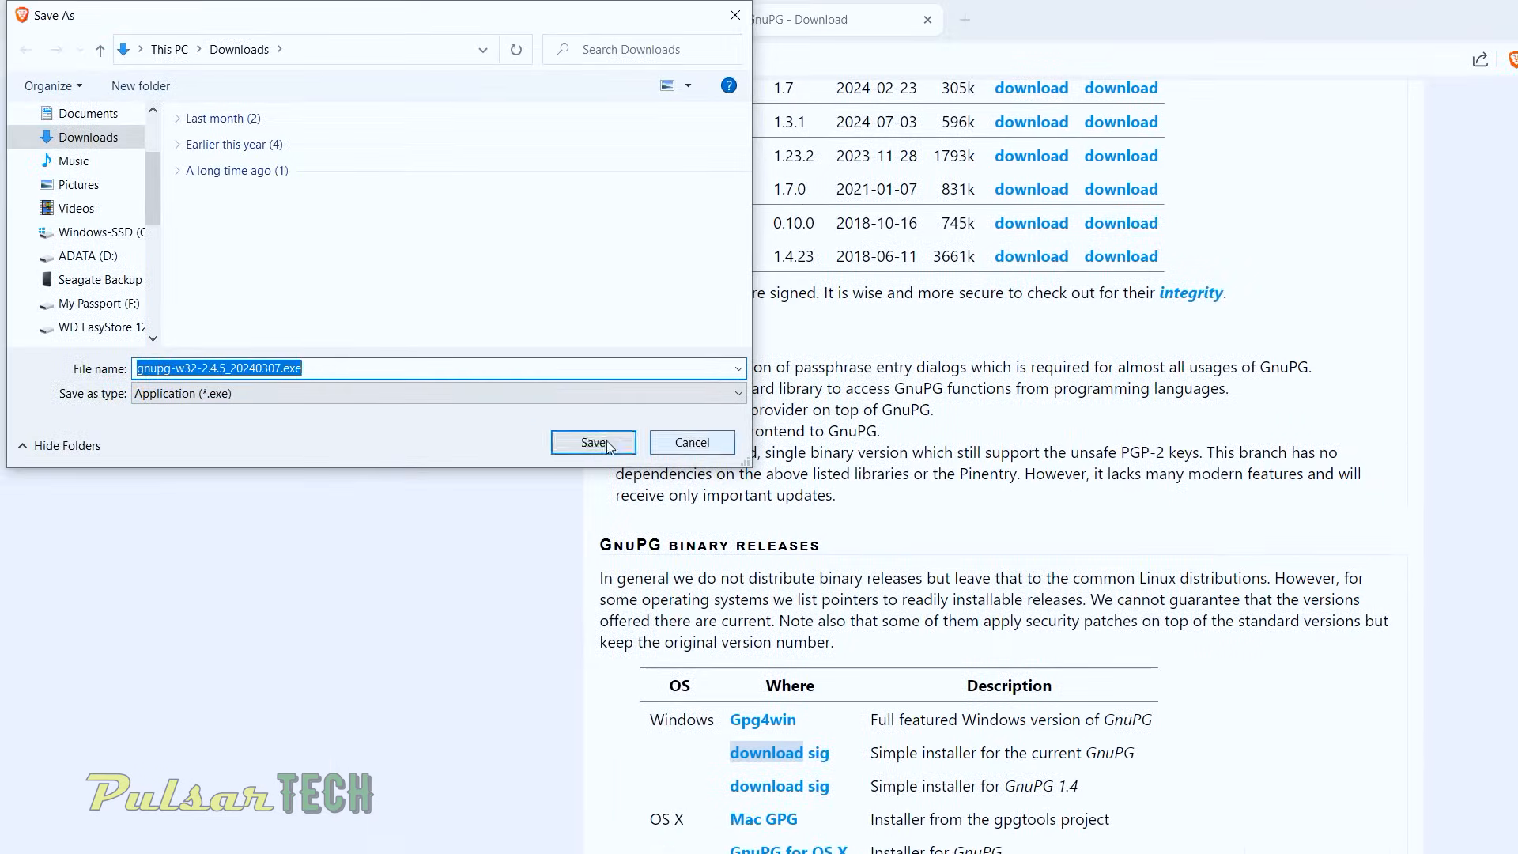
{"action": "left_click", "coordinate": [593, 442]}
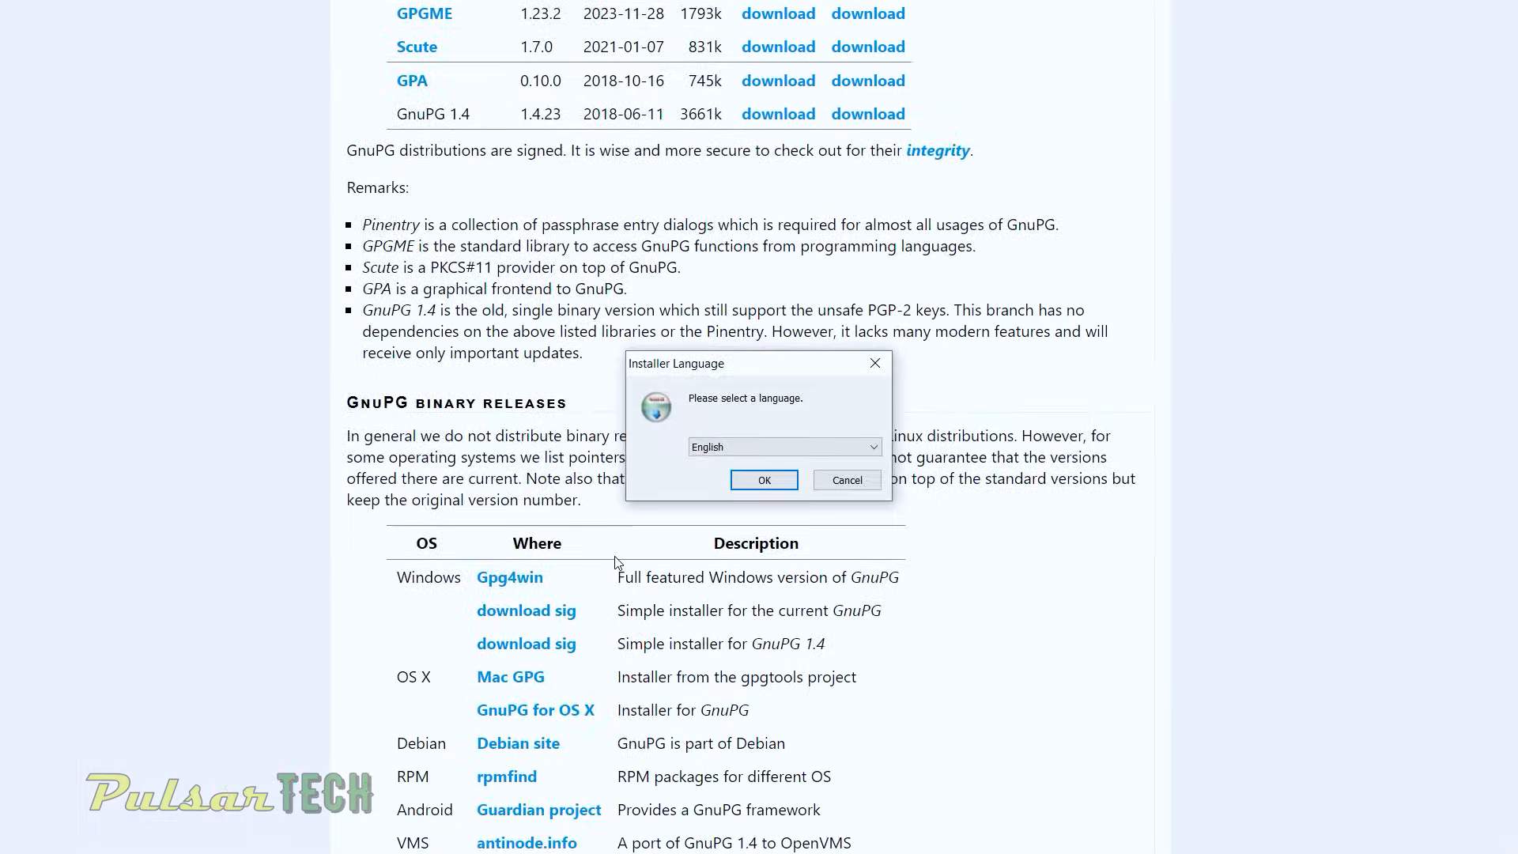
Step: Install GNU Privacy Guard 2.4.5 in English with the default component and finish the installer
{"action": "left_click", "coordinate": [763, 481]}
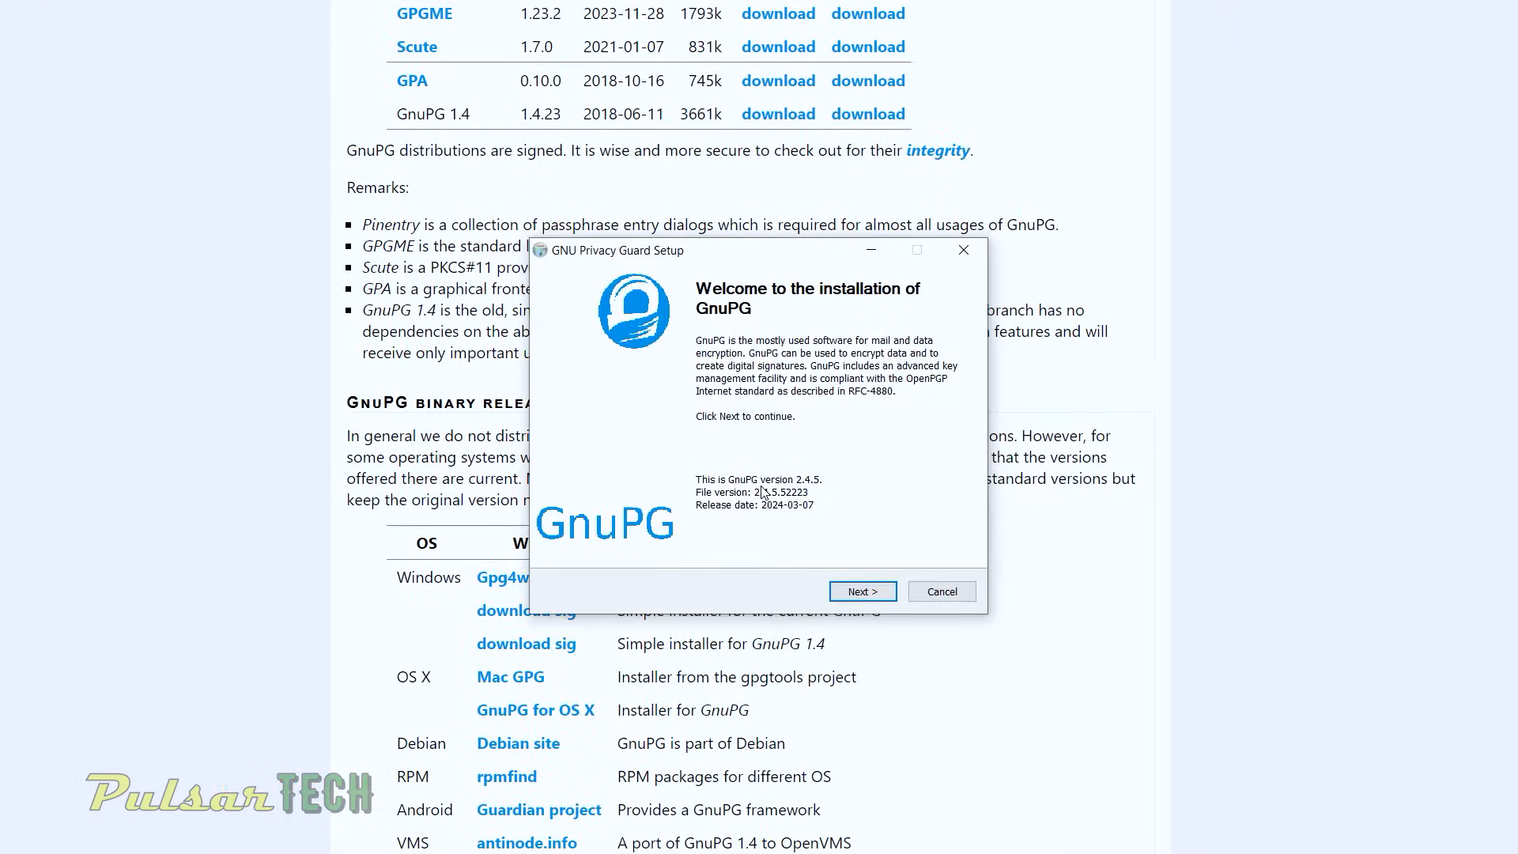
{"action": "left_click", "coordinate": [861, 589]}
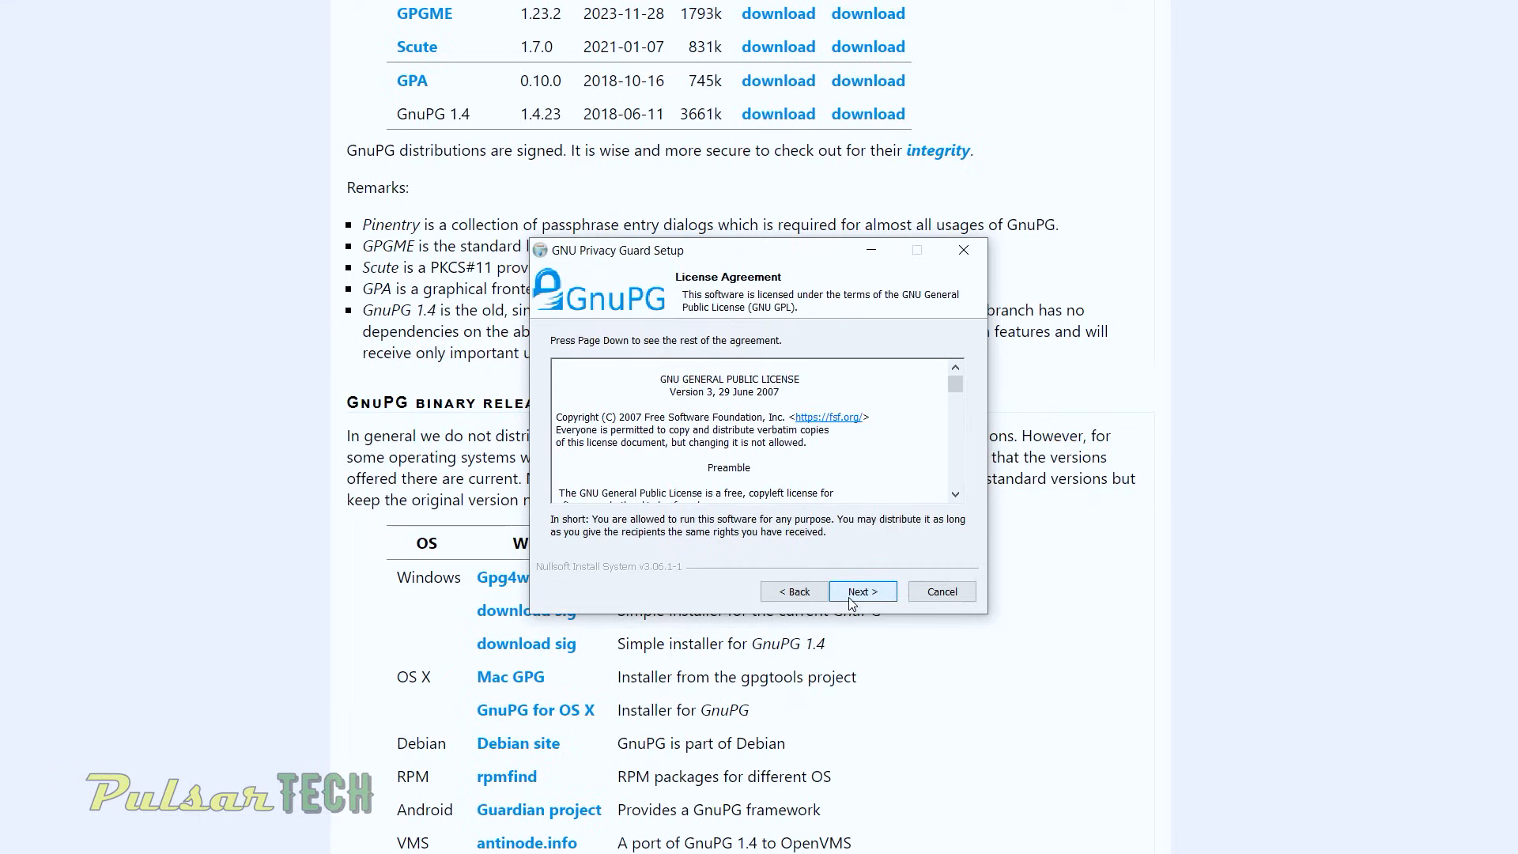
{"action": "left_click", "coordinate": [860, 591]}
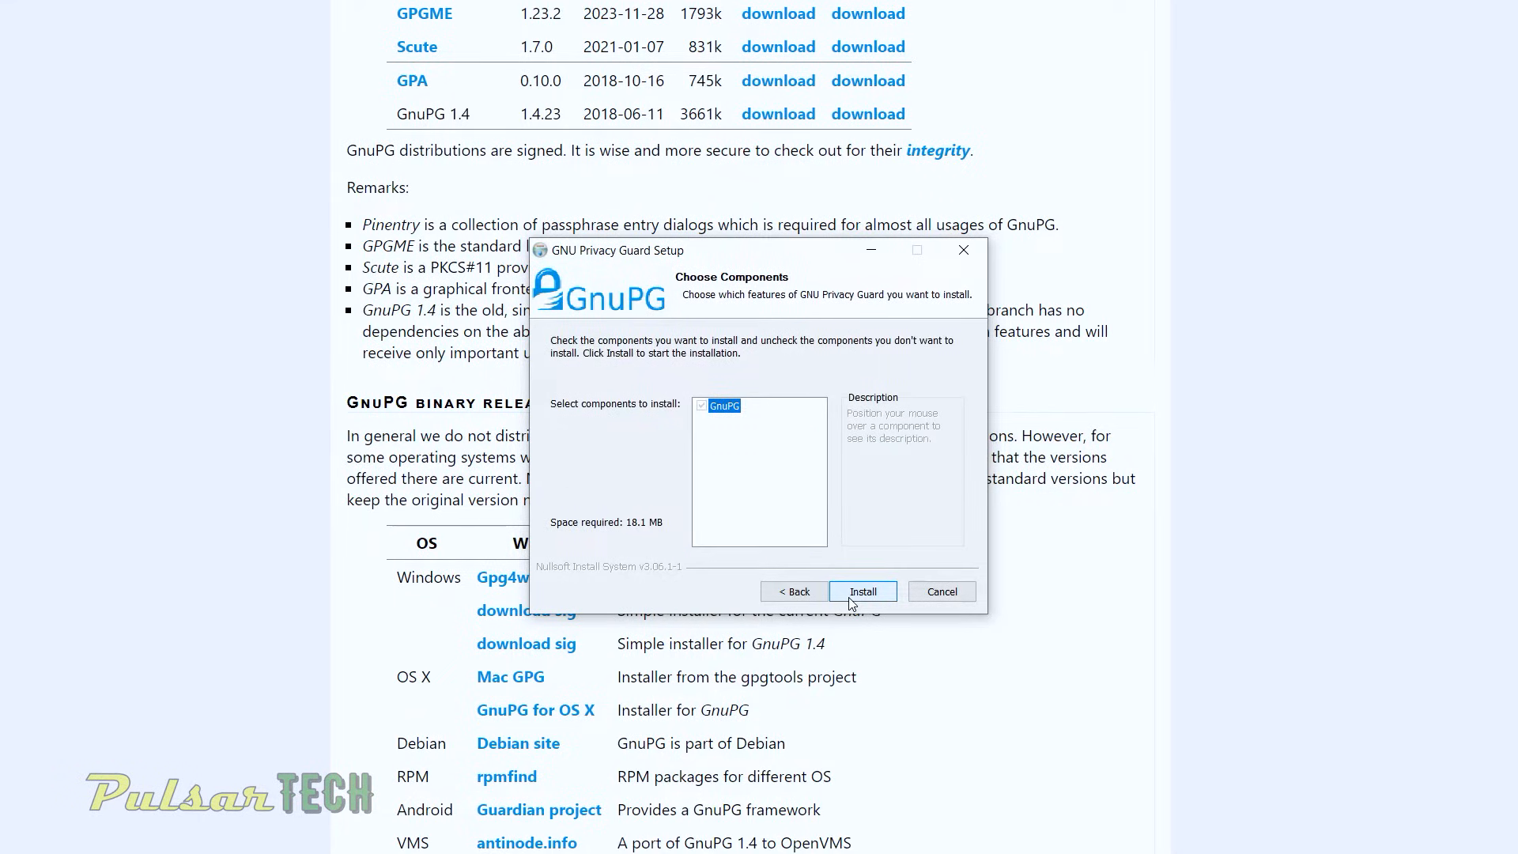
{"action": "left_click", "coordinate": [861, 591]}
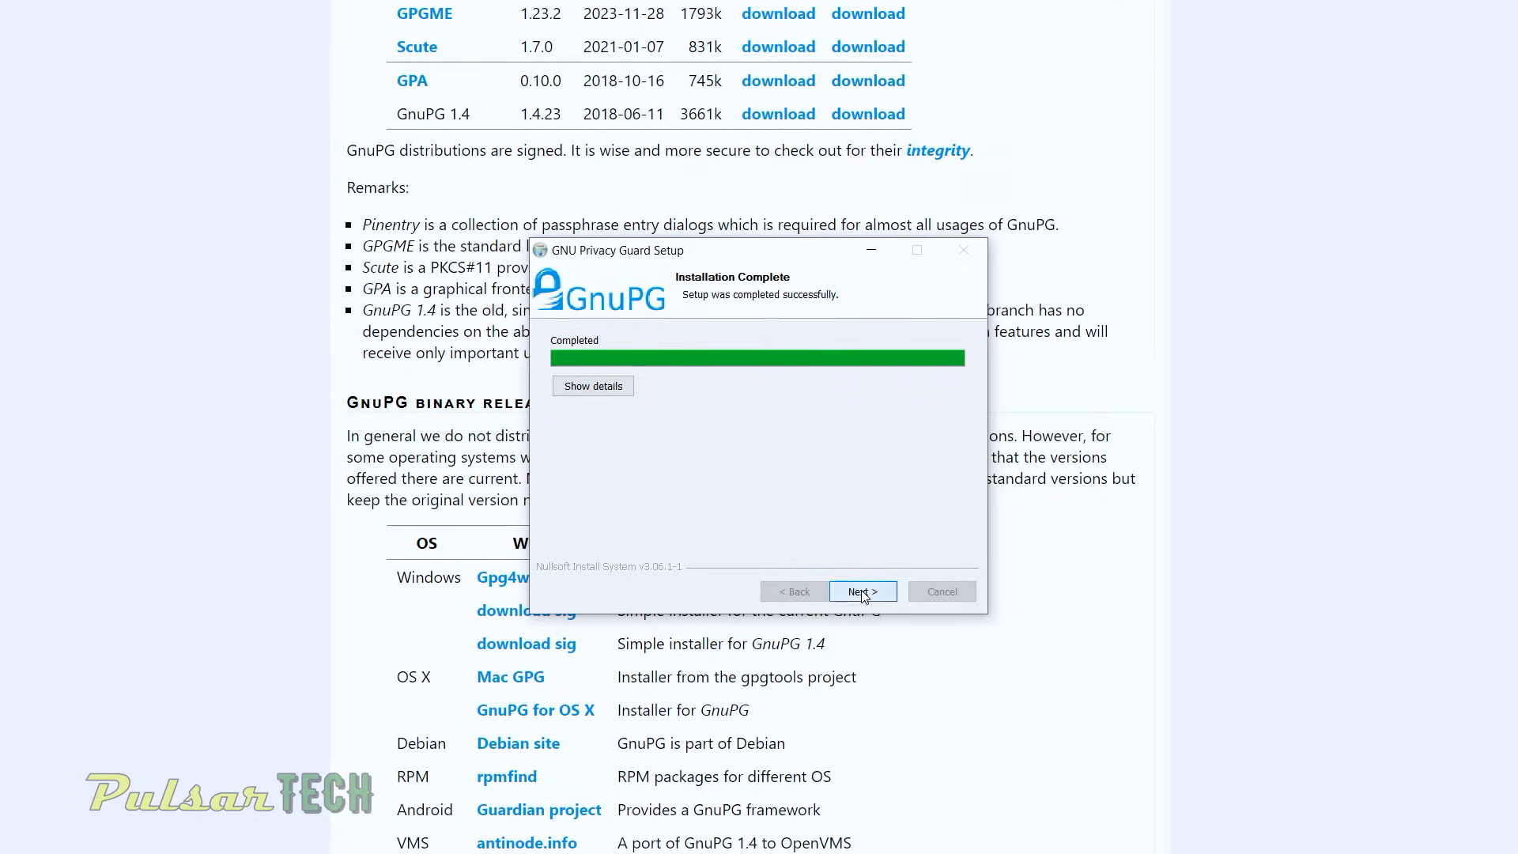
{"action": "left_click", "coordinate": [861, 591]}
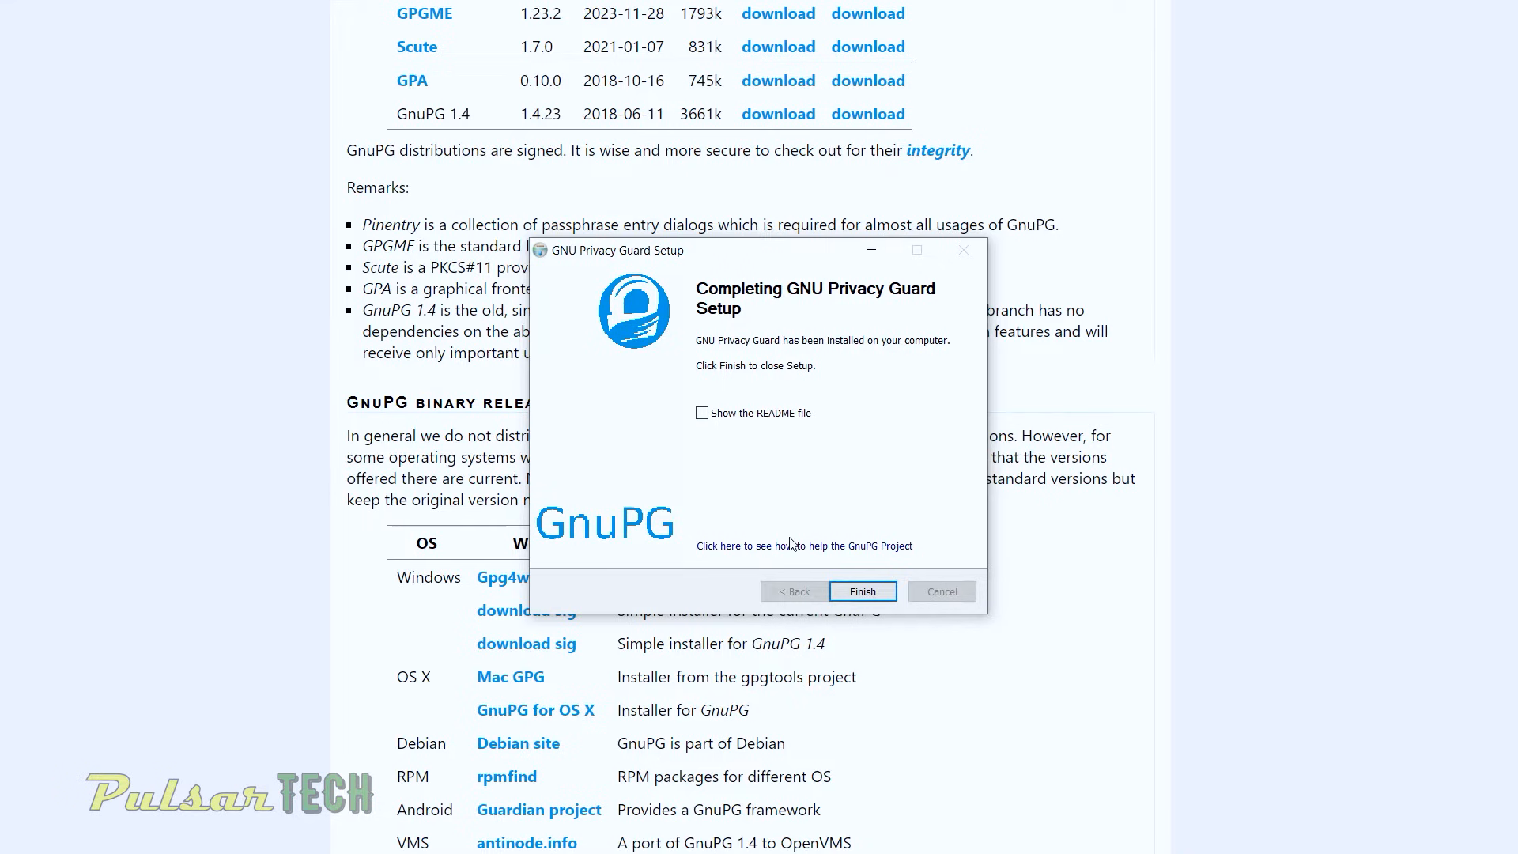
{"action": "left_click", "coordinate": [860, 592]}
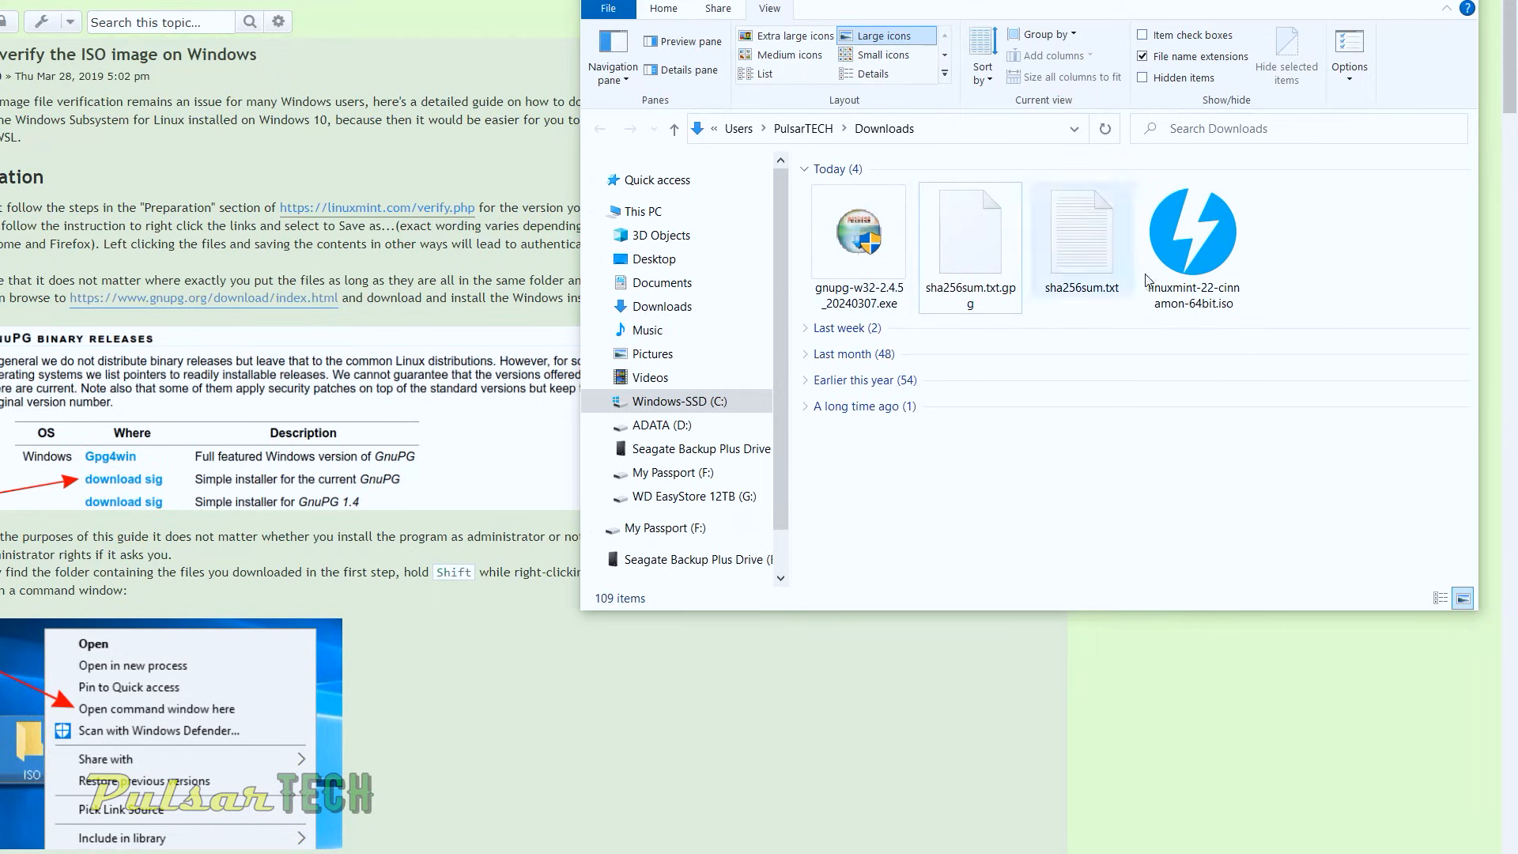
Step: From the user folder, launch 'Open PowerShell window here' on the Downloads folder
{"action": "left_click", "coordinate": [857, 232]}
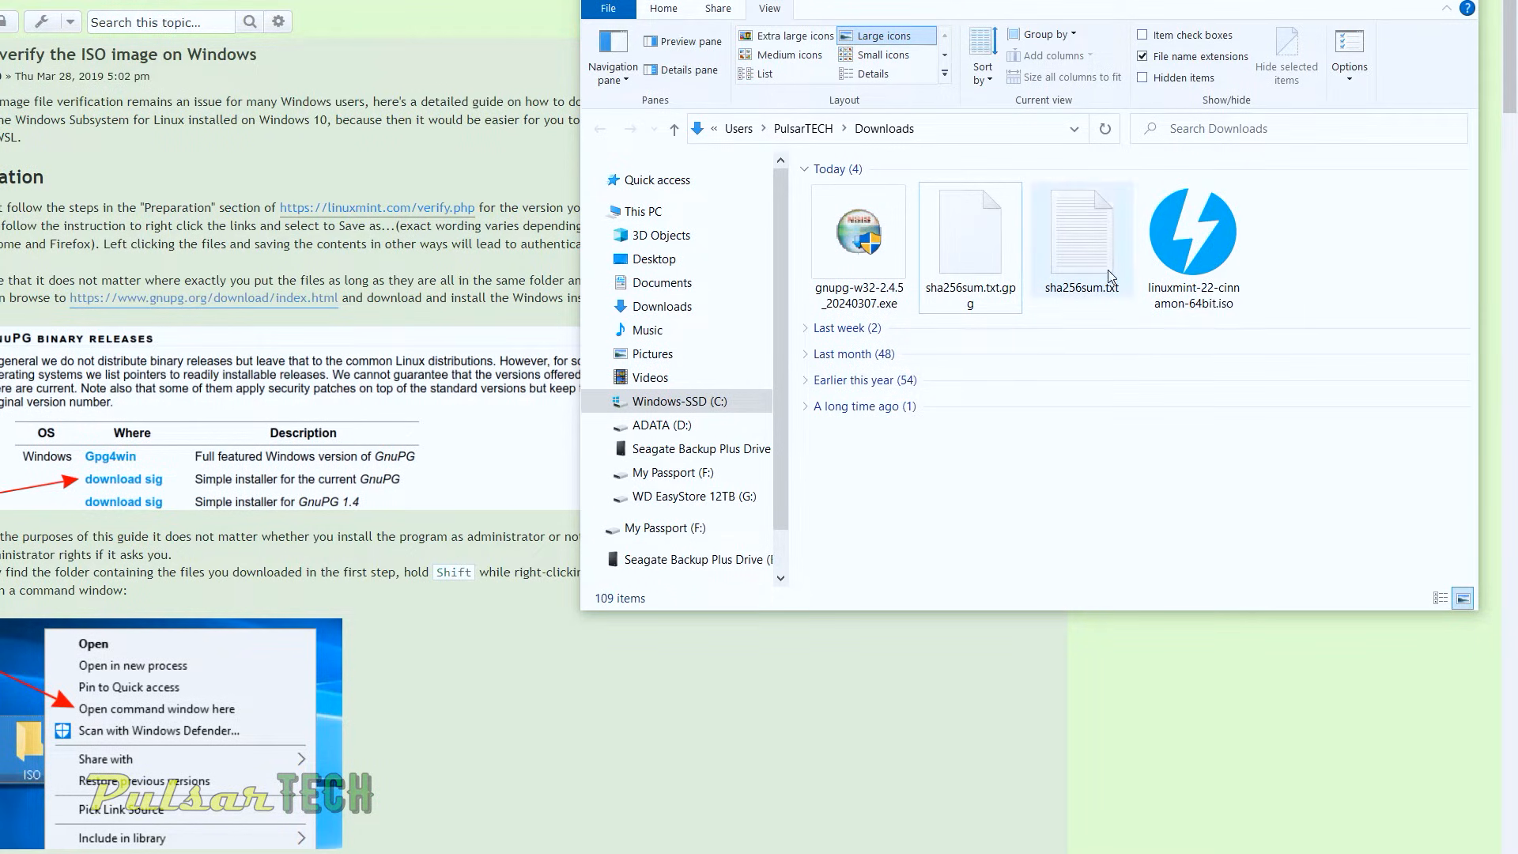
{"action": "mouse_move", "coordinate": [1082, 232]}
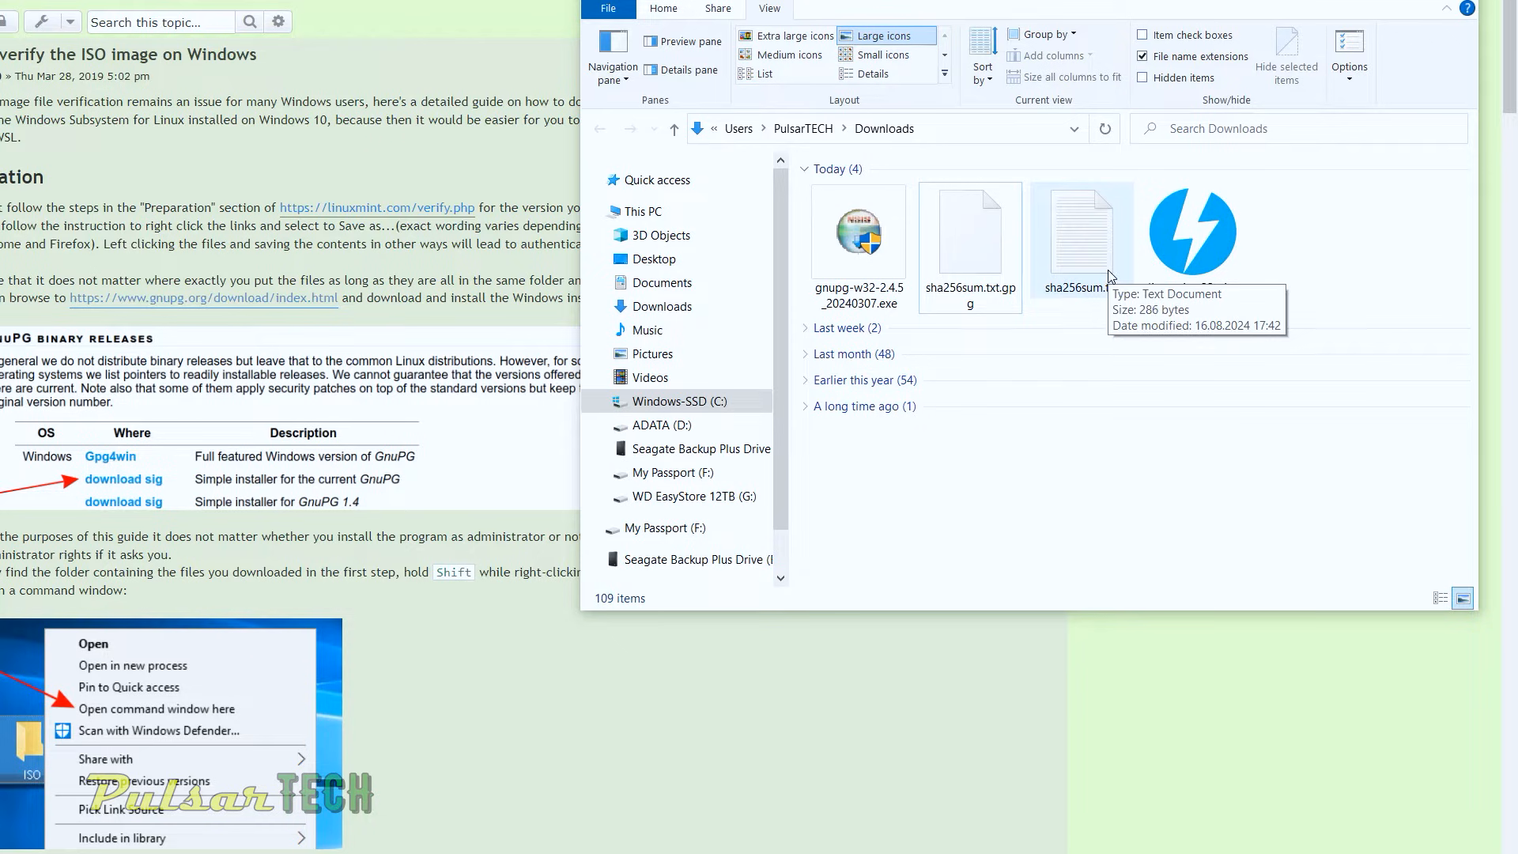
{"action": "left_click", "coordinate": [873, 75]}
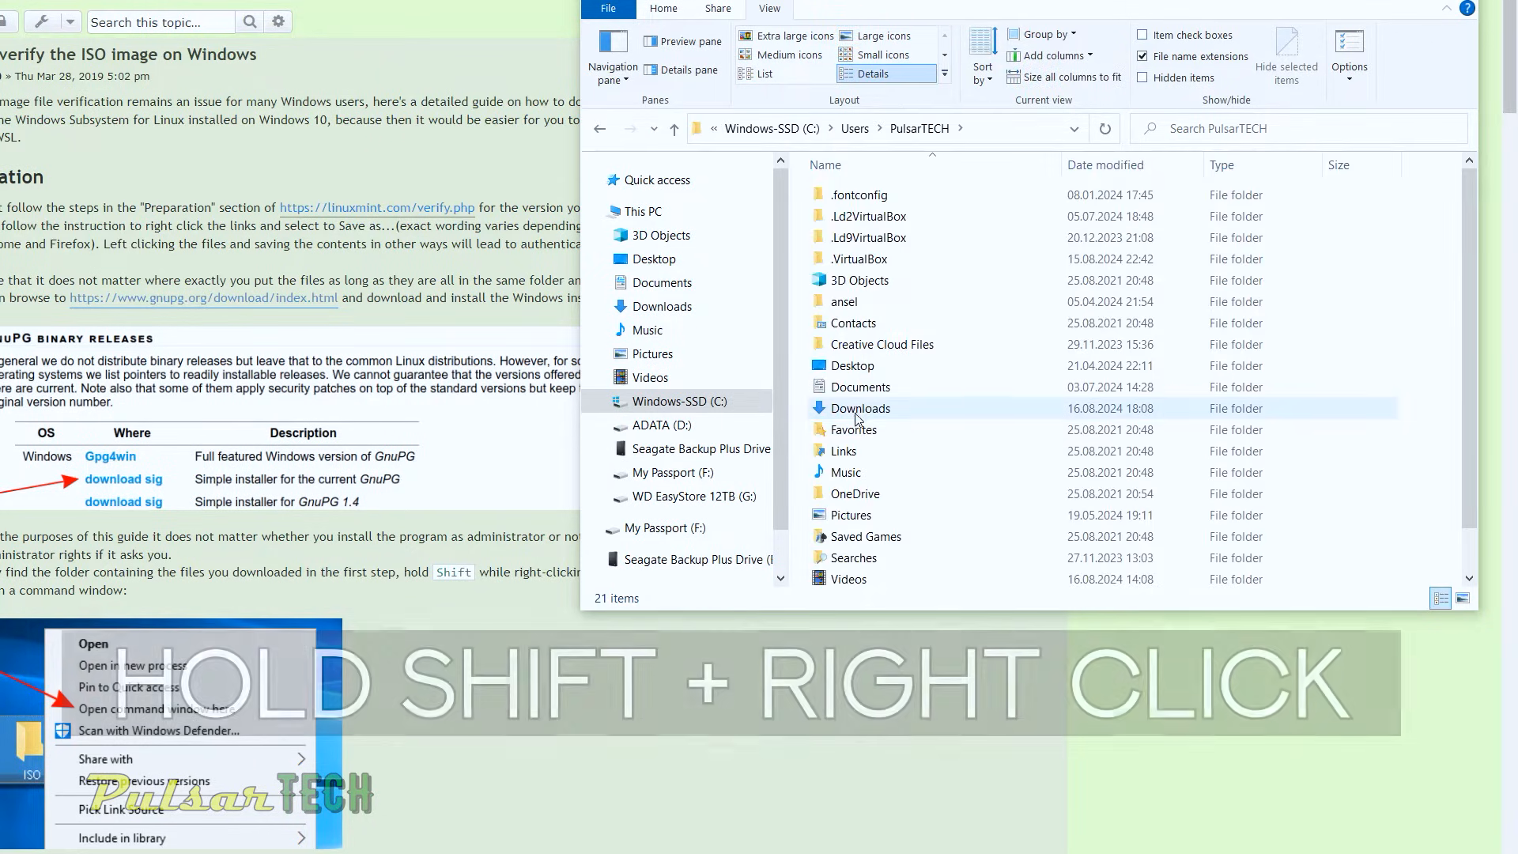
{"action": "right_click", "coordinate": [861, 408]}
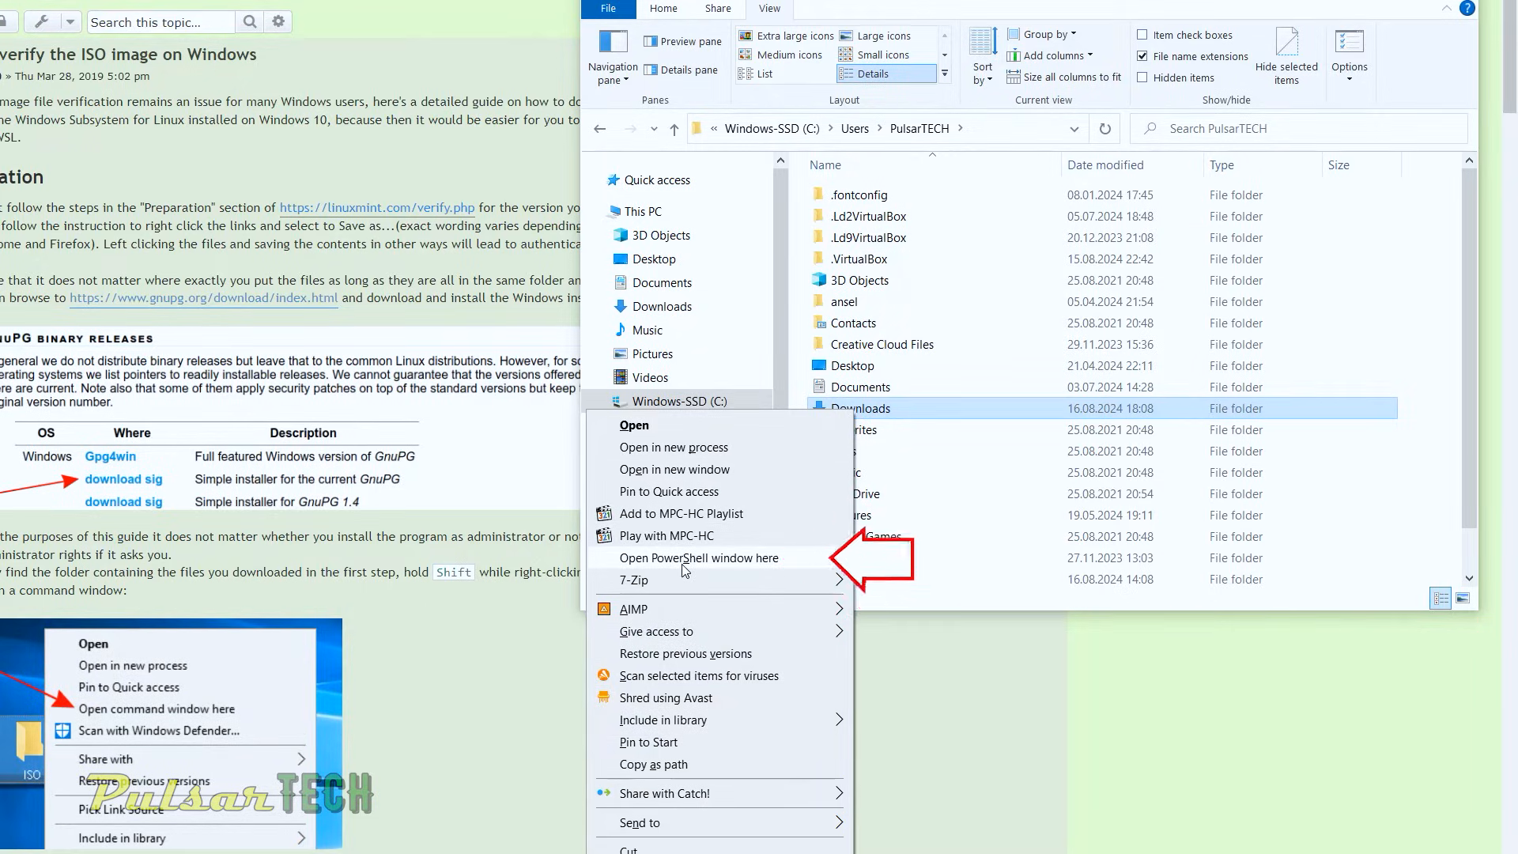
{"action": "left_click", "coordinate": [696, 559]}
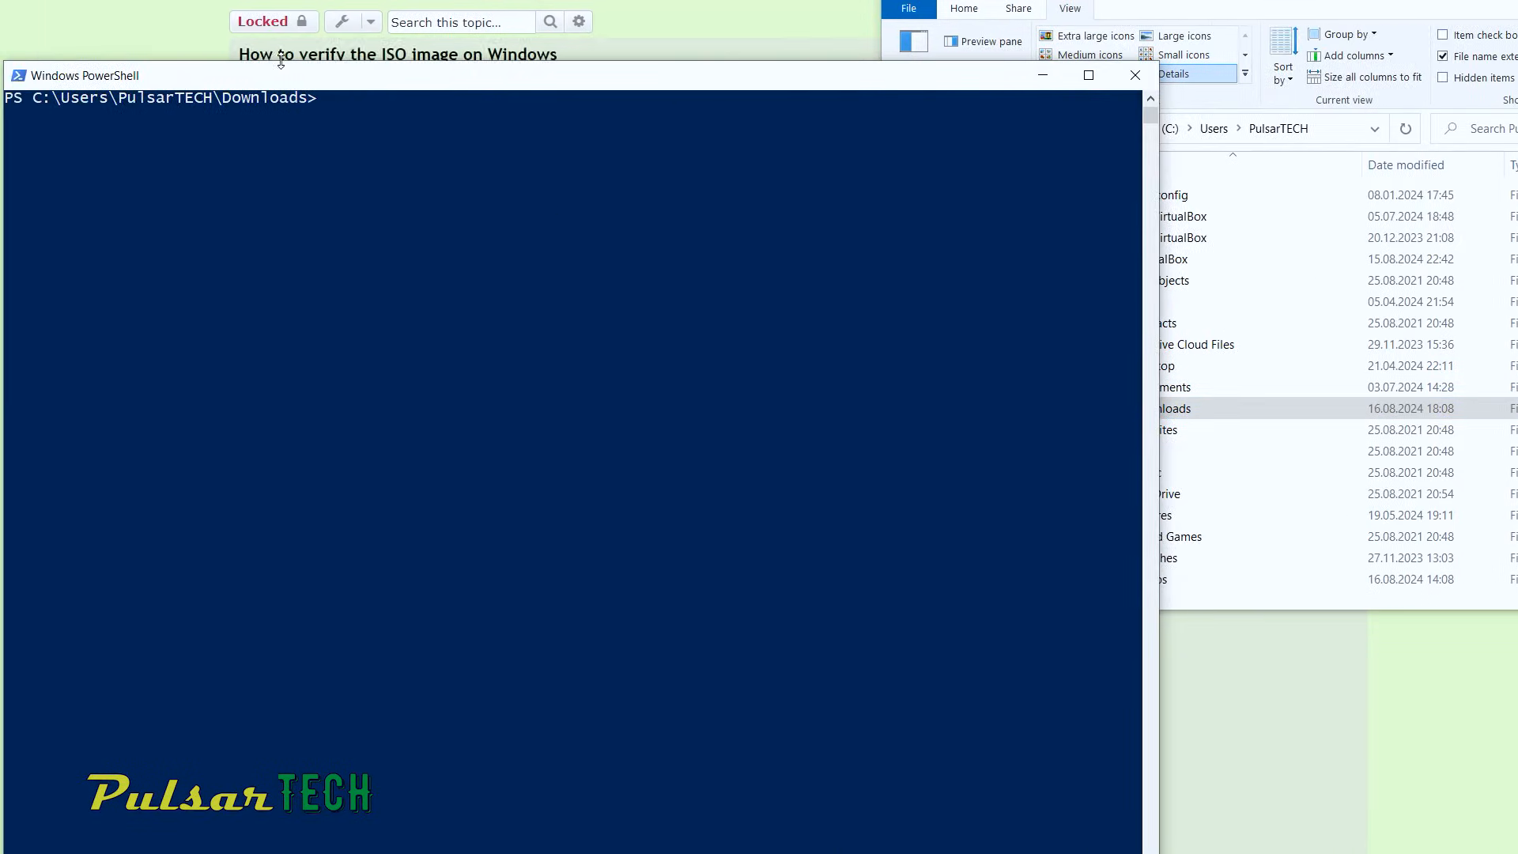
{"action": "mouse_move", "coordinate": [329, 123]}
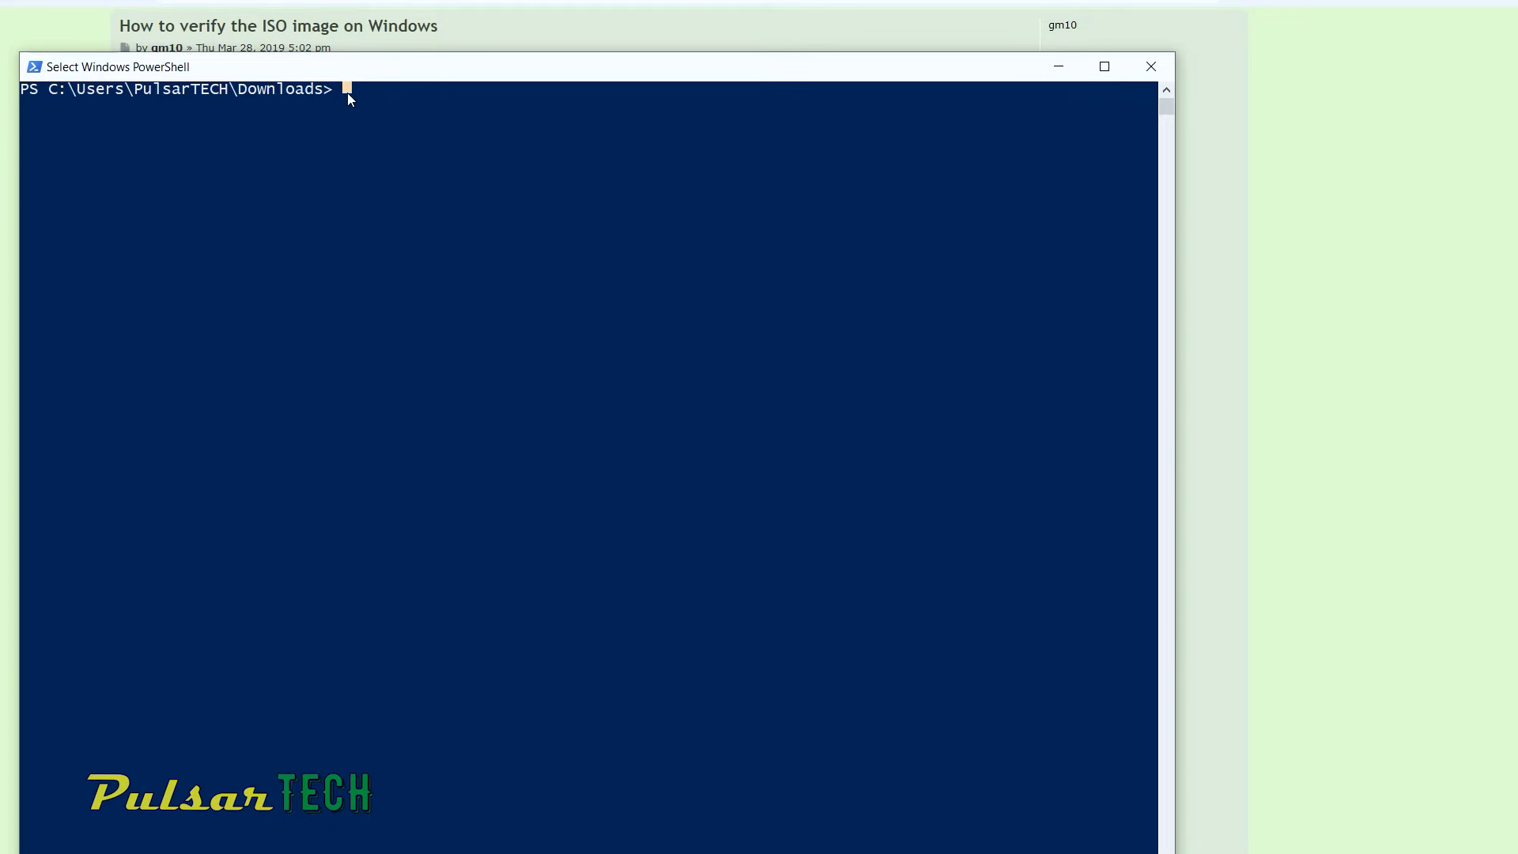
Step: Switch to the classic prompt with cmd and begin typing CertUtil -hashfile in the Downloads folder
{"action": "type", "text": "cmd"}
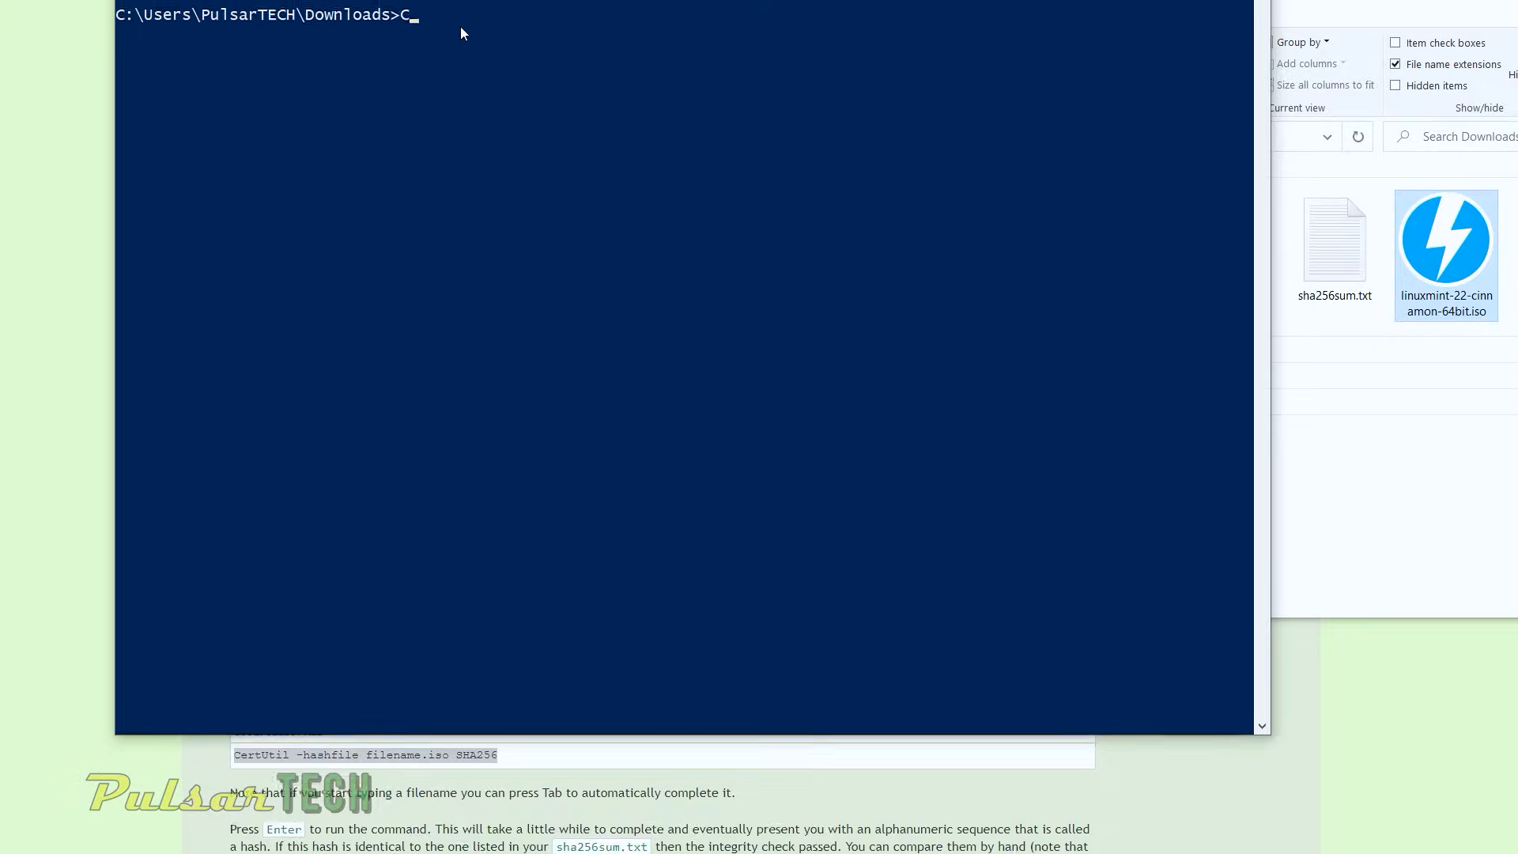
{"action": "type", "text": "ert"}
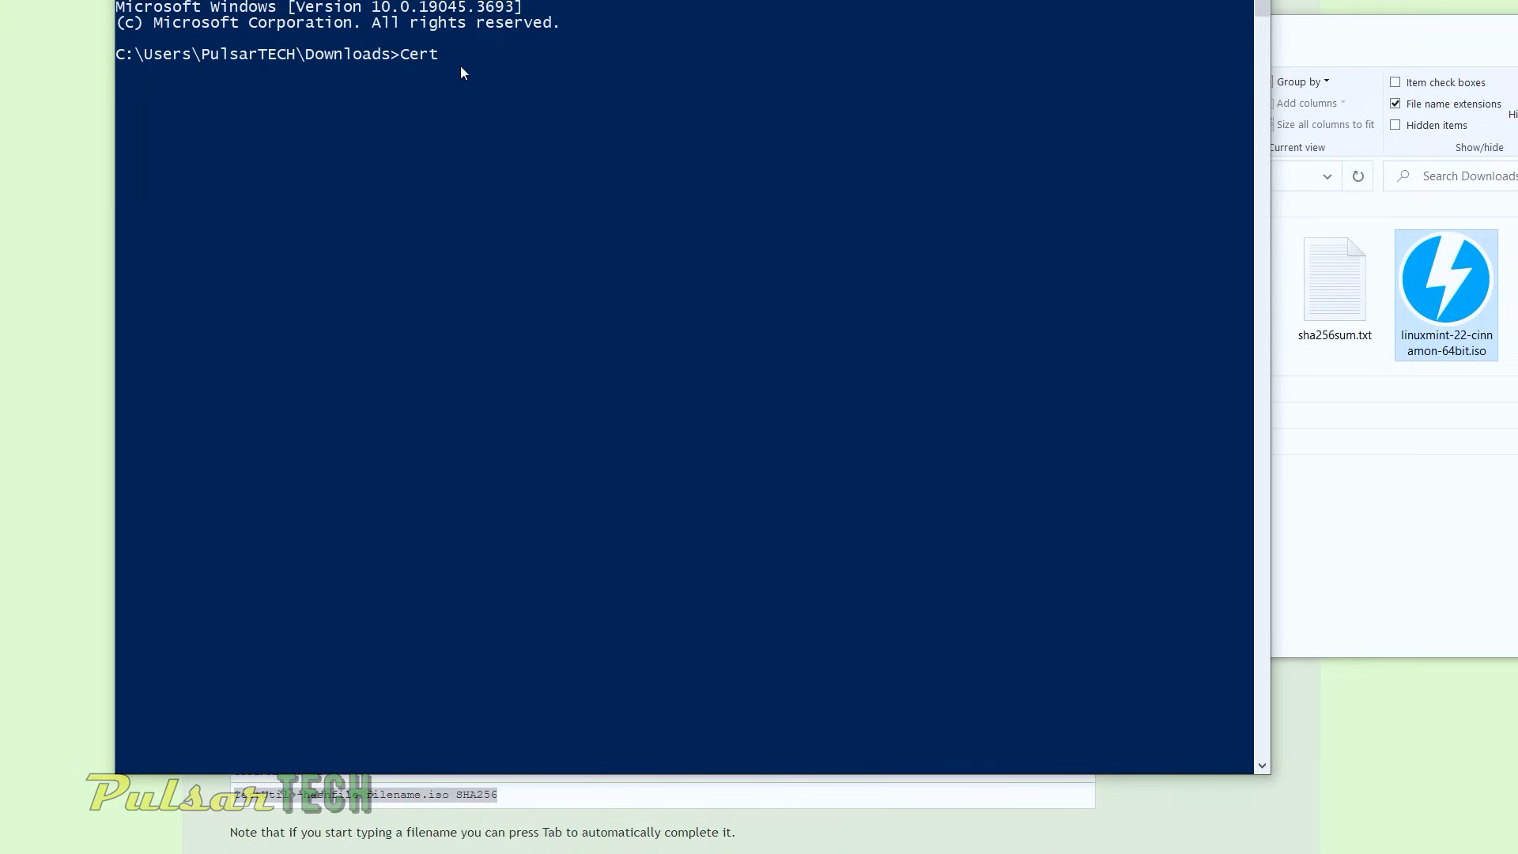
{"action": "type", "text": "Util"}
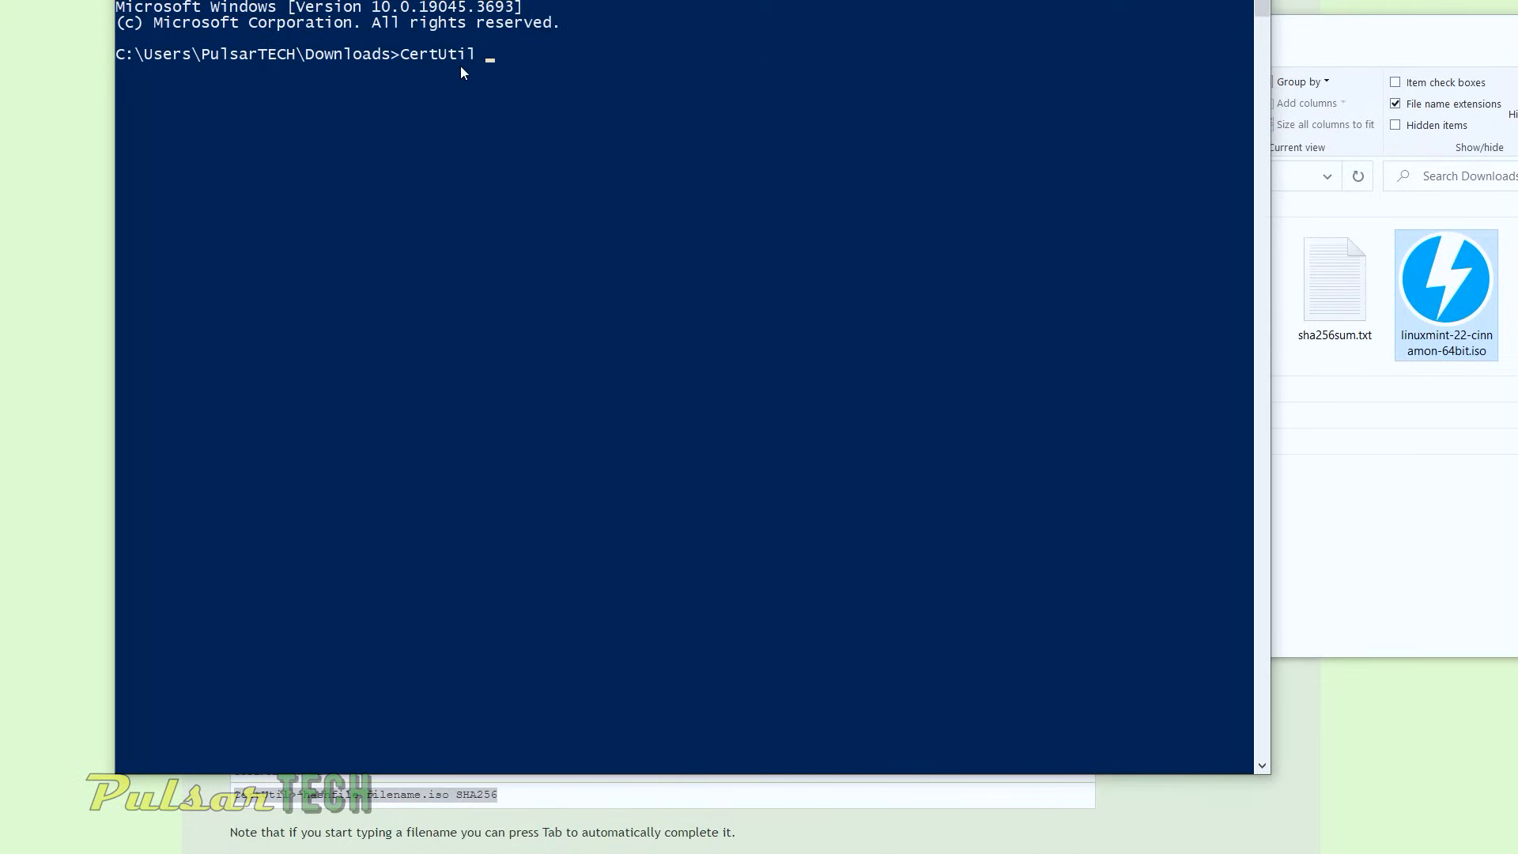
{"action": "type", "text": "-"}
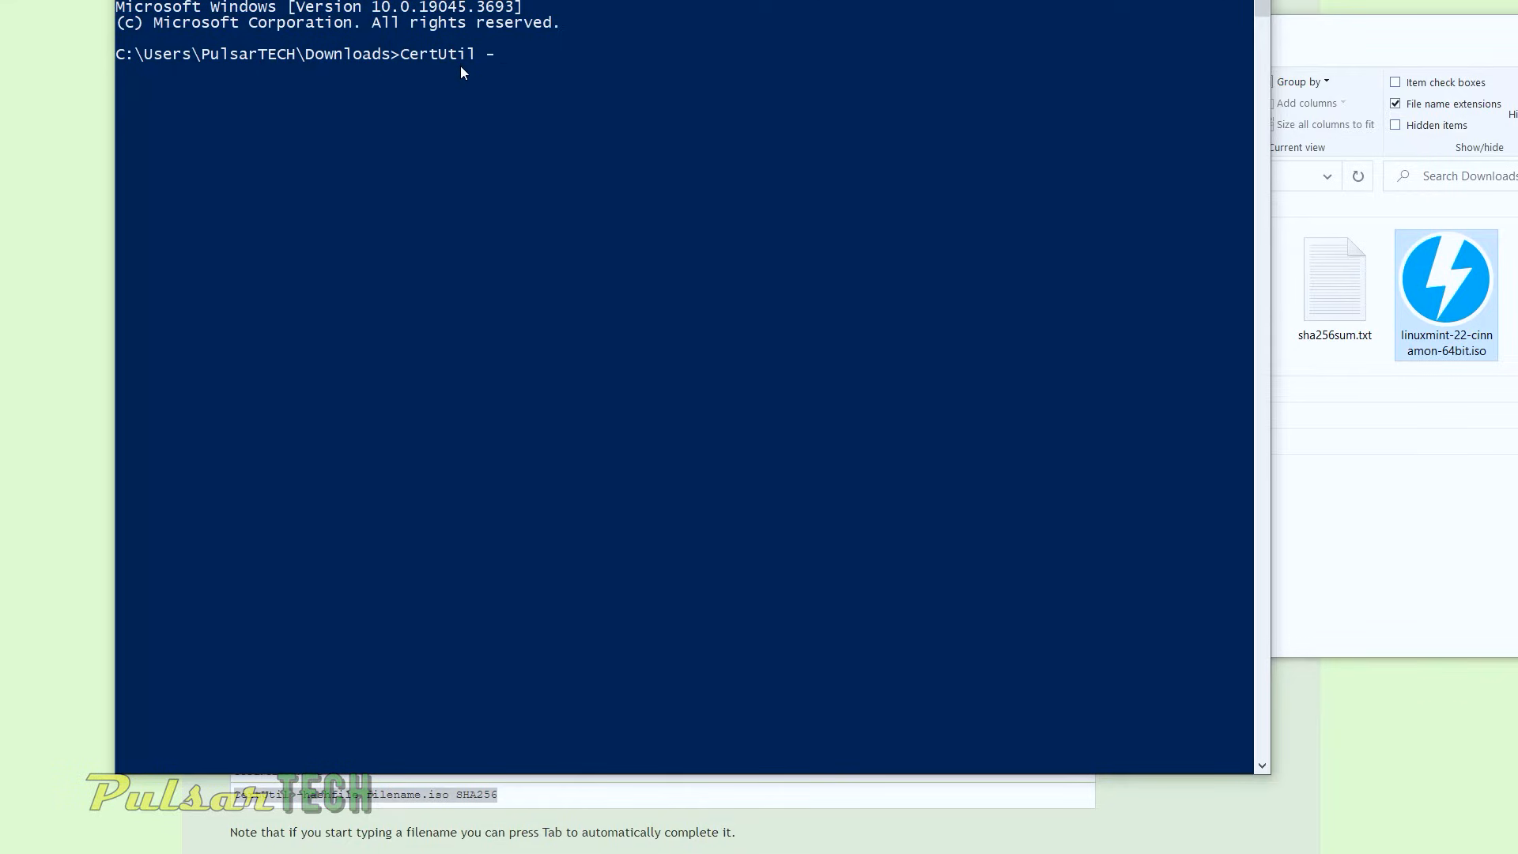
{"action": "type", "text": "hashfile"}
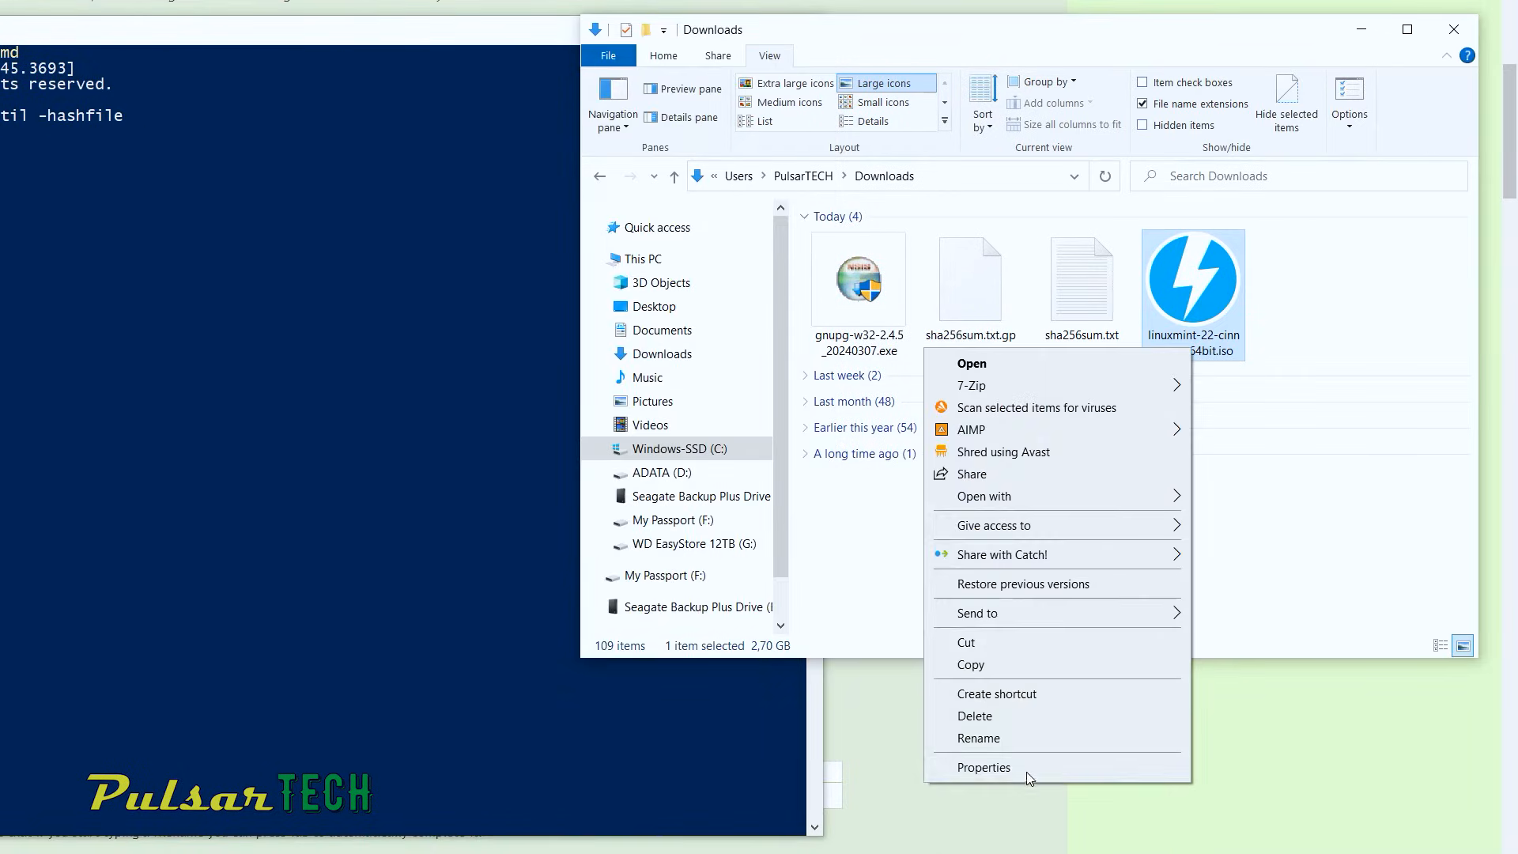
{"action": "left_click", "coordinate": [977, 739]}
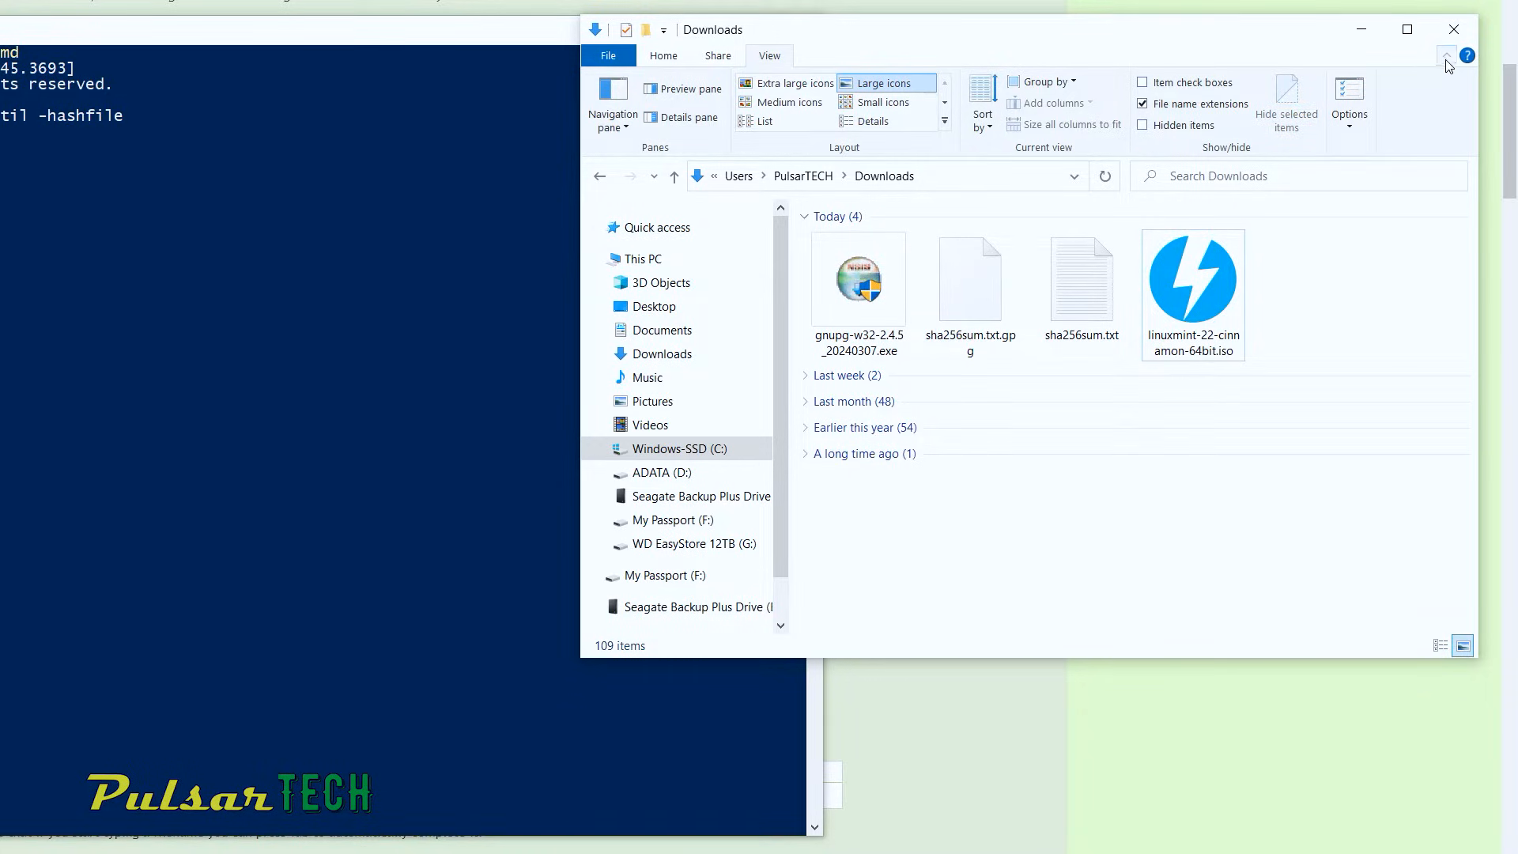
{"action": "left_click", "coordinate": [1445, 55]}
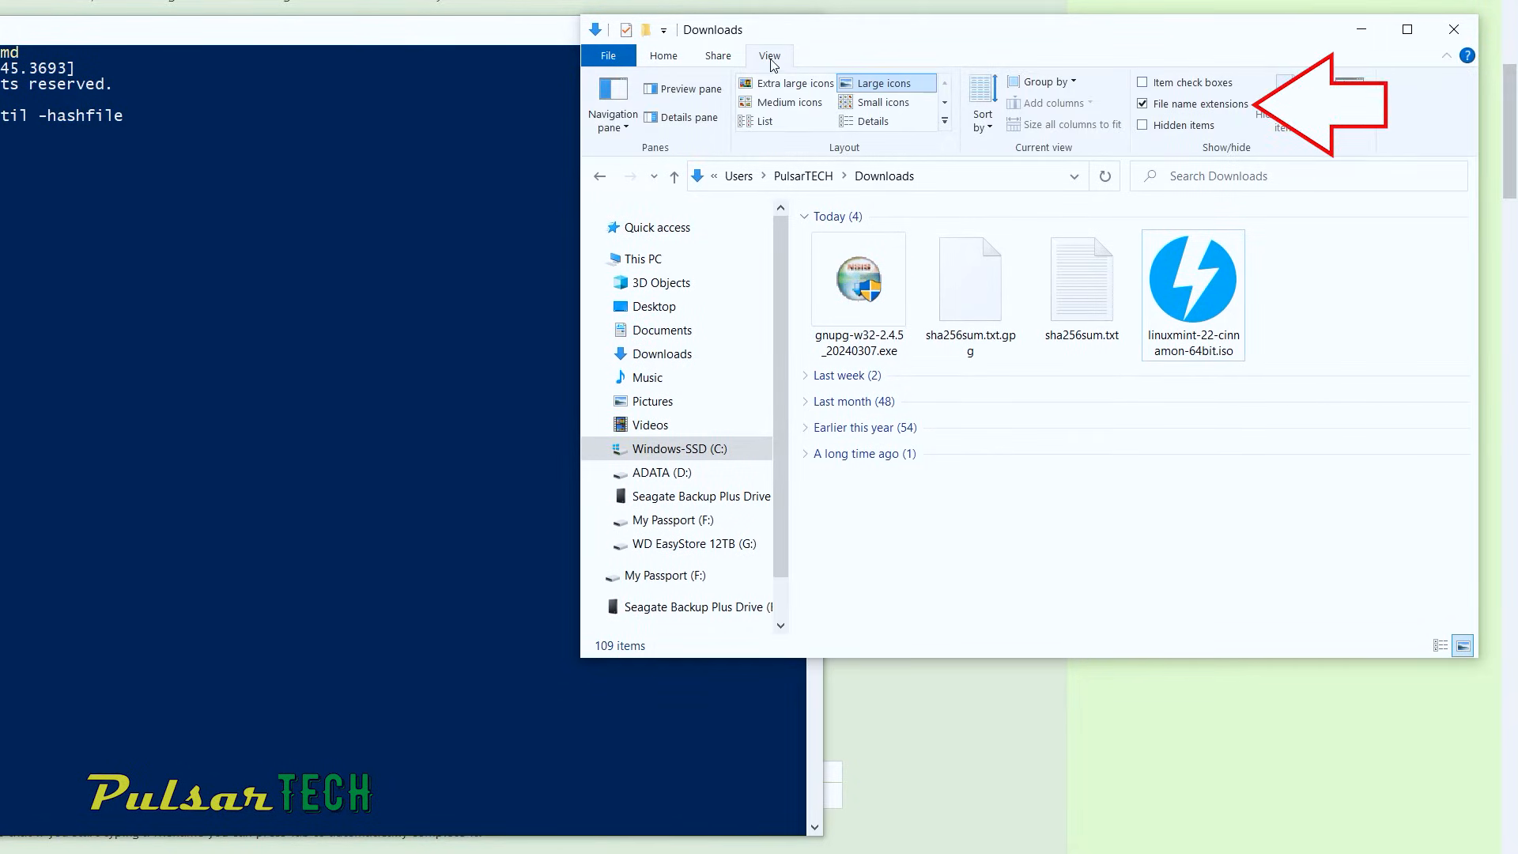
{"action": "mouse_move", "coordinate": [1159, 114]}
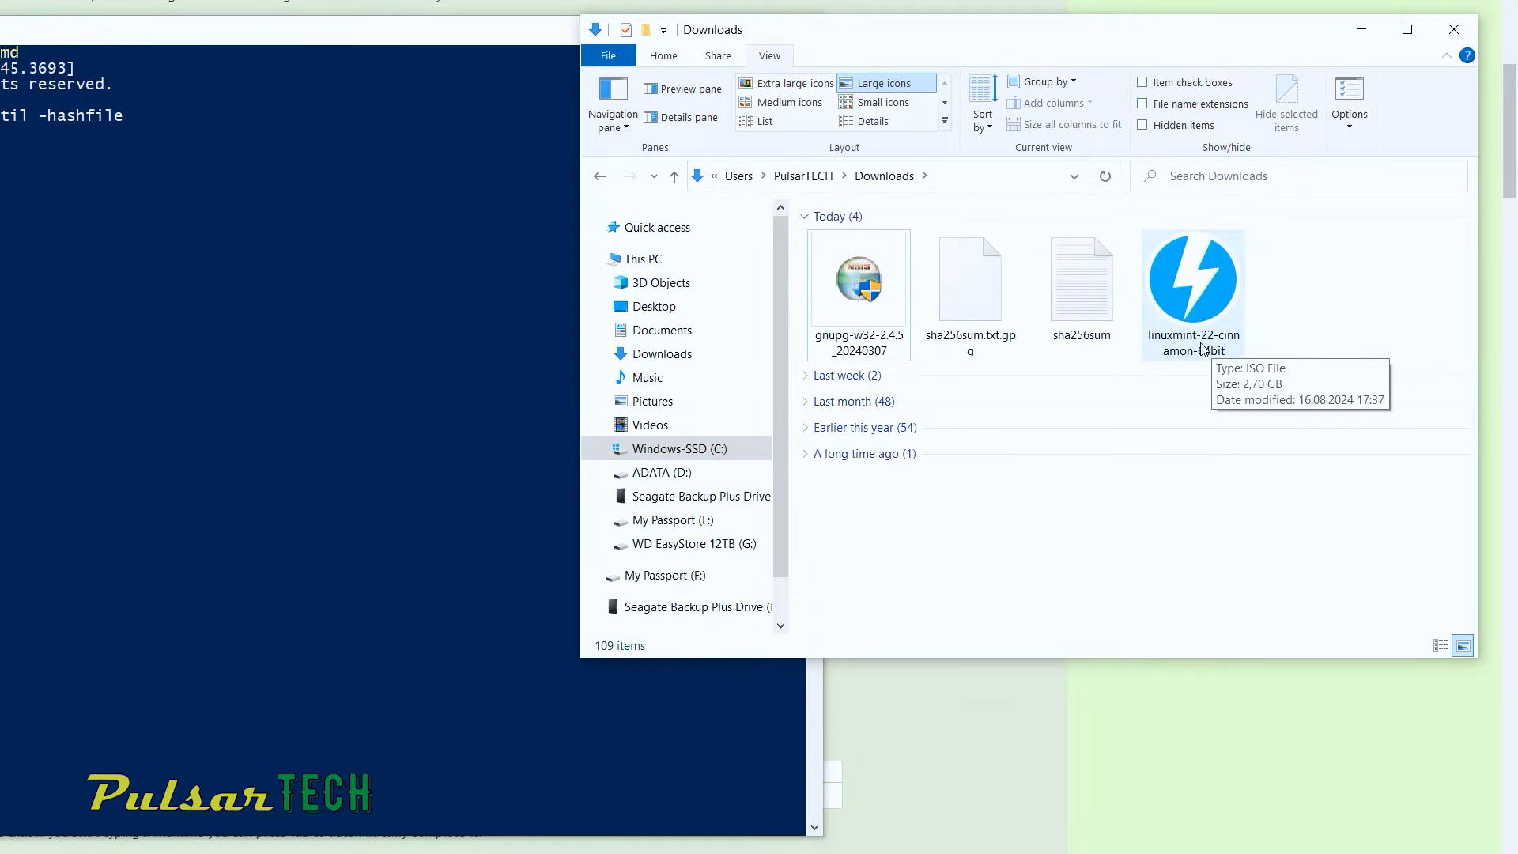
{"action": "left_click", "coordinate": [1143, 105]}
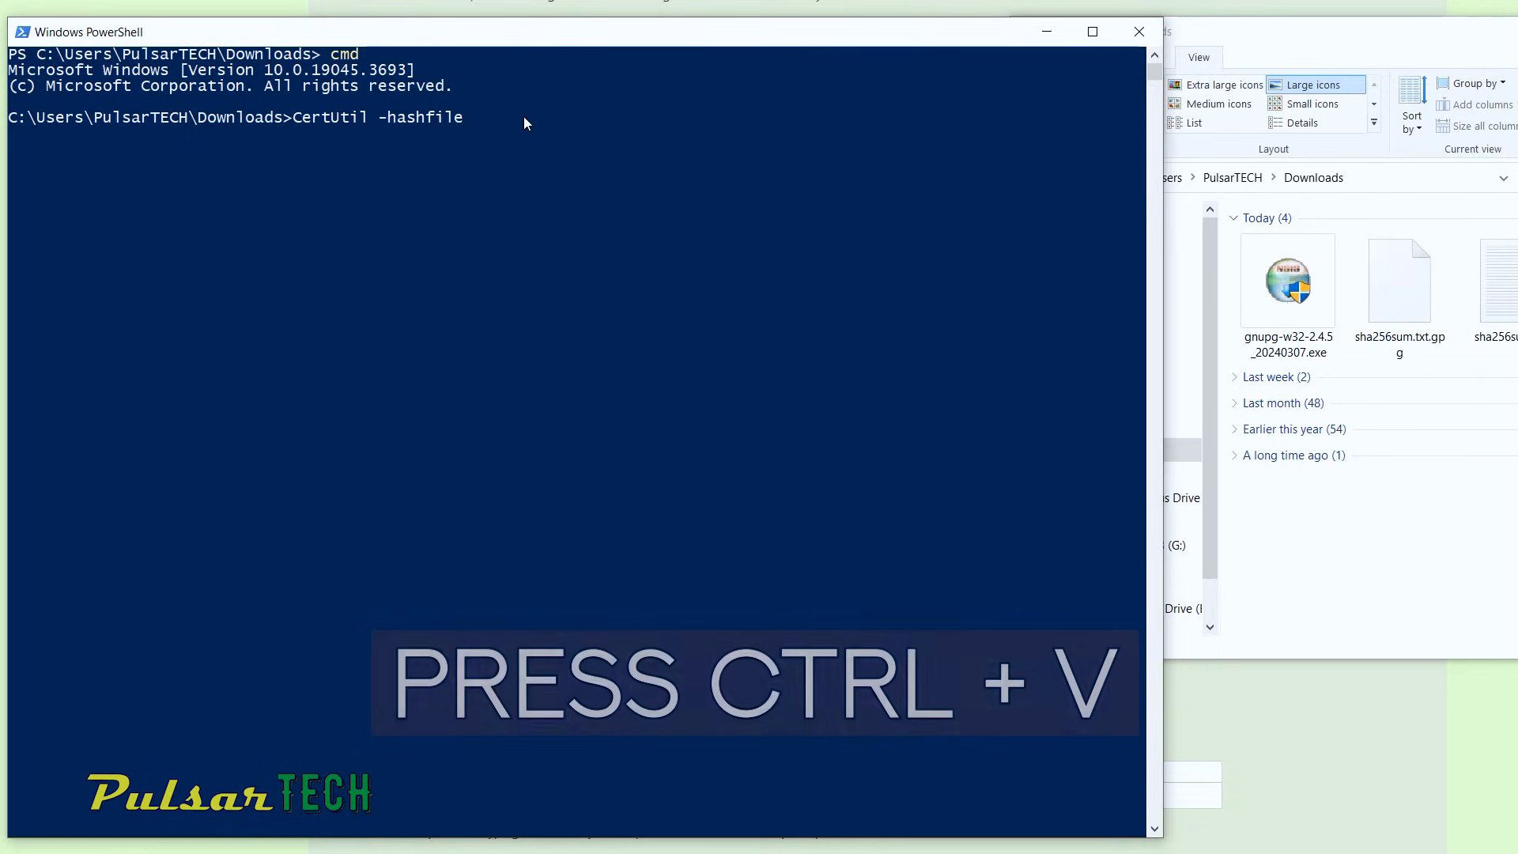
Step: Run CertUtil -hashfile linuxmint-22-cinnamon-64bit.iso SHA256 and select the resulting hash
{"action": "key", "text": "ctrl+v"}
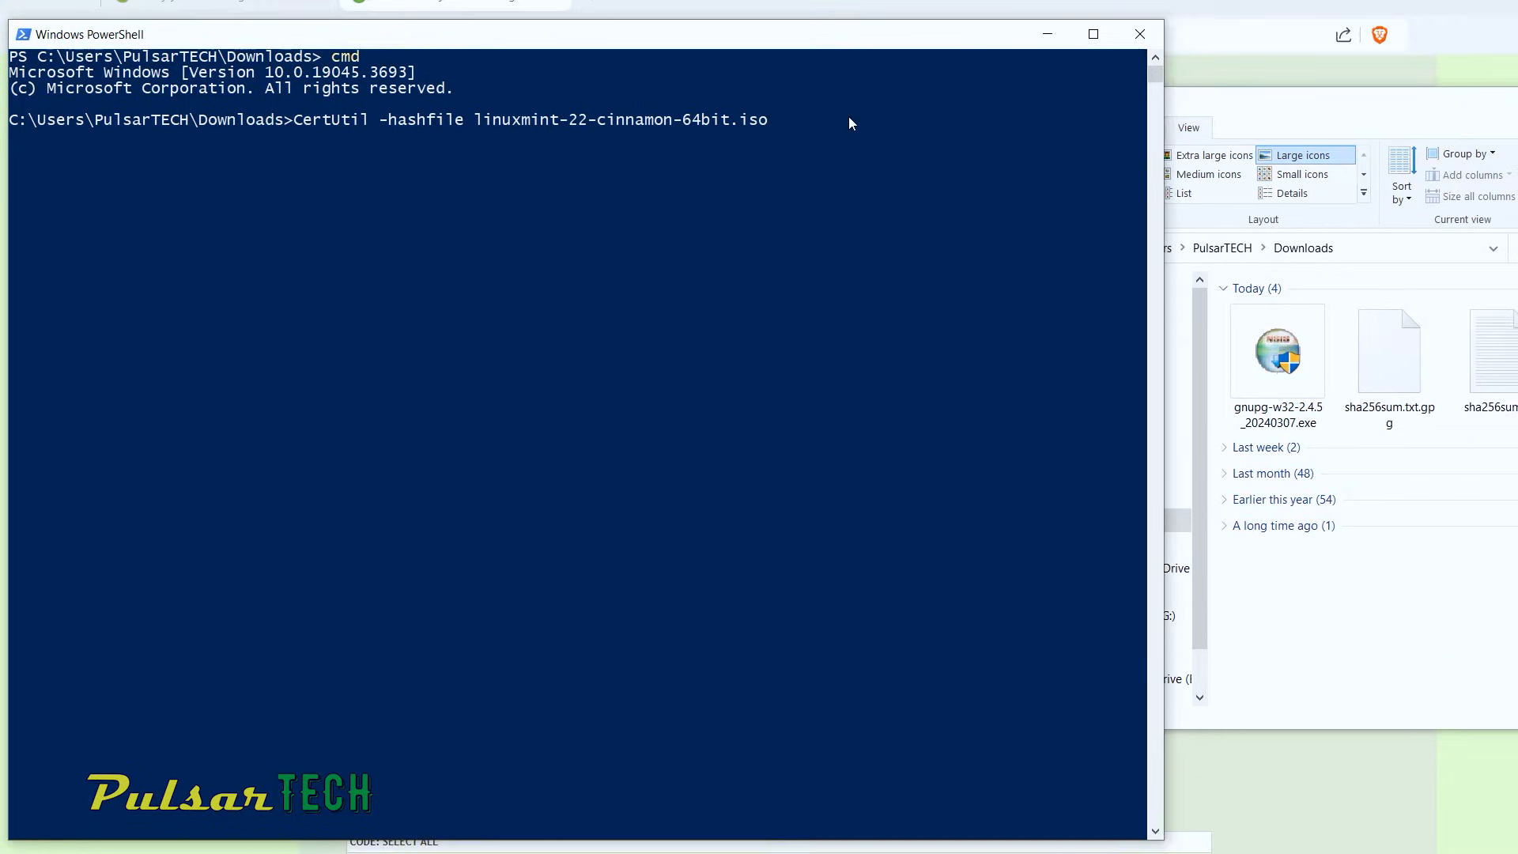
{"action": "type", "text": "SHA"}
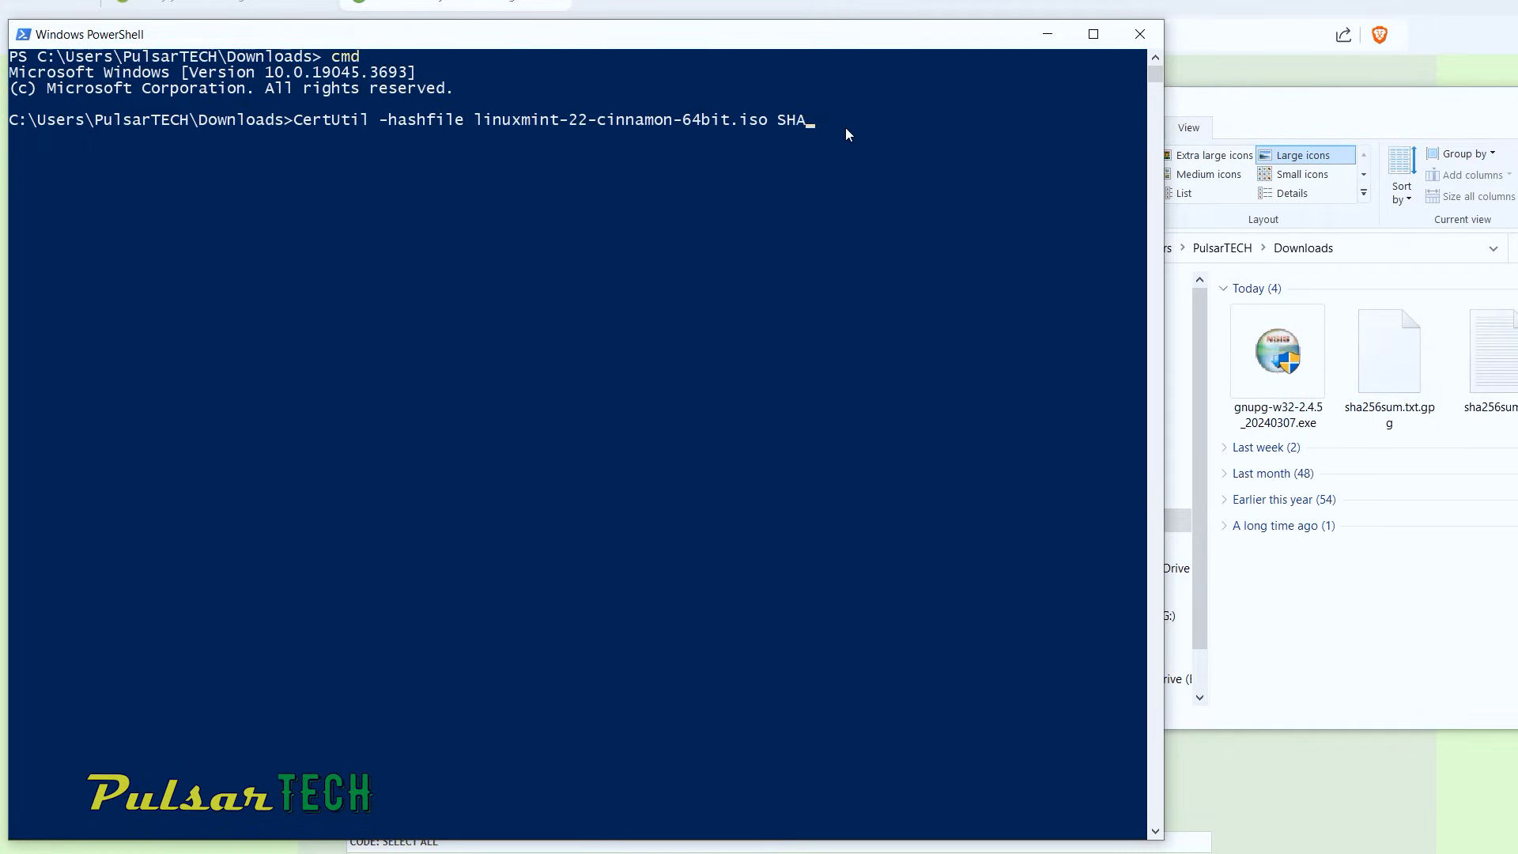
{"action": "type", "text": "256"}
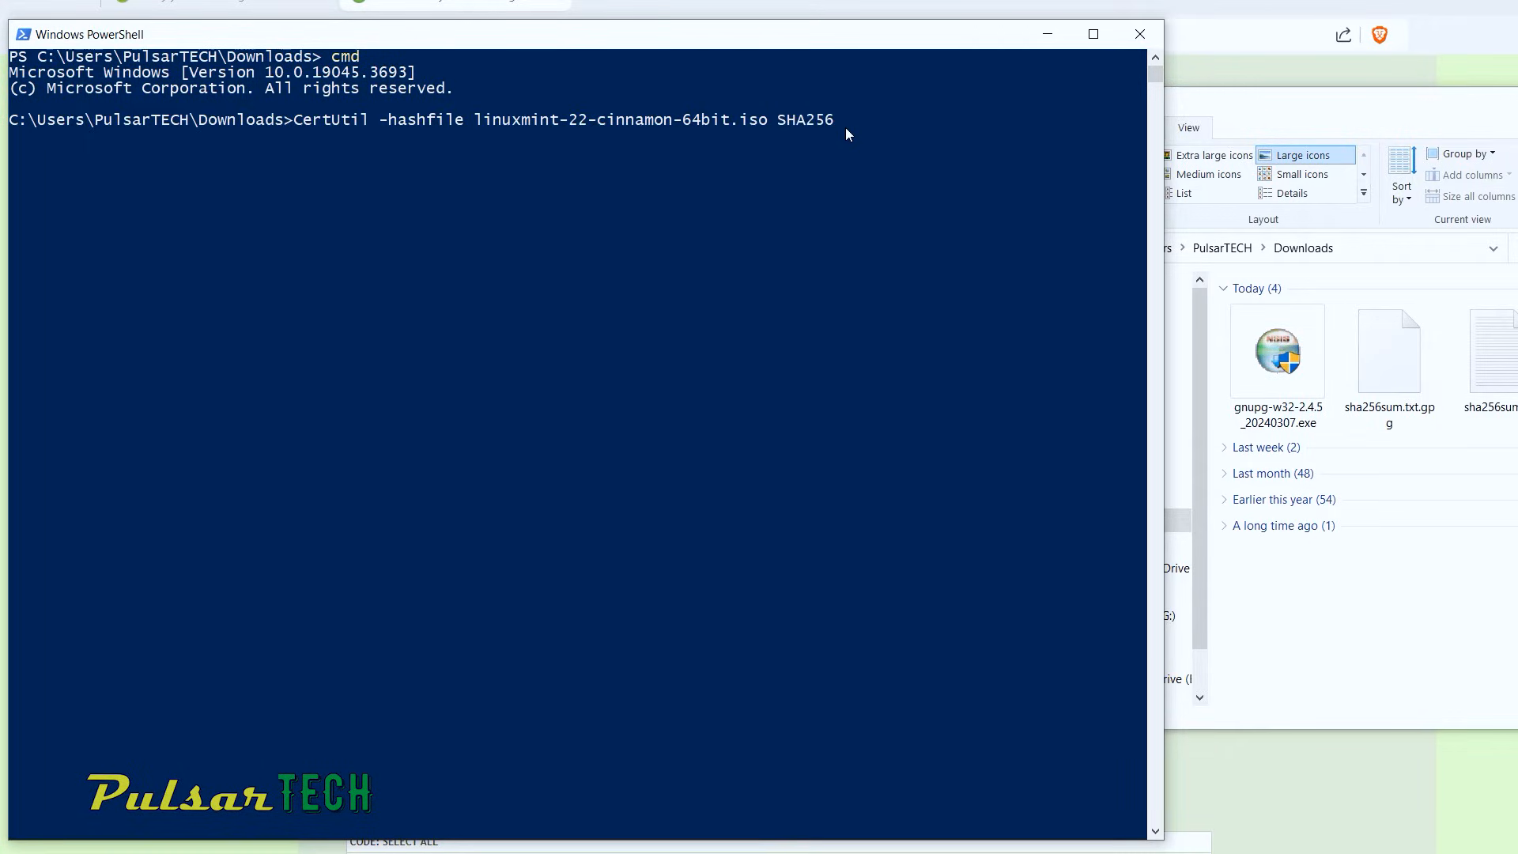
{"action": "key", "text": "enter"}
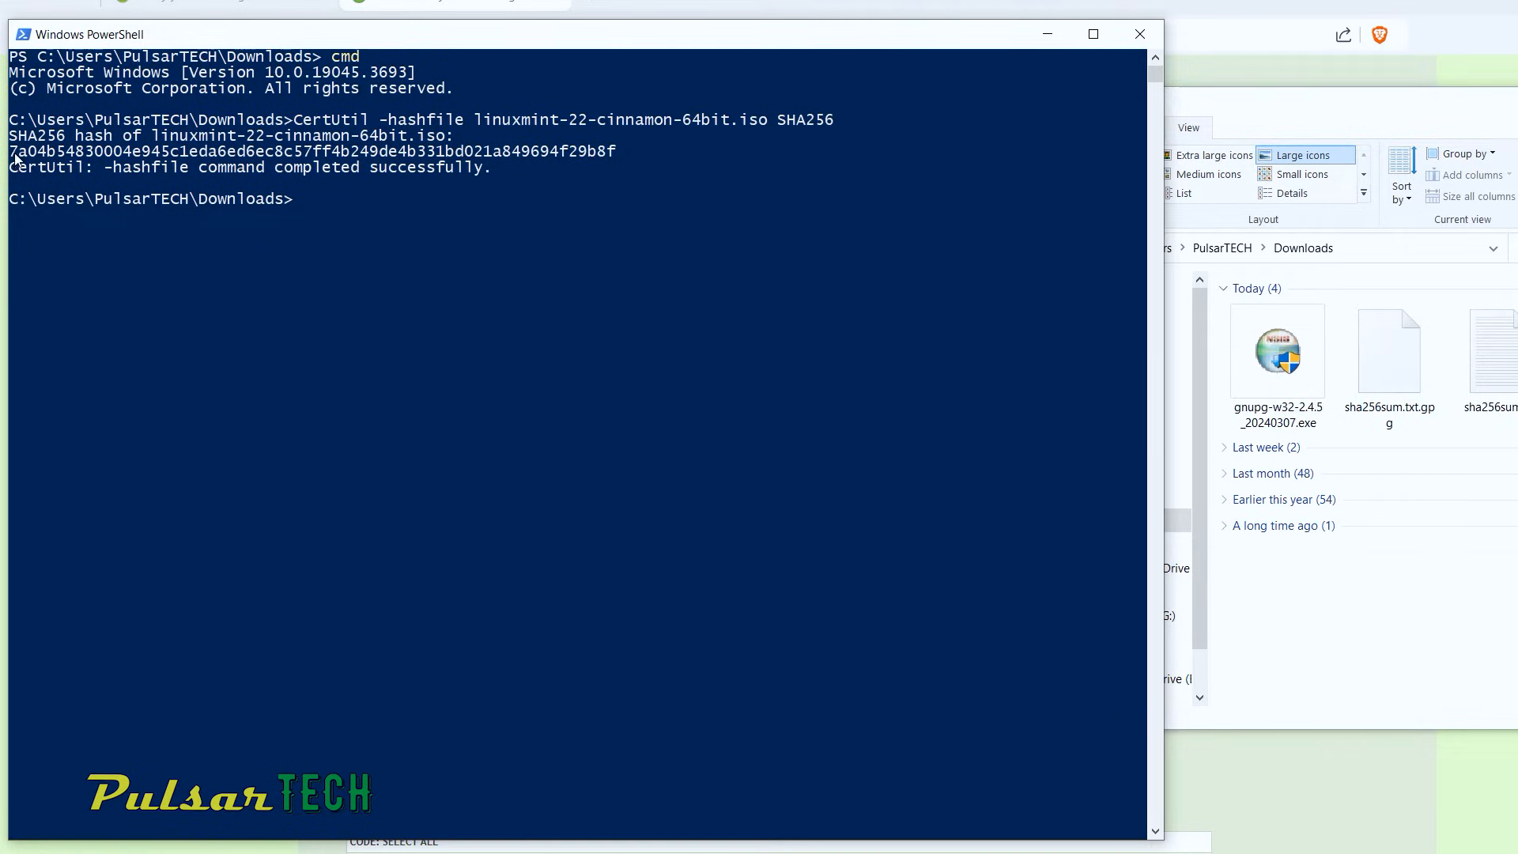
{"action": "left_click_drag", "start_coordinate": [9, 152], "coordinate": [502, 152]}
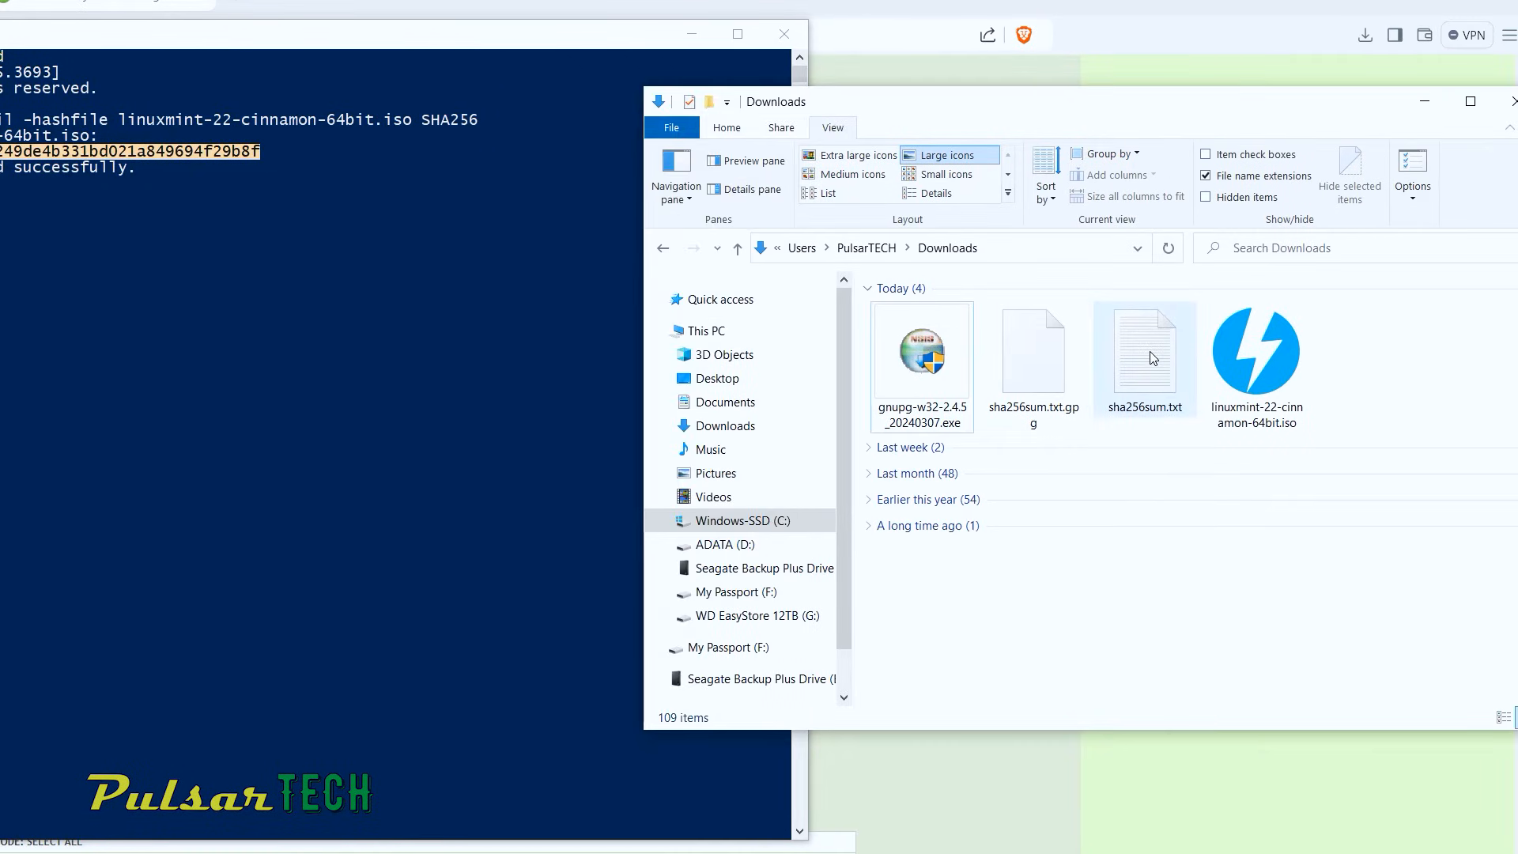
Step: Open sha256sum.txt in Notepad and set its font size to 14
{"action": "double_click", "coordinate": [1145, 351]}
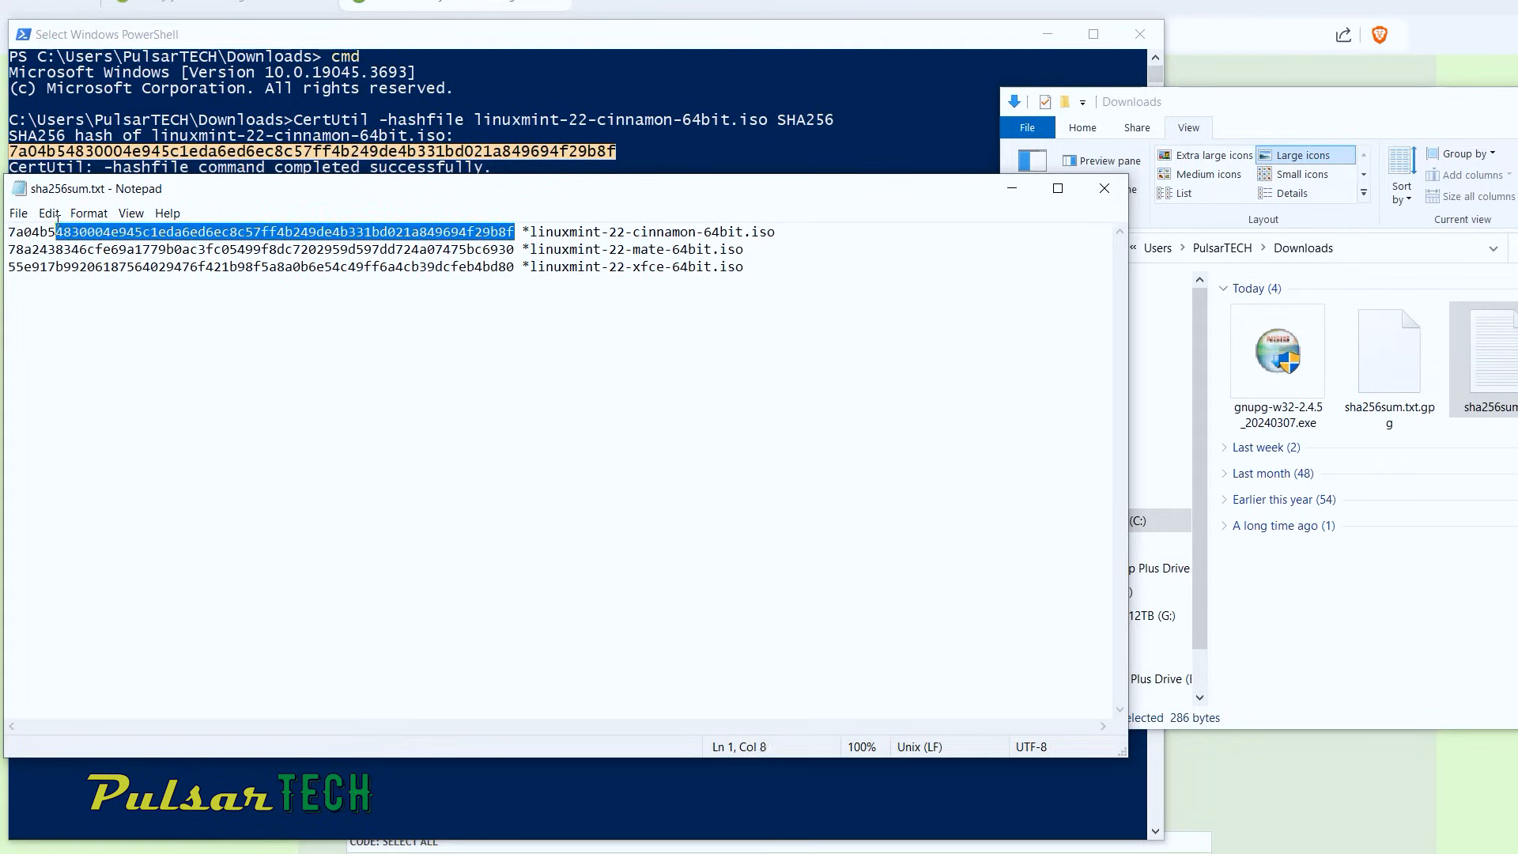
{"action": "left_click", "coordinate": [88, 213]}
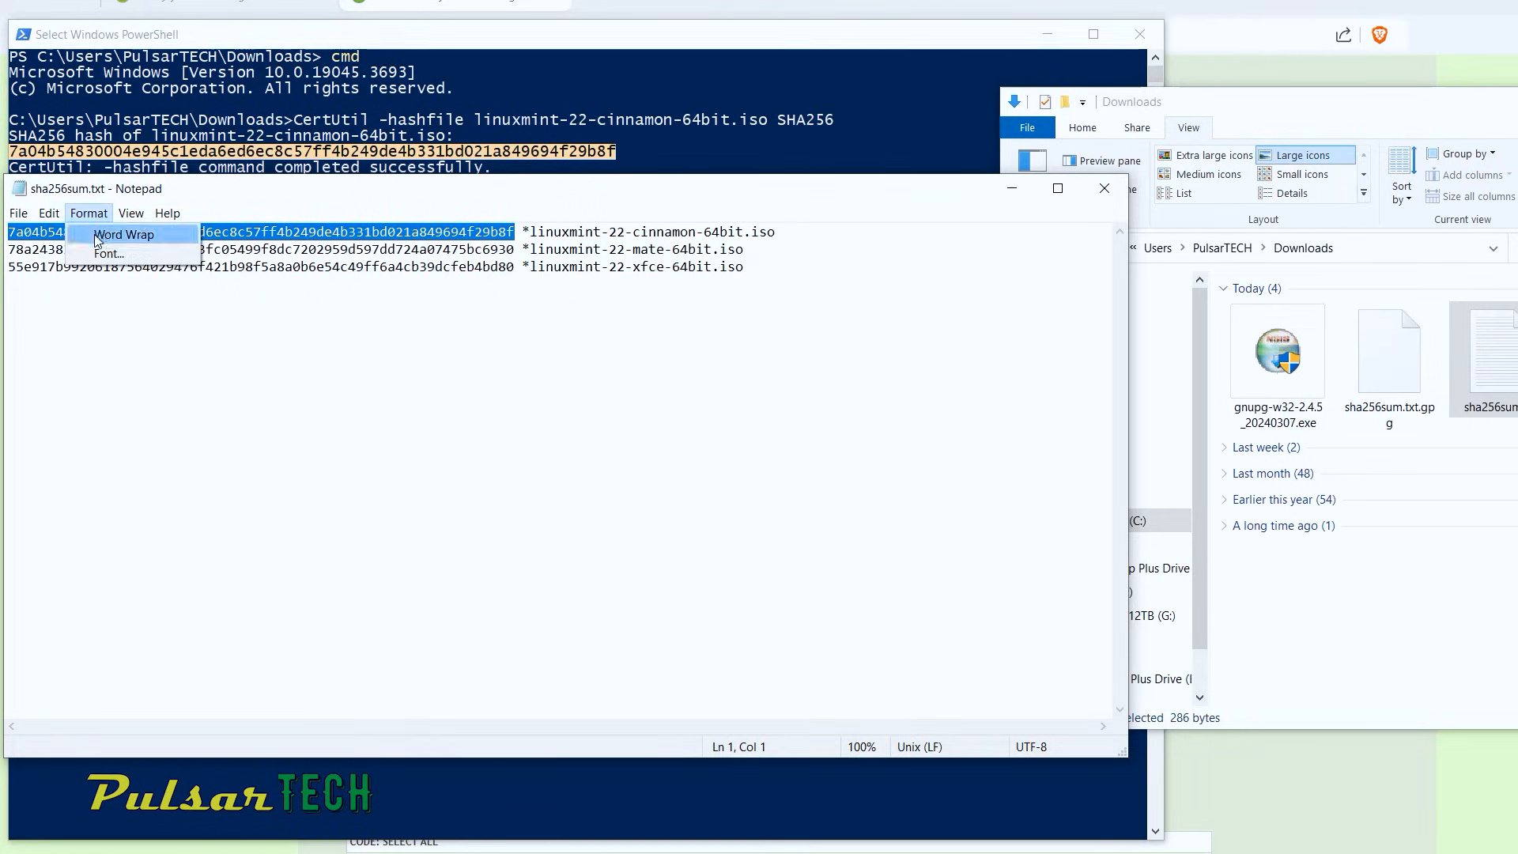
{"action": "left_click", "coordinate": [107, 253]}
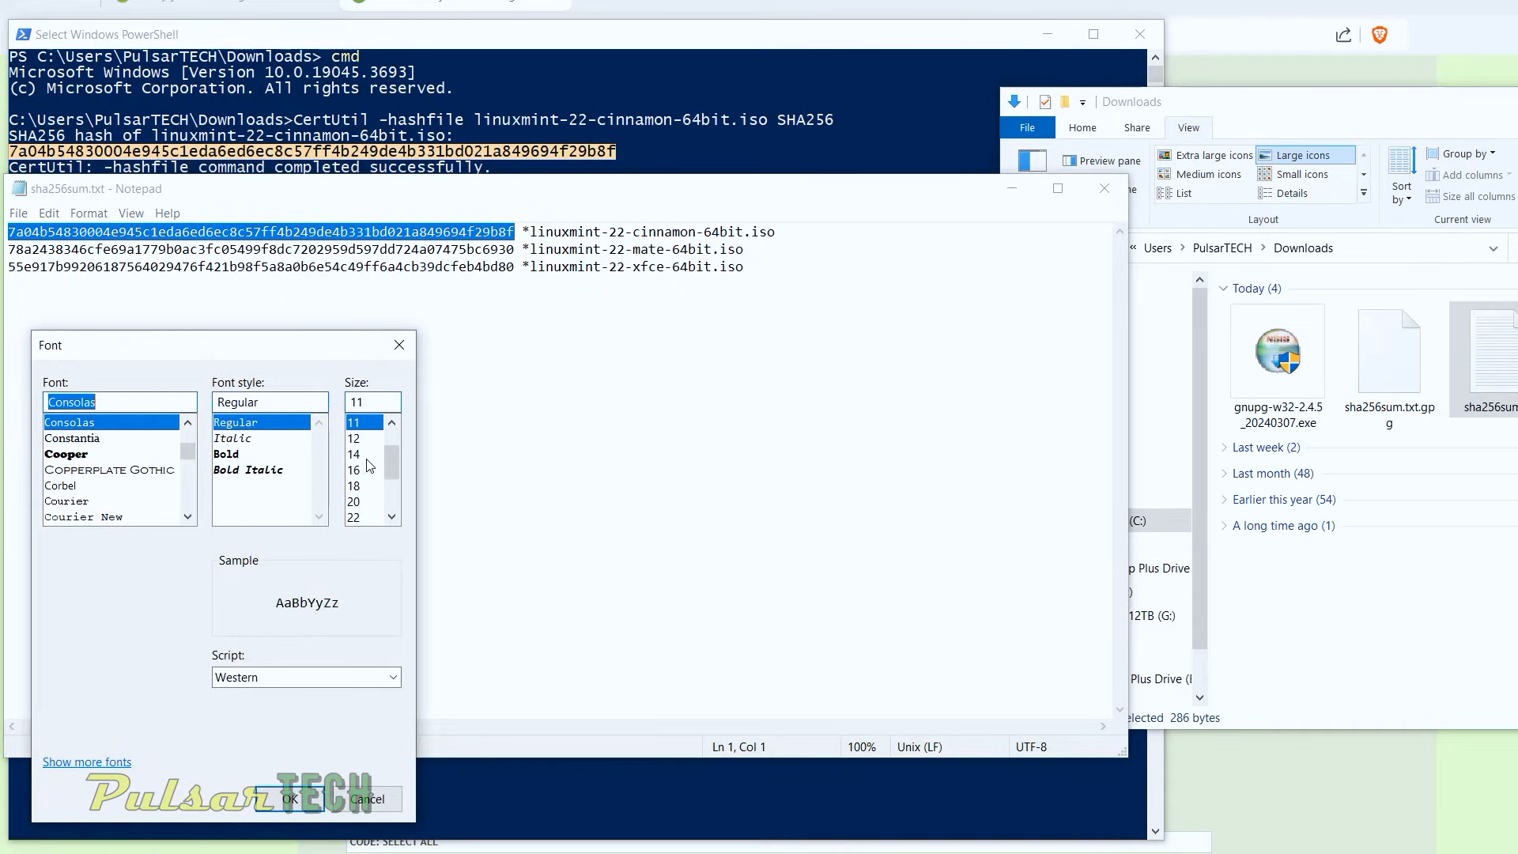
{"action": "left_click", "coordinate": [356, 454]}
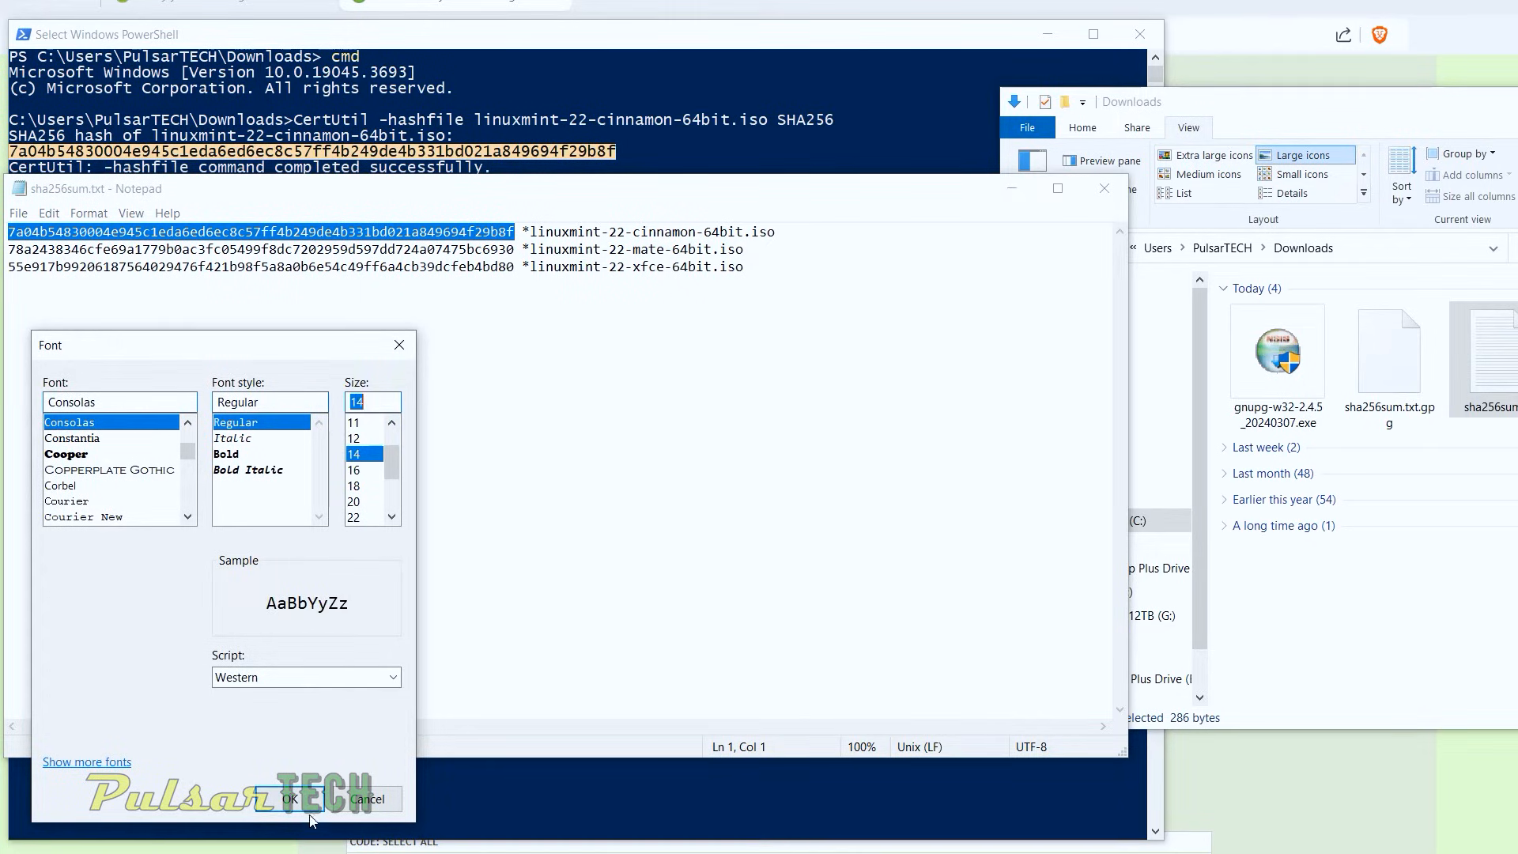
{"action": "left_click", "coordinate": [286, 799]}
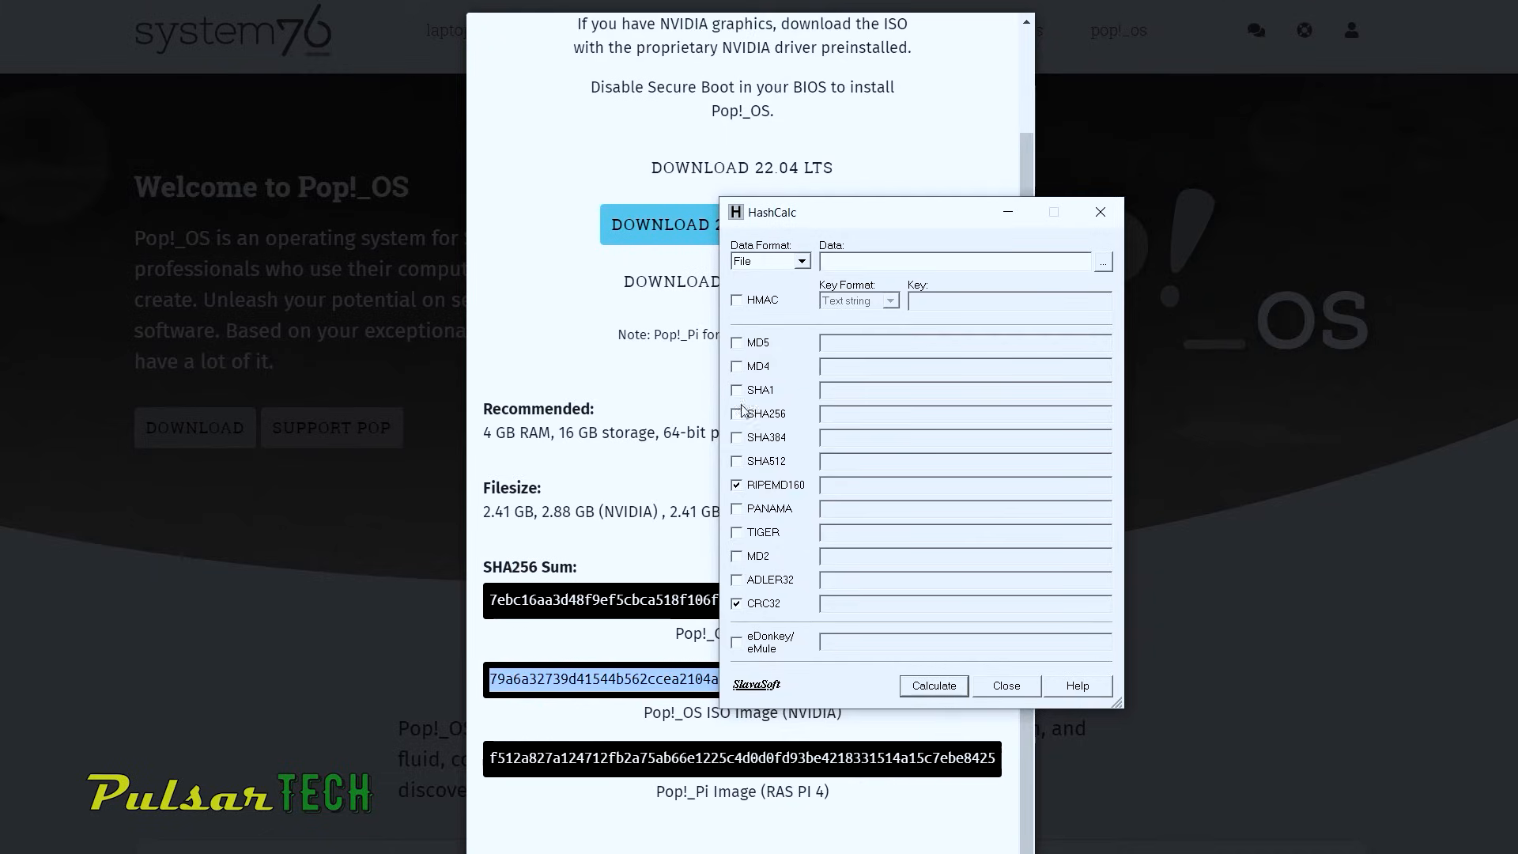
Step: Enable SHA256, disable CRC32 and start browsing for the data file
{"action": "left_click", "coordinate": [737, 413]}
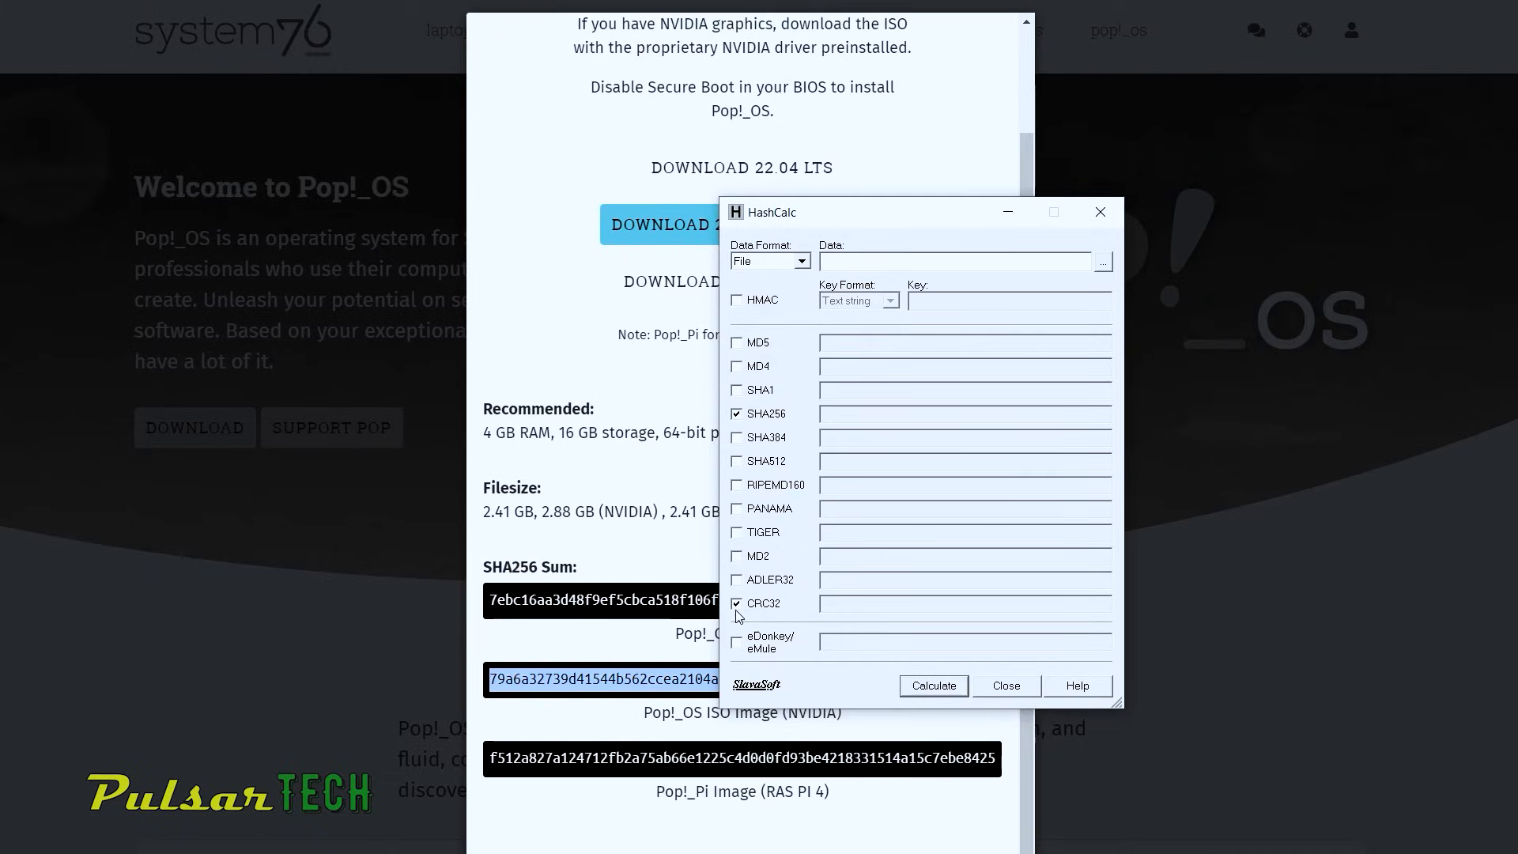
{"action": "left_click", "coordinate": [736, 603]}
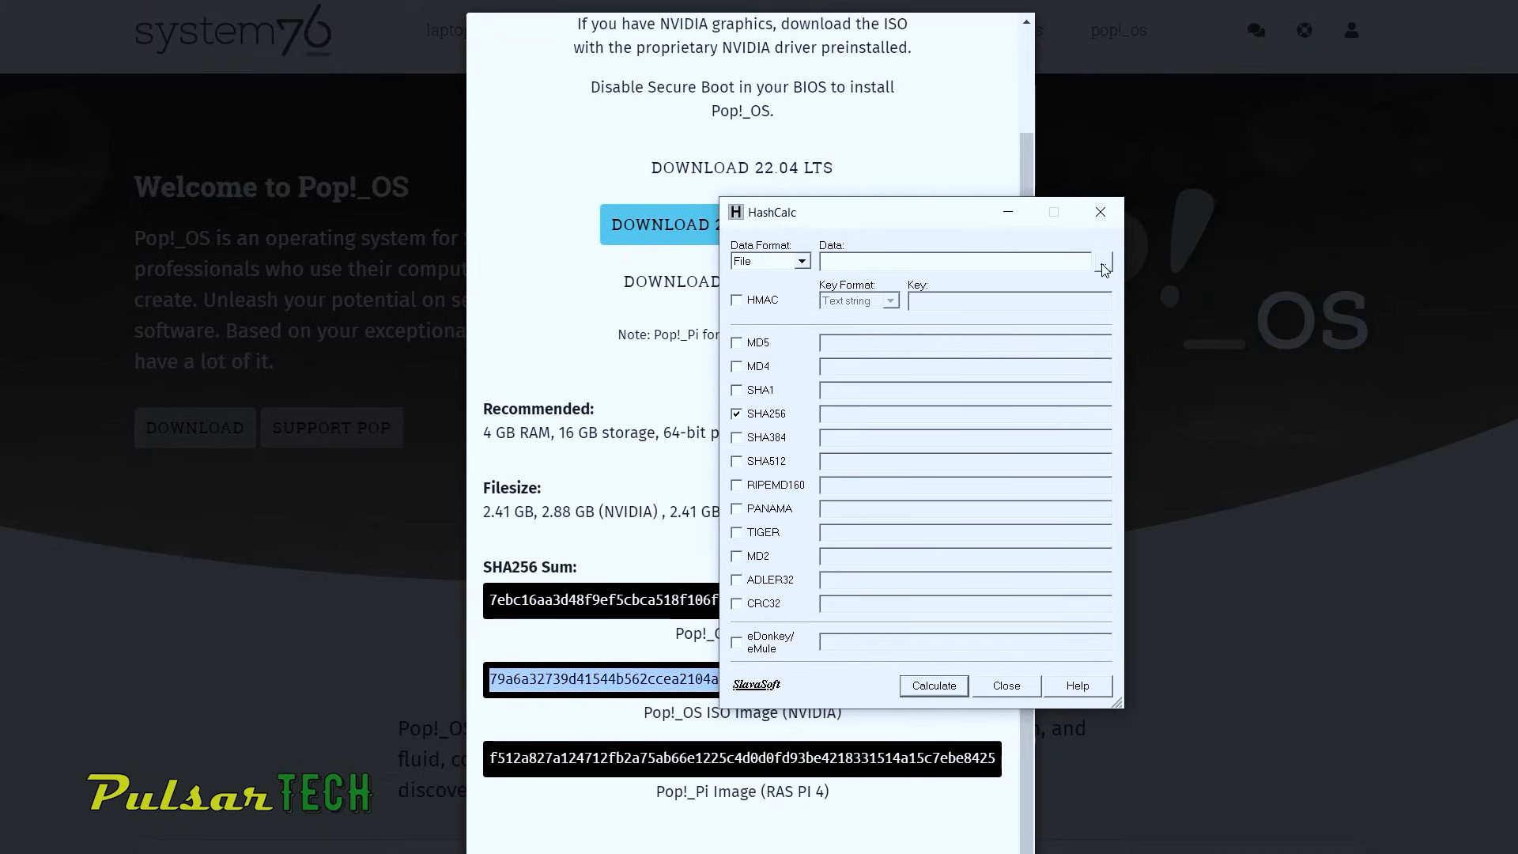
{"action": "left_click", "coordinate": [1102, 261]}
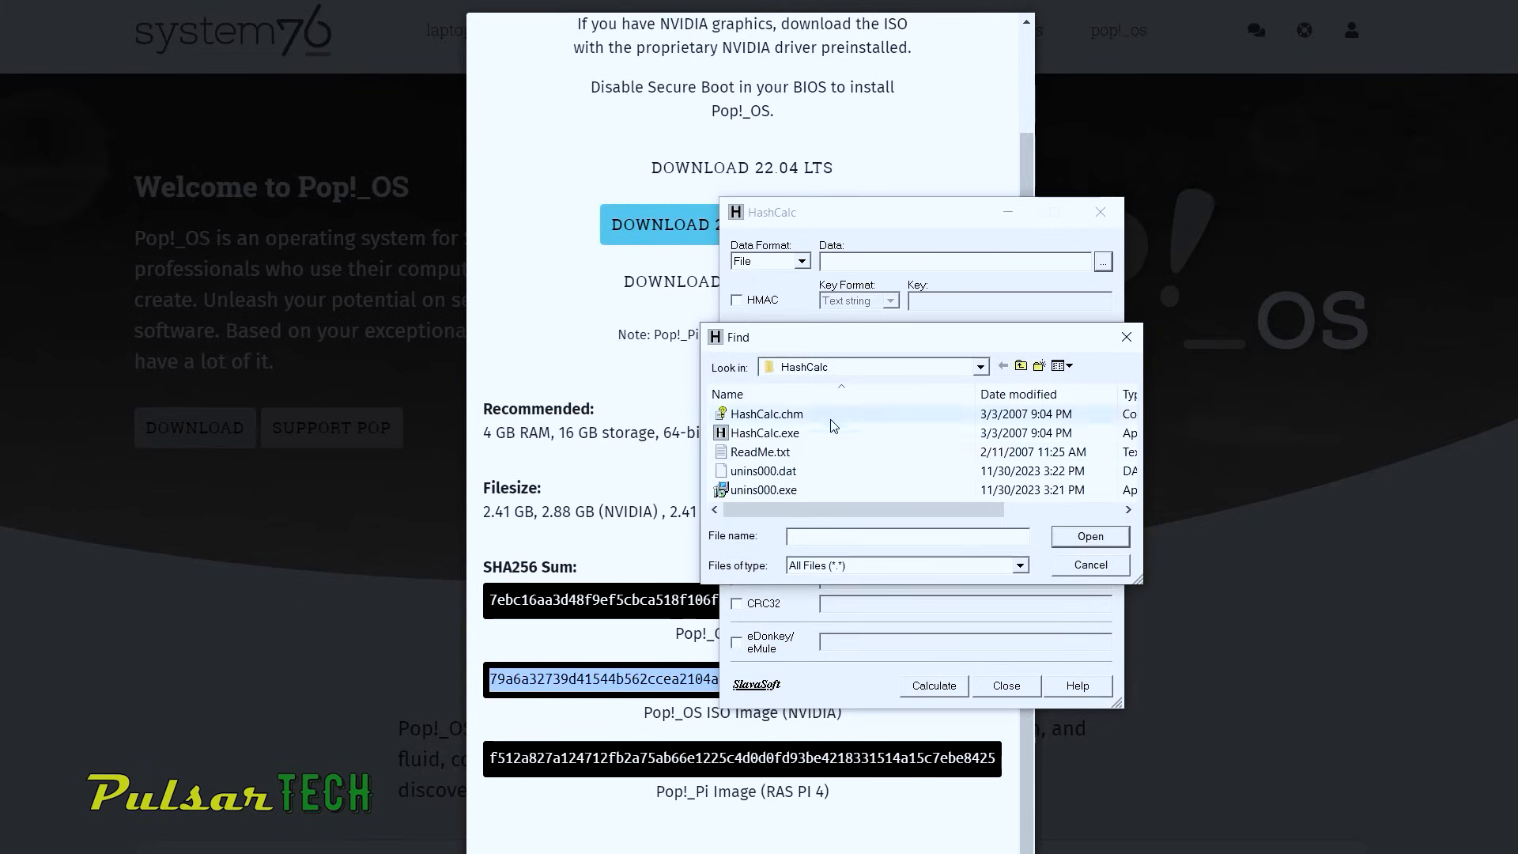
Step: Navigate up to This PC > Downloads and load pop-os_22.04_amd64_nvidia_36.iso for hashing
{"action": "left_click", "coordinate": [1020, 366]}
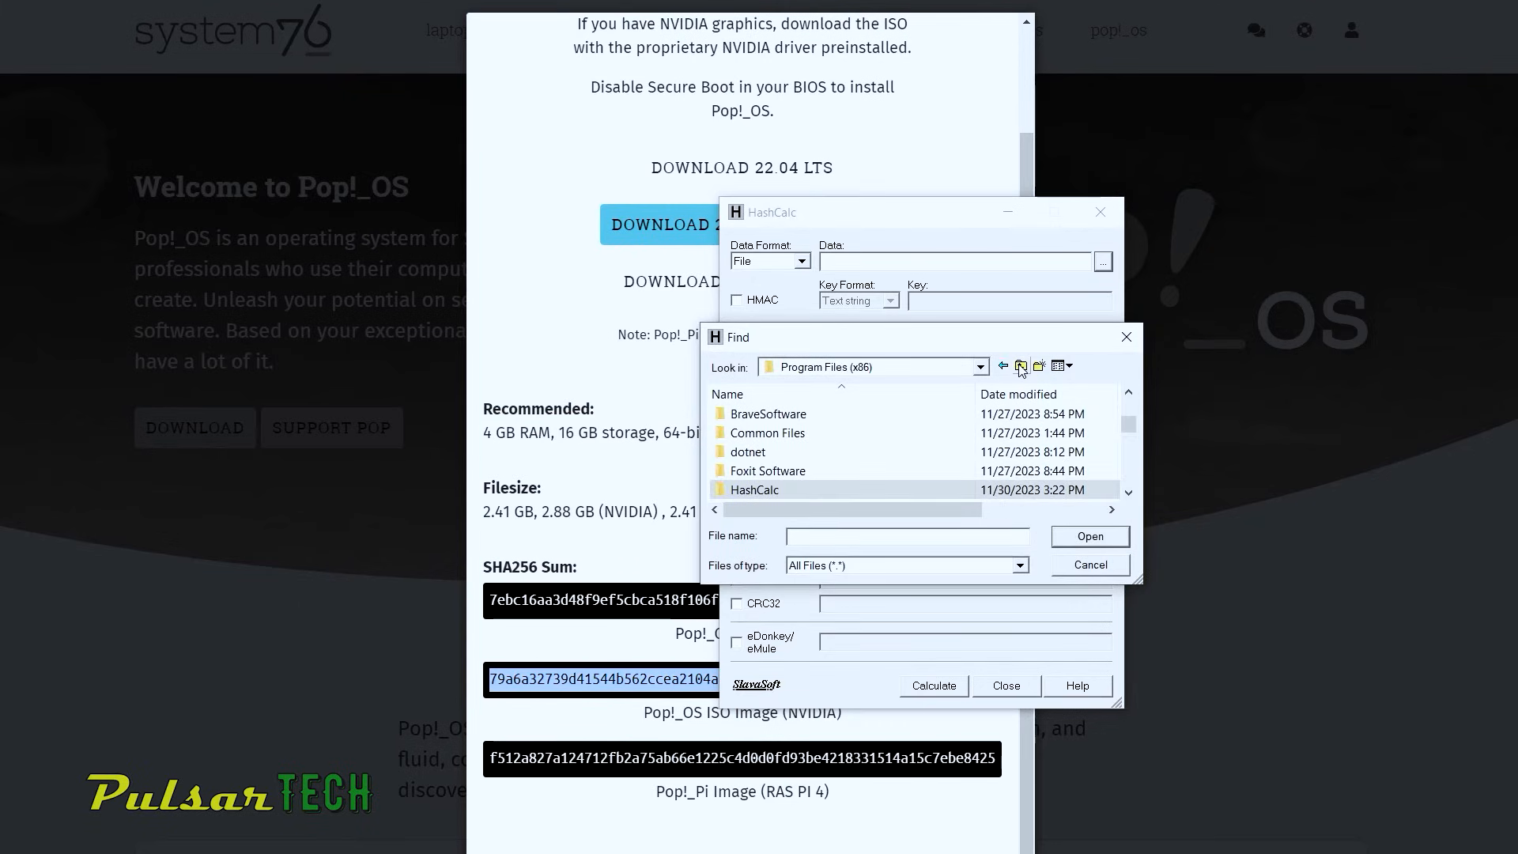
{"action": "left_click", "coordinate": [1020, 365]}
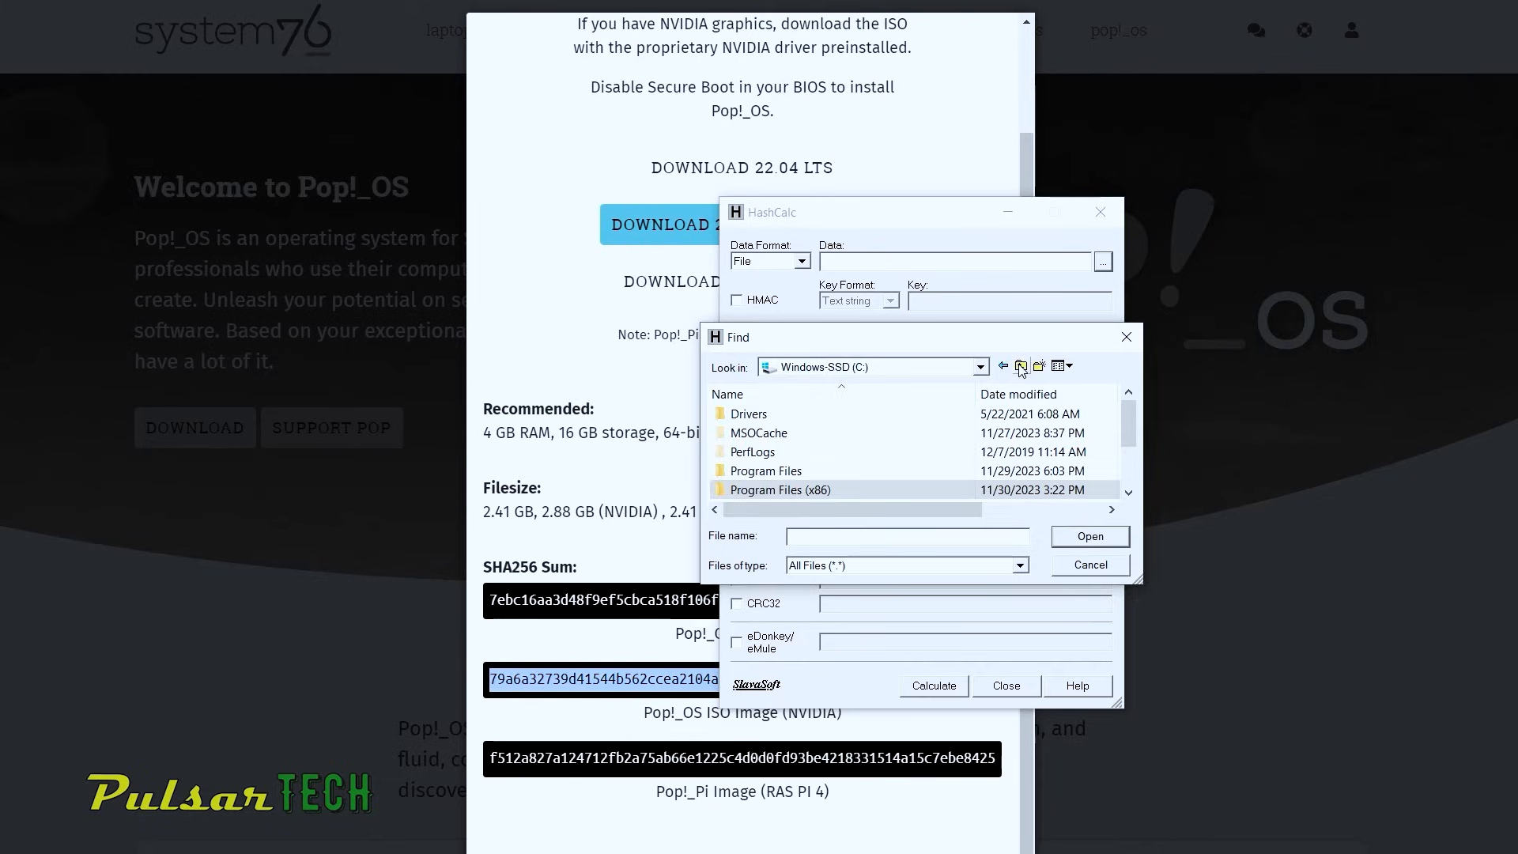
{"action": "left_click", "coordinate": [1020, 365]}
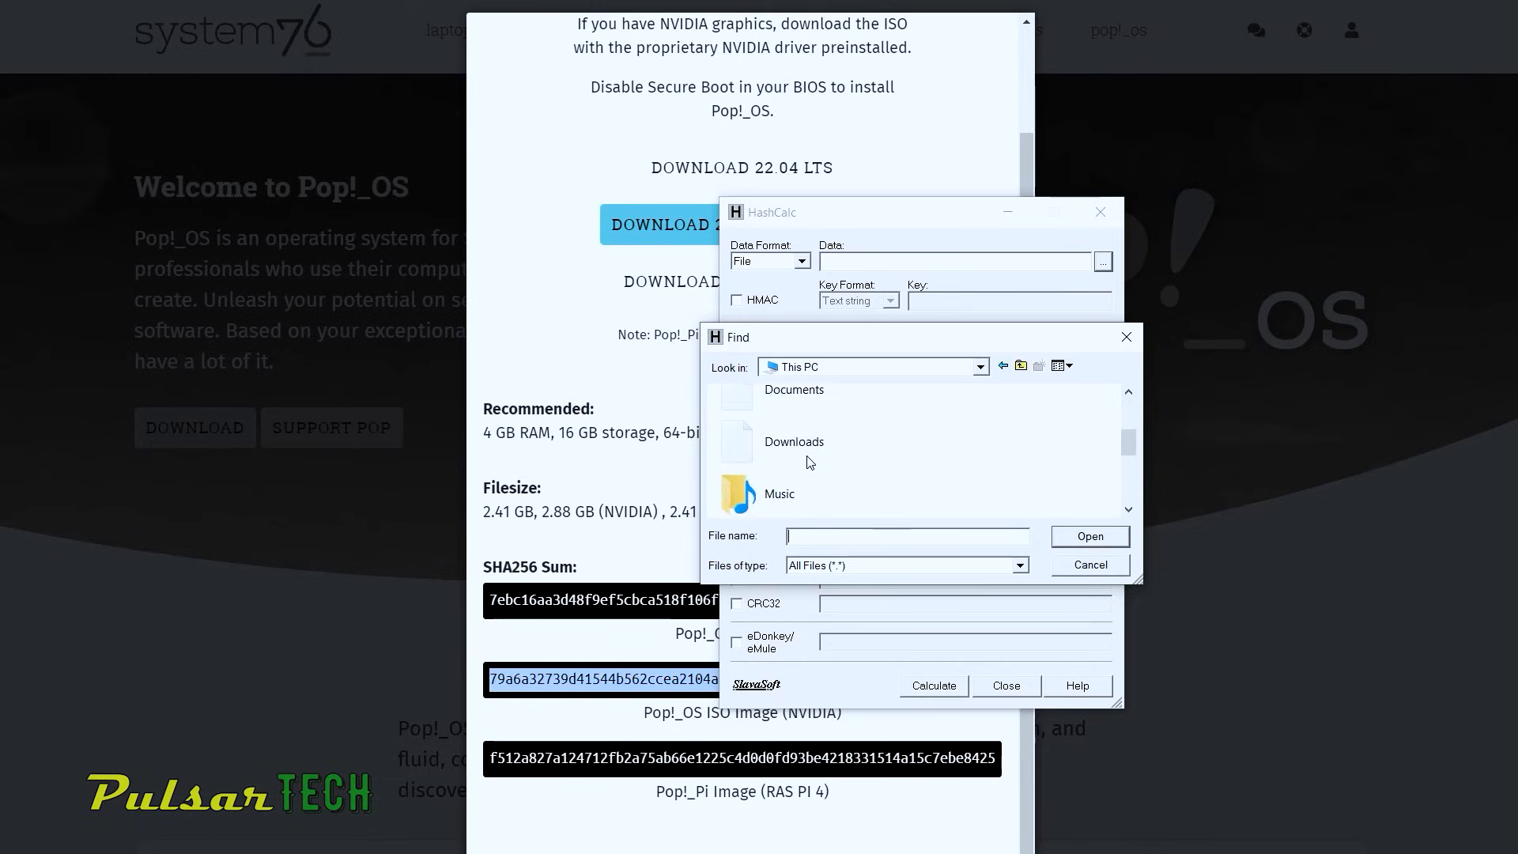
{"action": "double_click", "coordinate": [794, 441]}
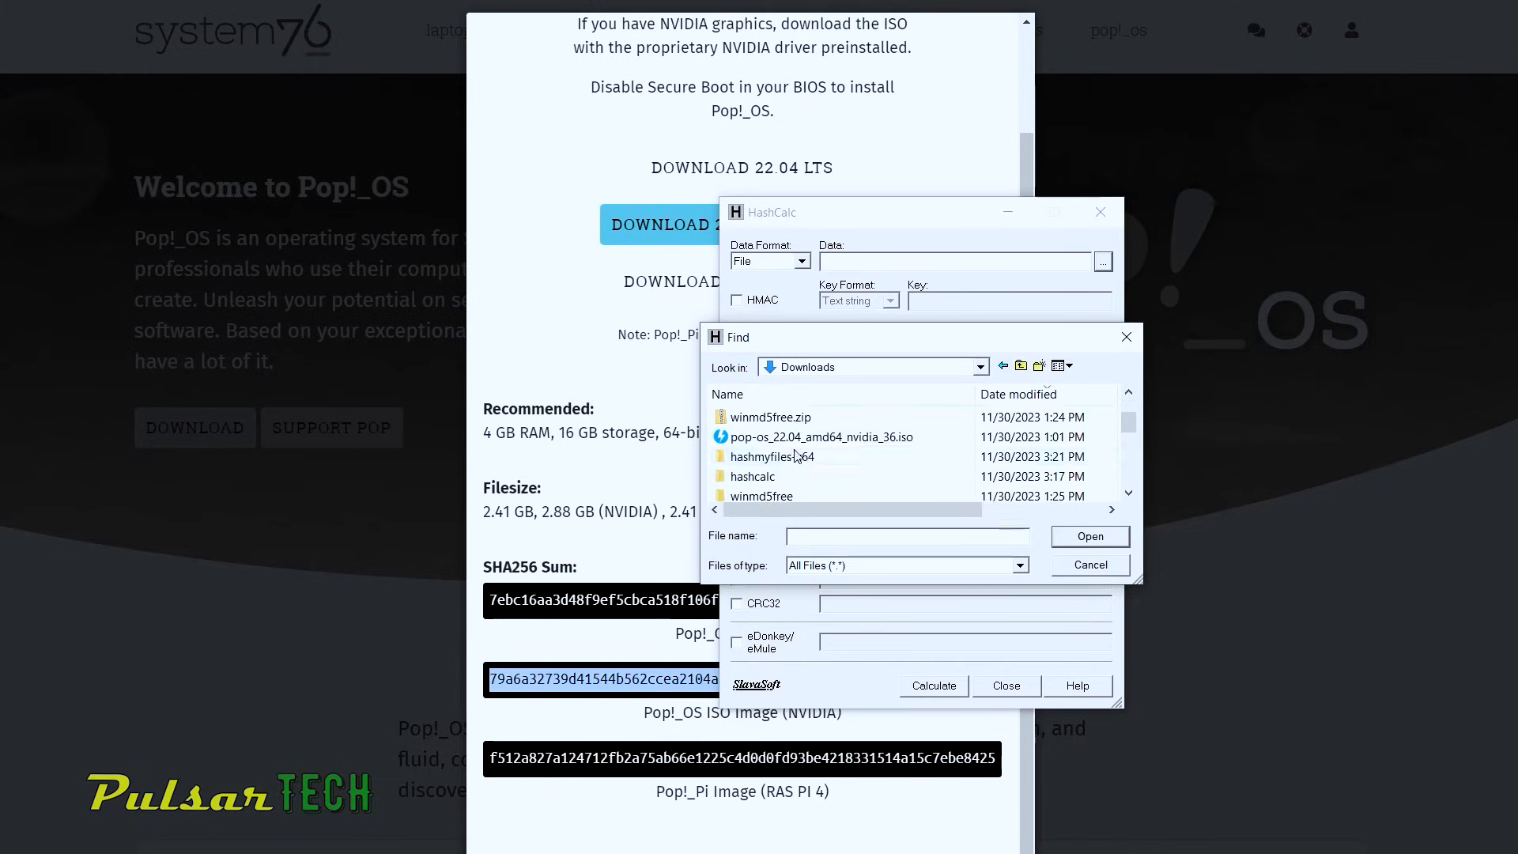
{"action": "left_click", "coordinate": [822, 437]}
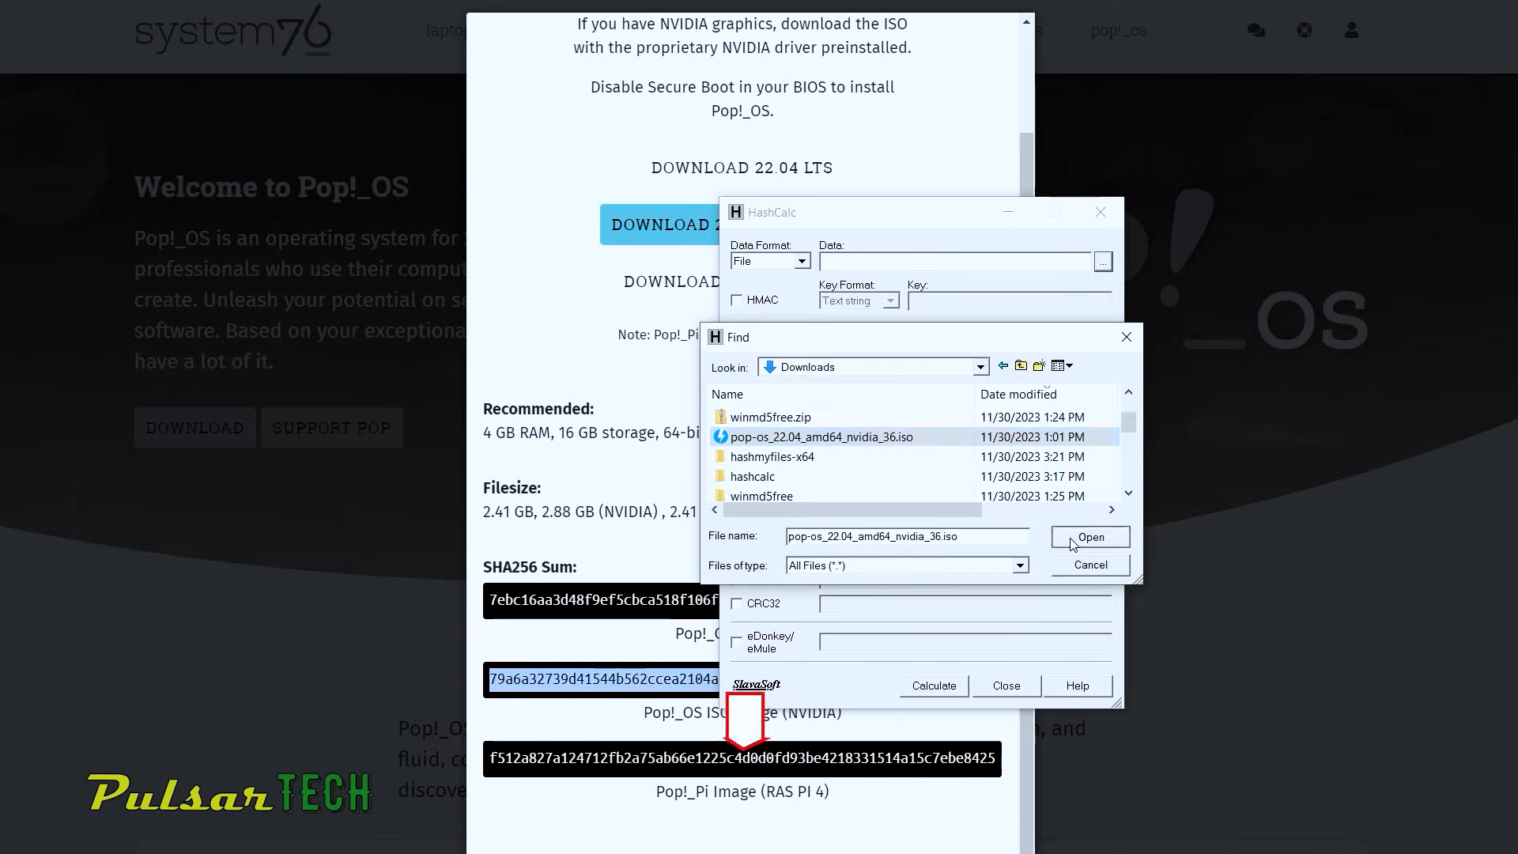
{"action": "left_click", "coordinate": [1090, 536]}
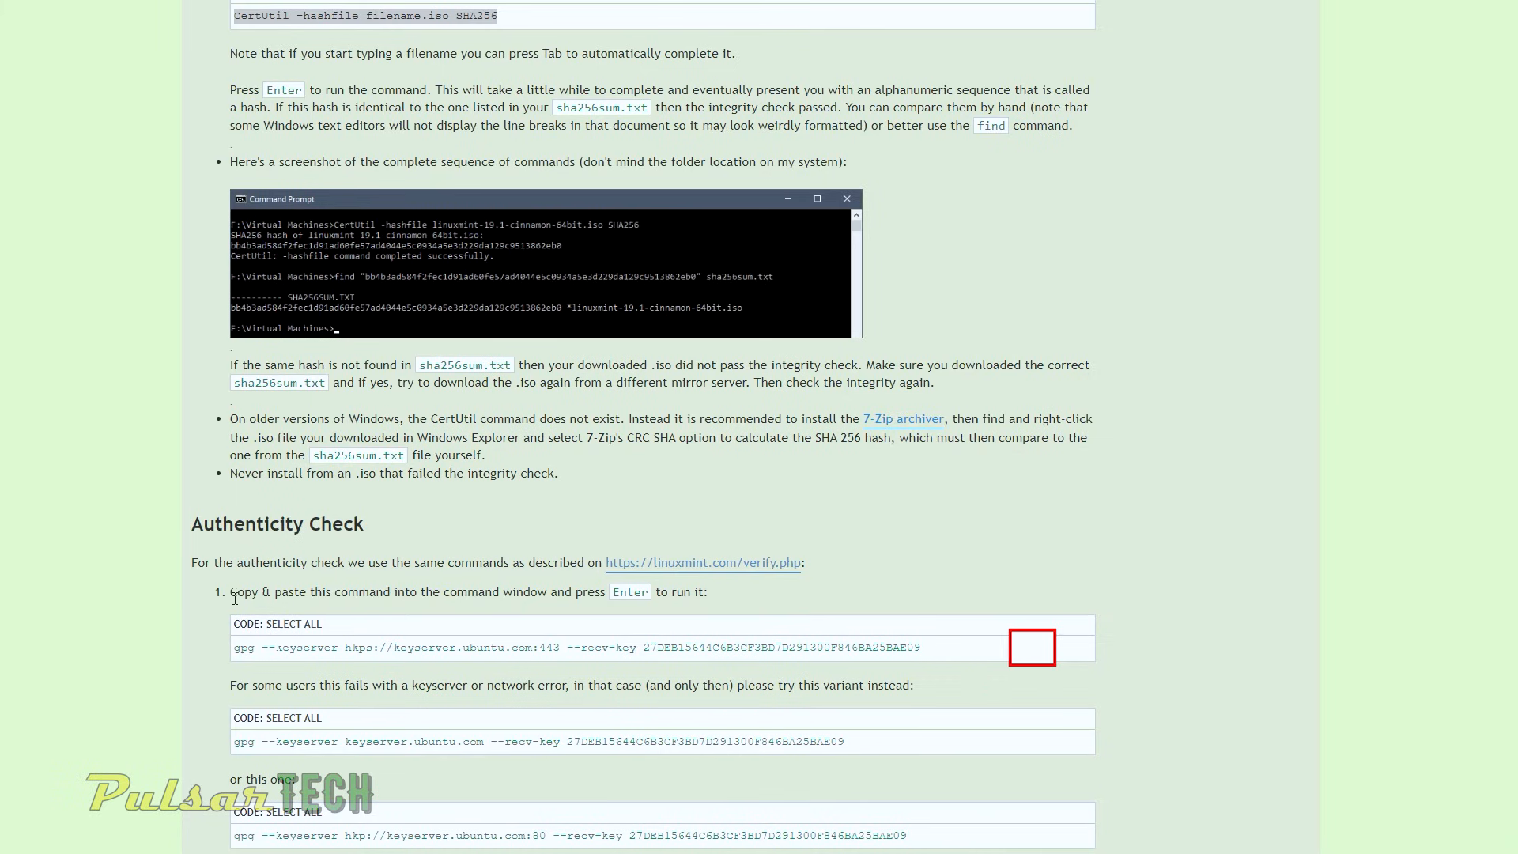
Step: Copy the guide's gpg --keyserver command and paste it into PowerShell to import the signing key
{"action": "left_click", "coordinate": [291, 623]}
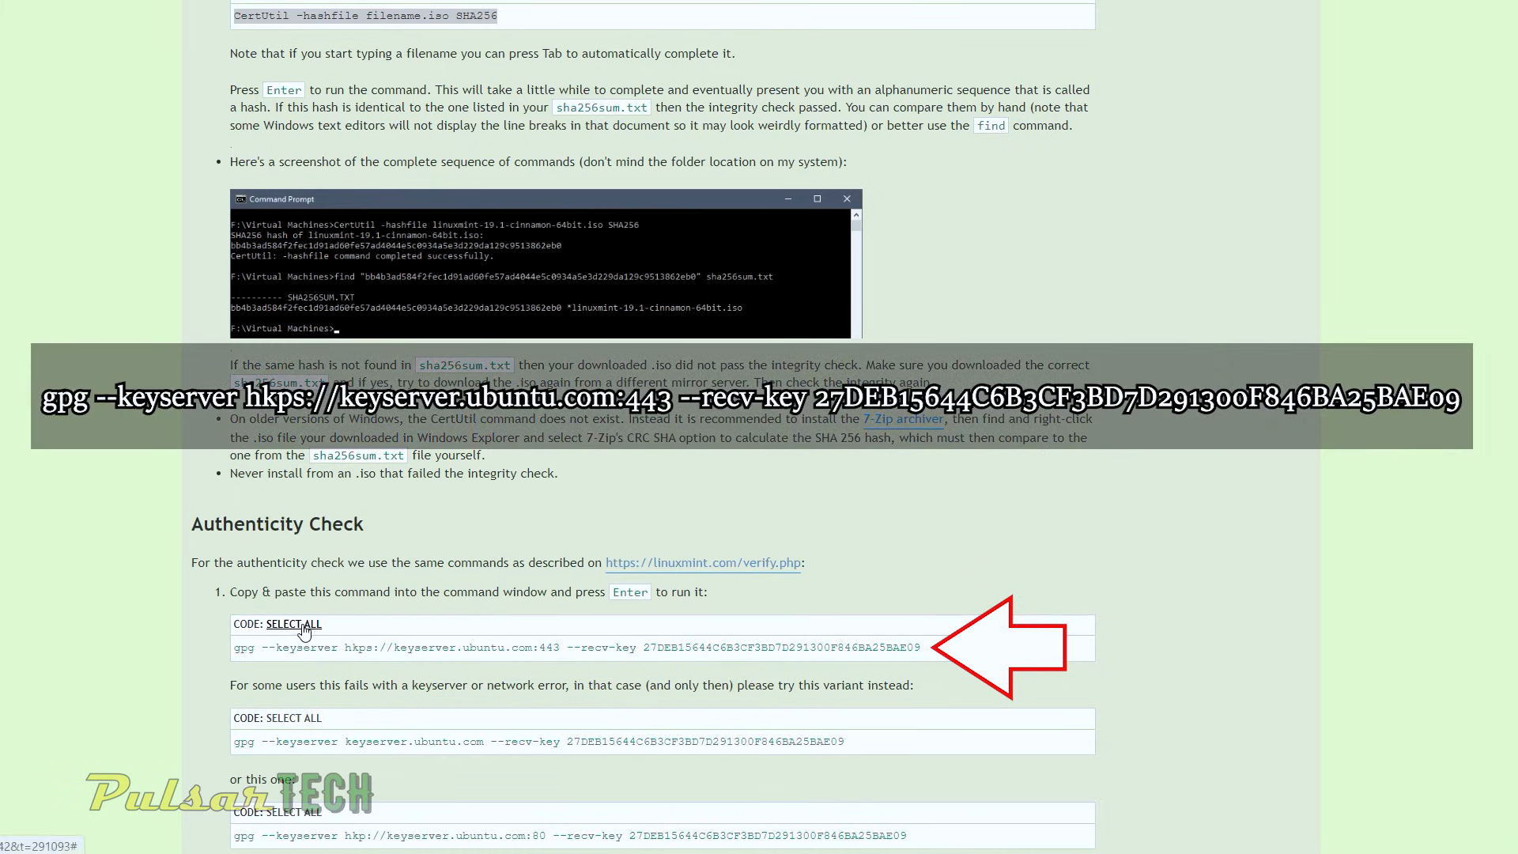
{"action": "left_click", "coordinate": [293, 623]}
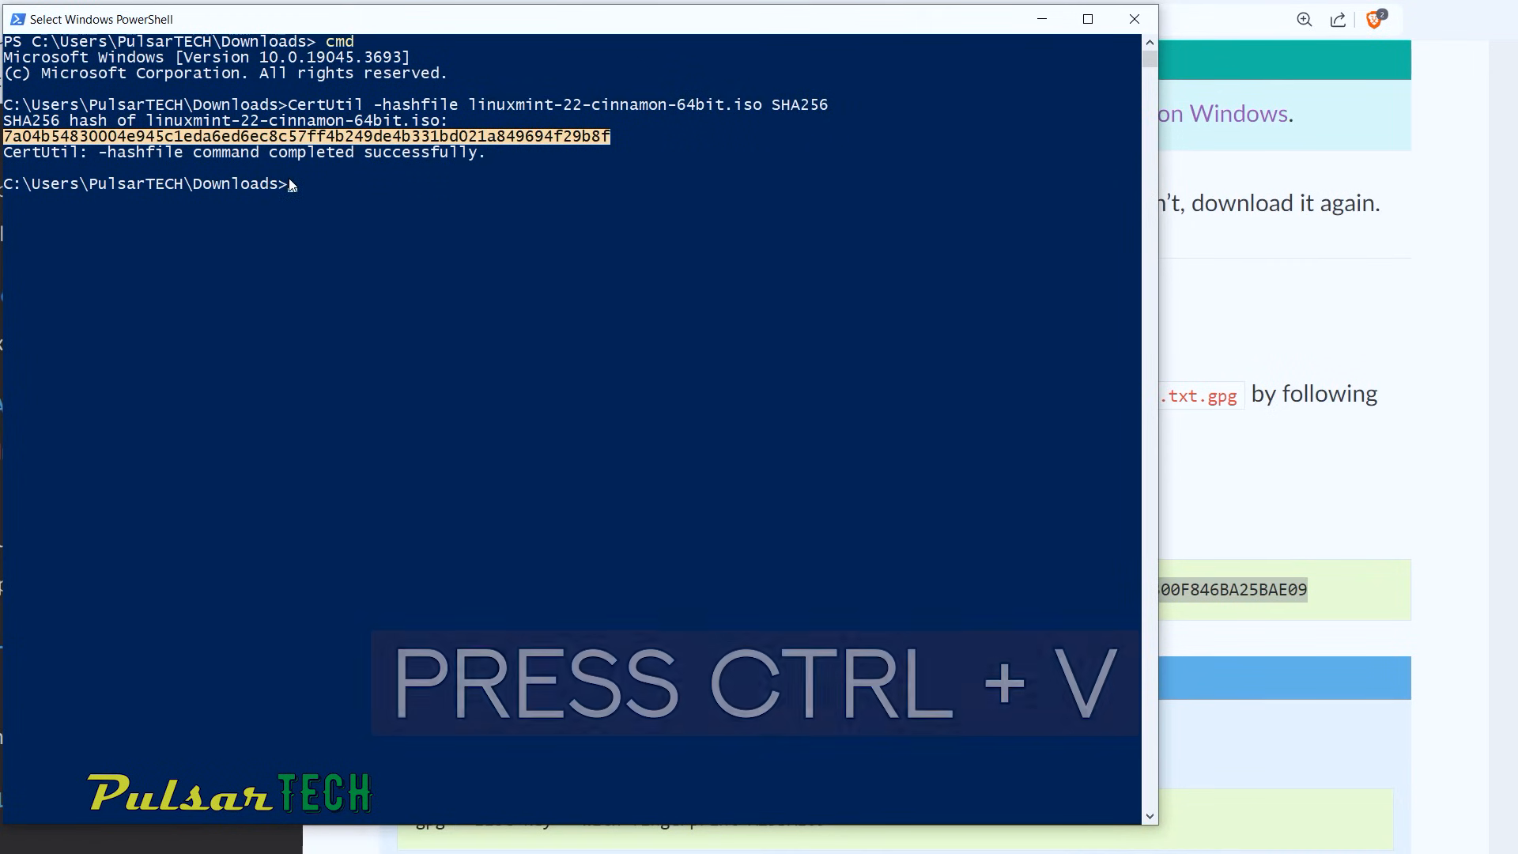
{"action": "key", "text": "ctrl+v"}
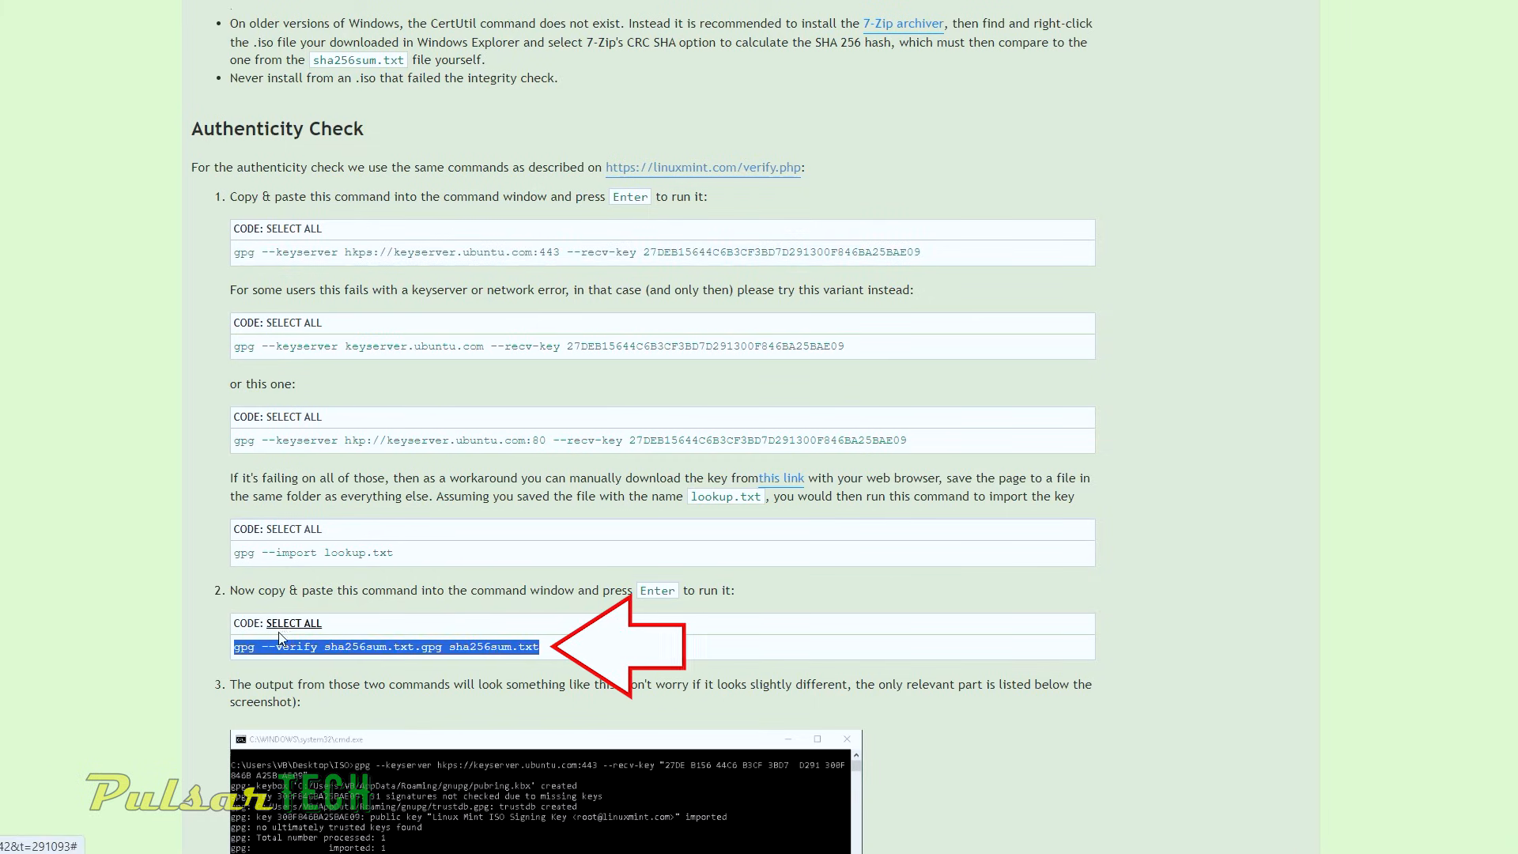
Step: Copy the gpg --verify command and paste it into PowerShell
{"action": "left_click", "coordinate": [294, 623]}
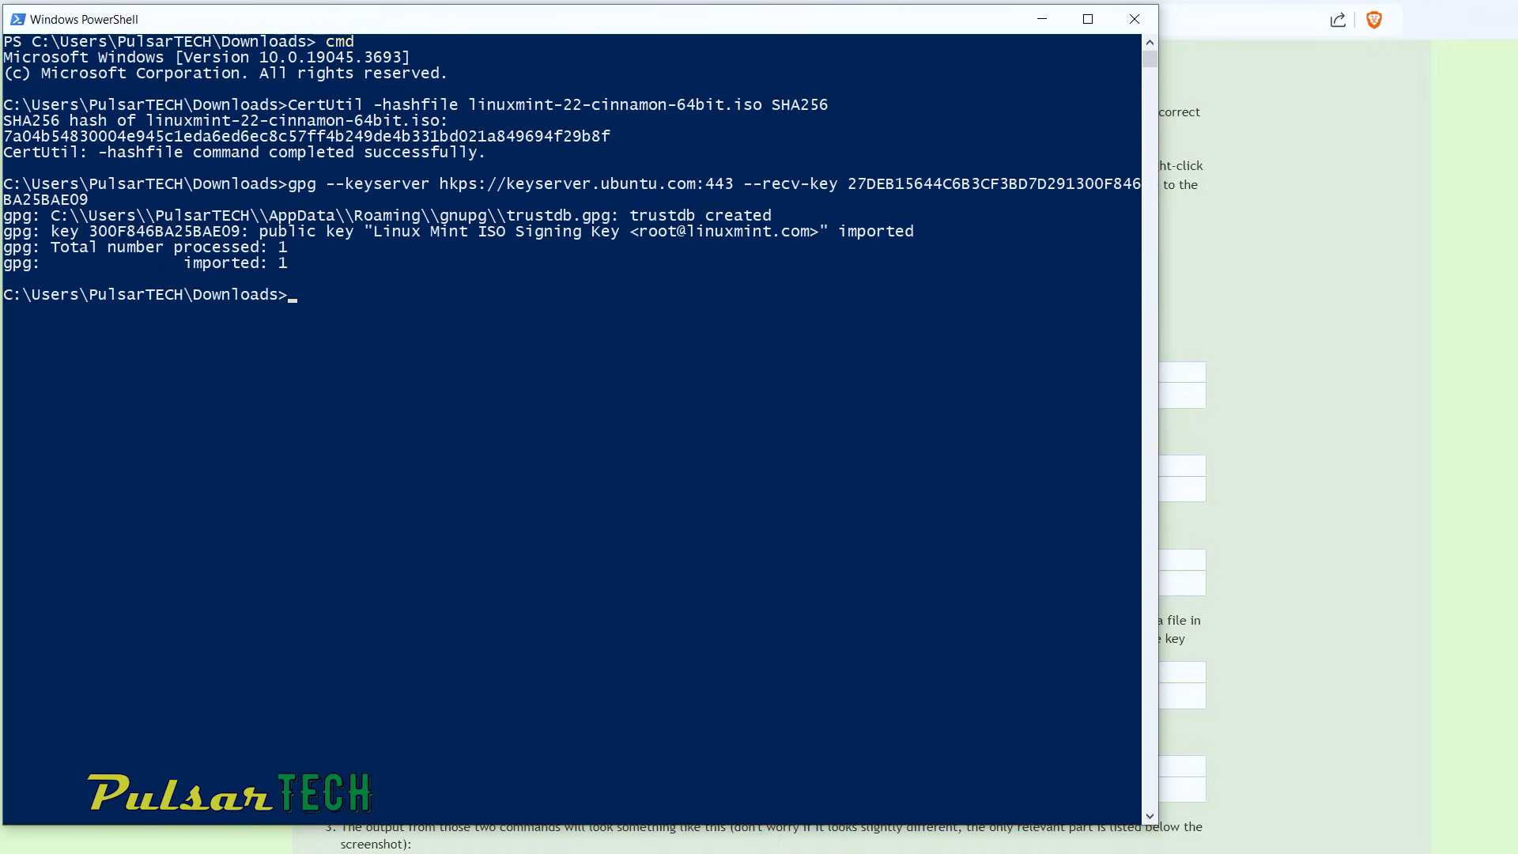
{"action": "key", "text": "ctrl+v"}
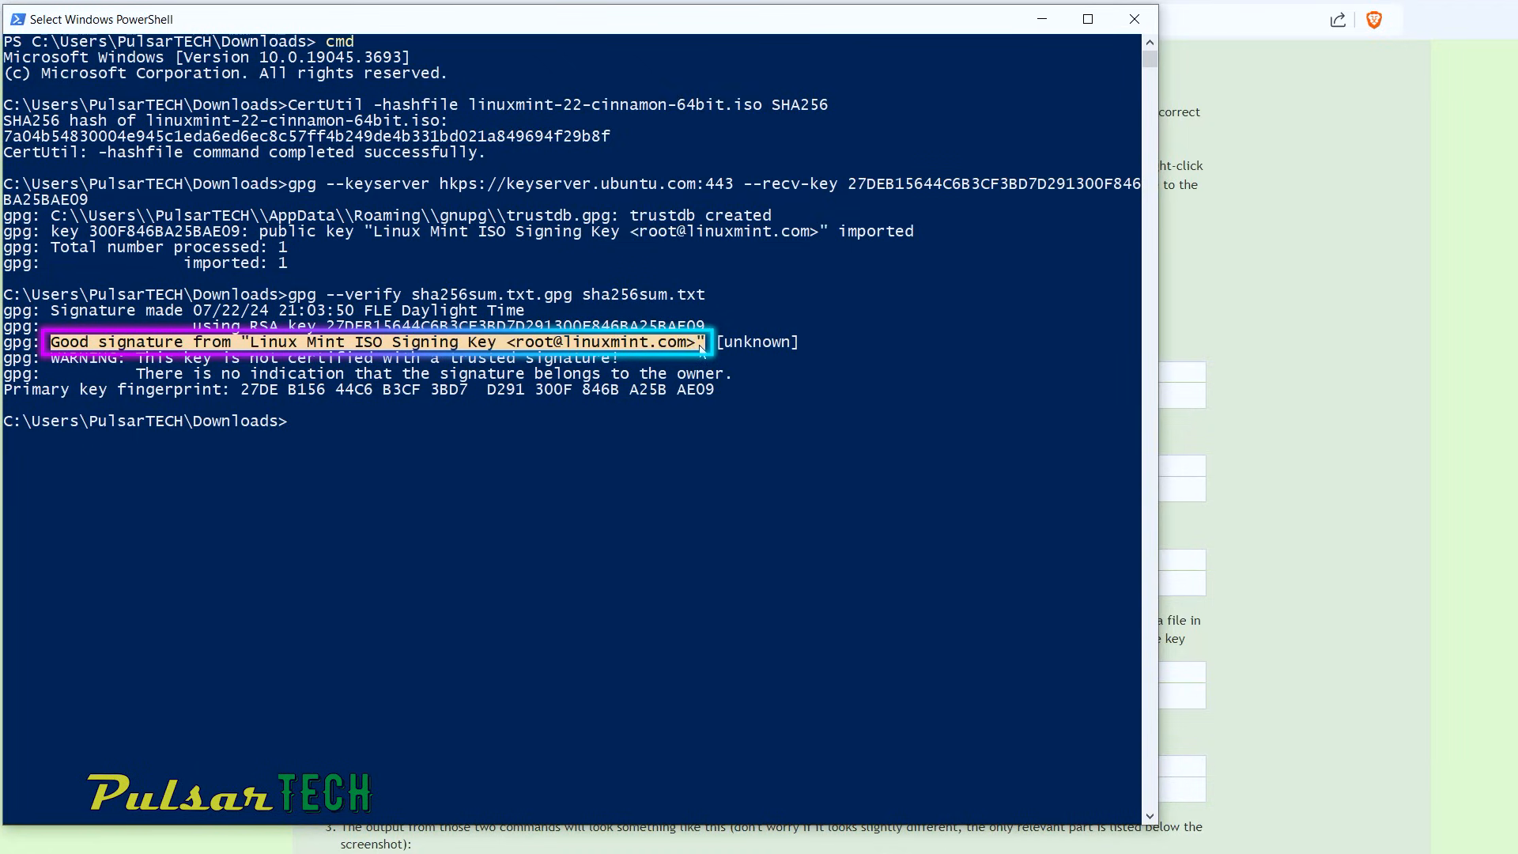
{"action": "mouse_move", "coordinate": [470, 335]}
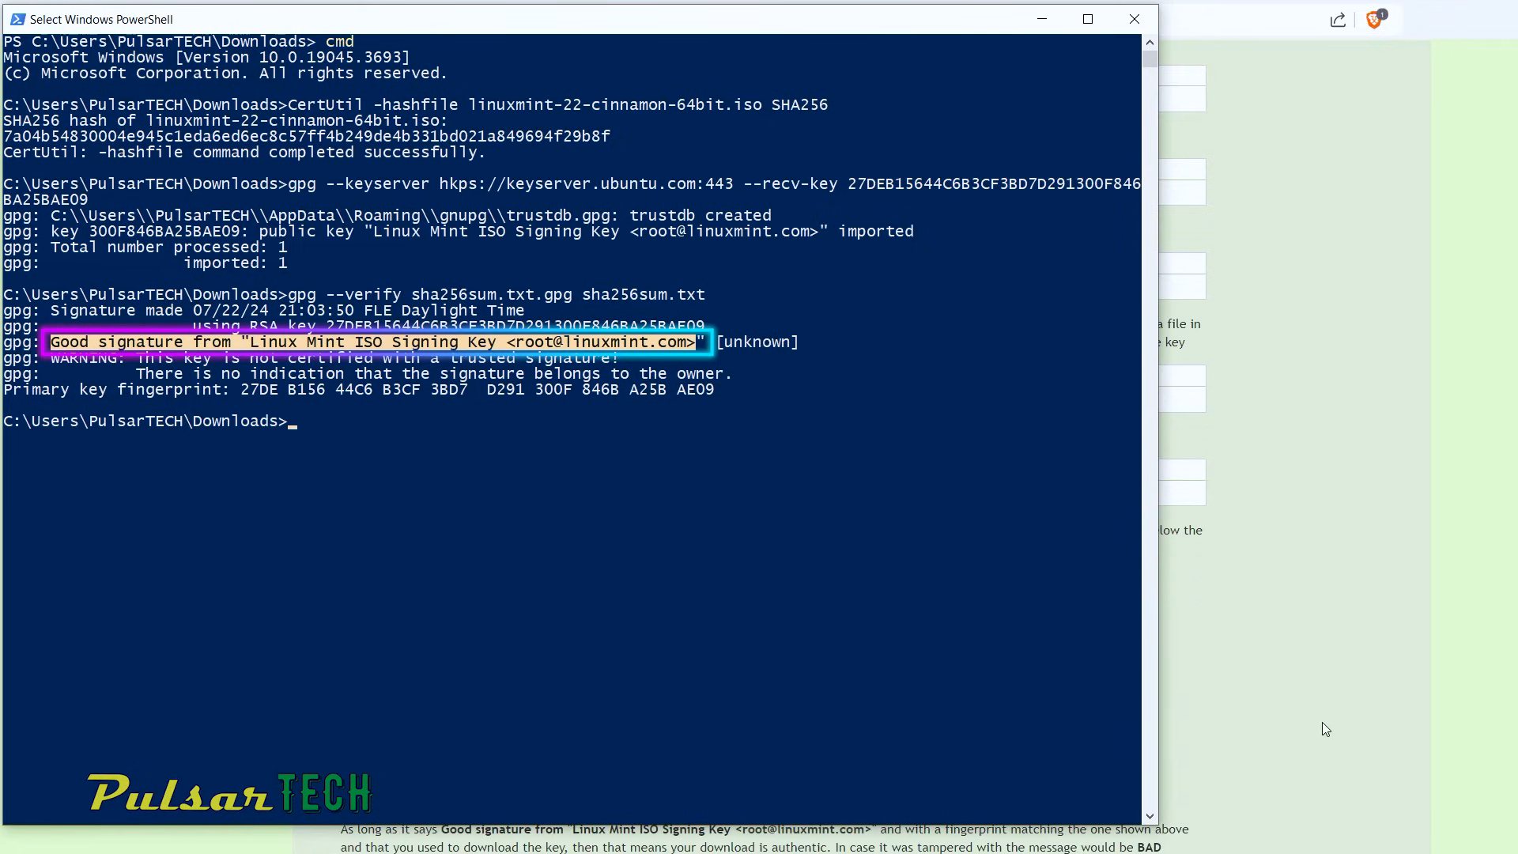
{"action": "mouse_move", "coordinate": [1001, 696]}
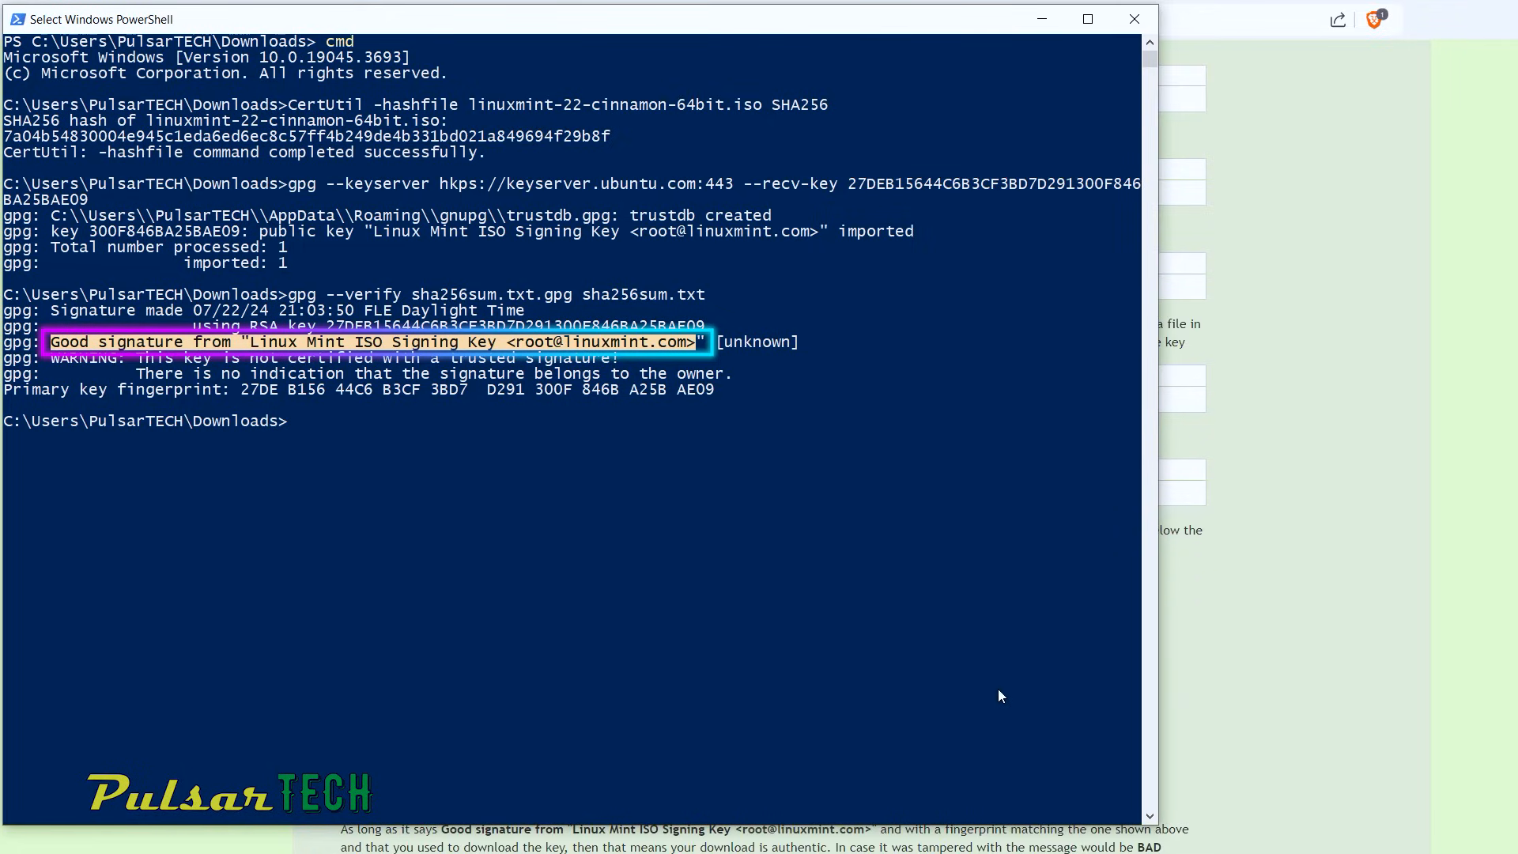